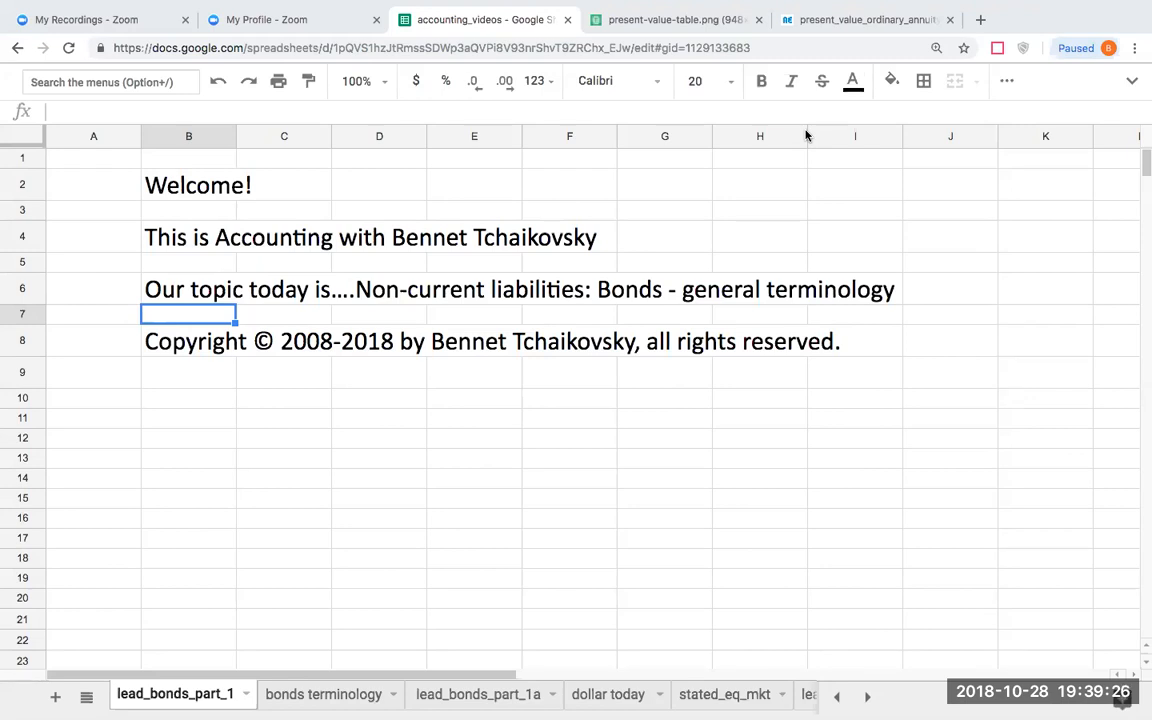
mouse_move(700, 398)
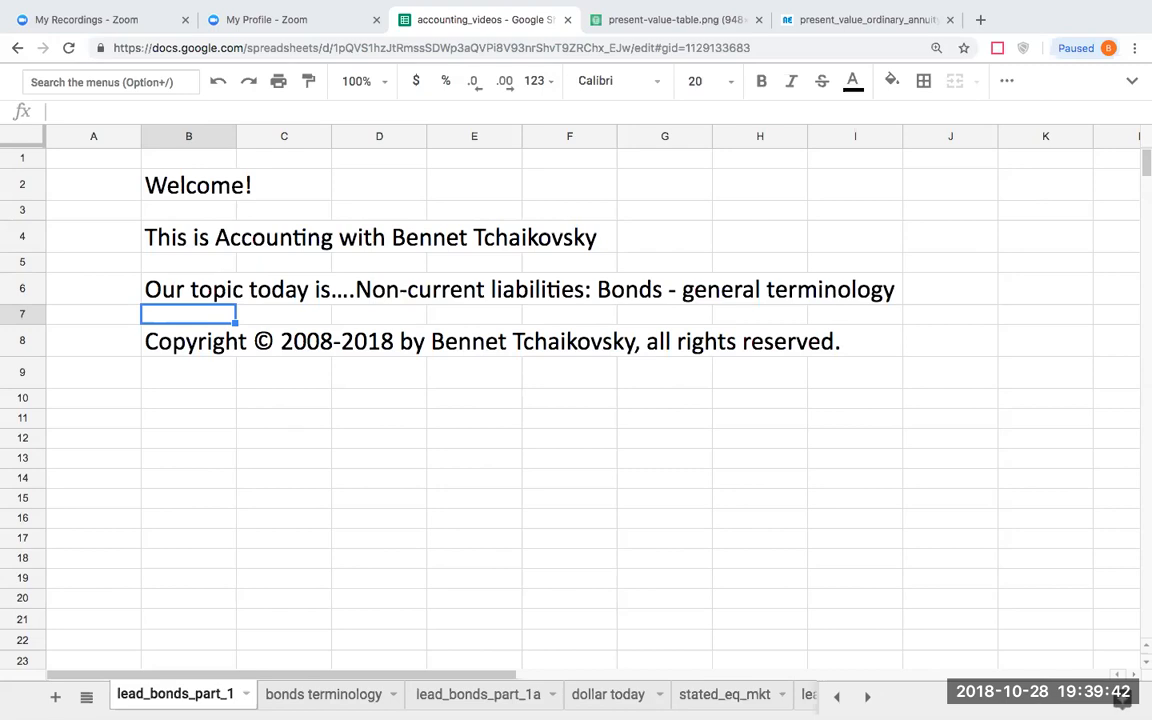
- Switch to the 'bonds terminology' sheet from the intro sheet
left_click(323, 693)
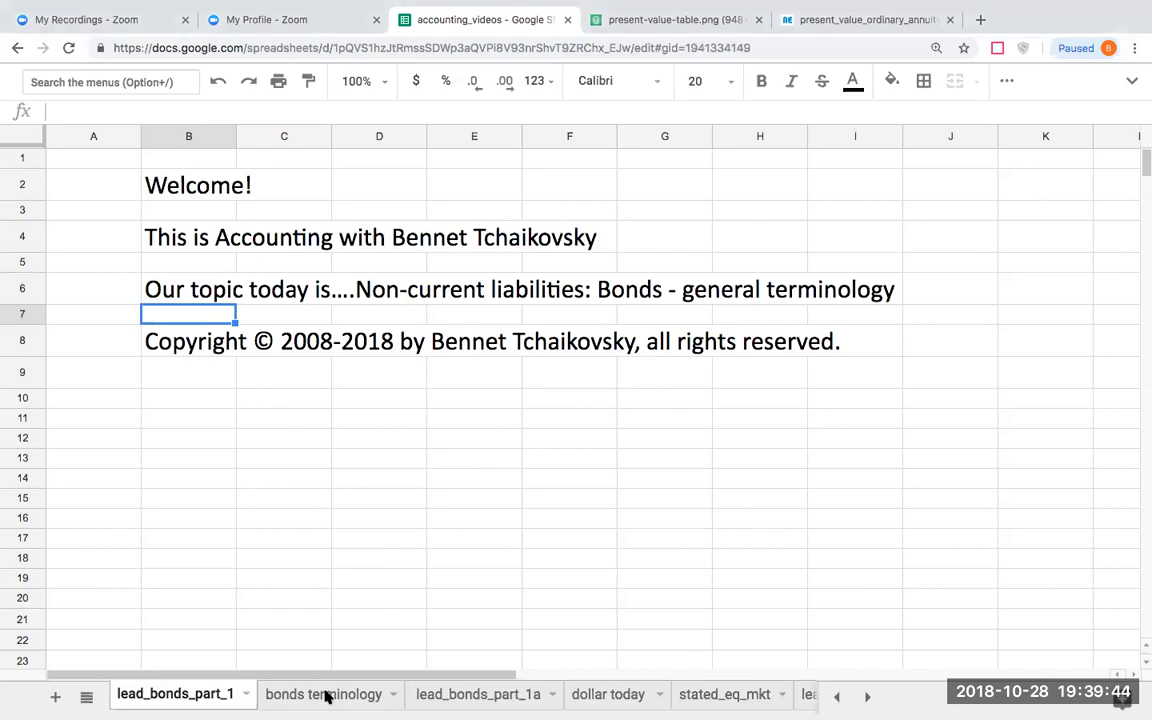
left_click(323, 693)
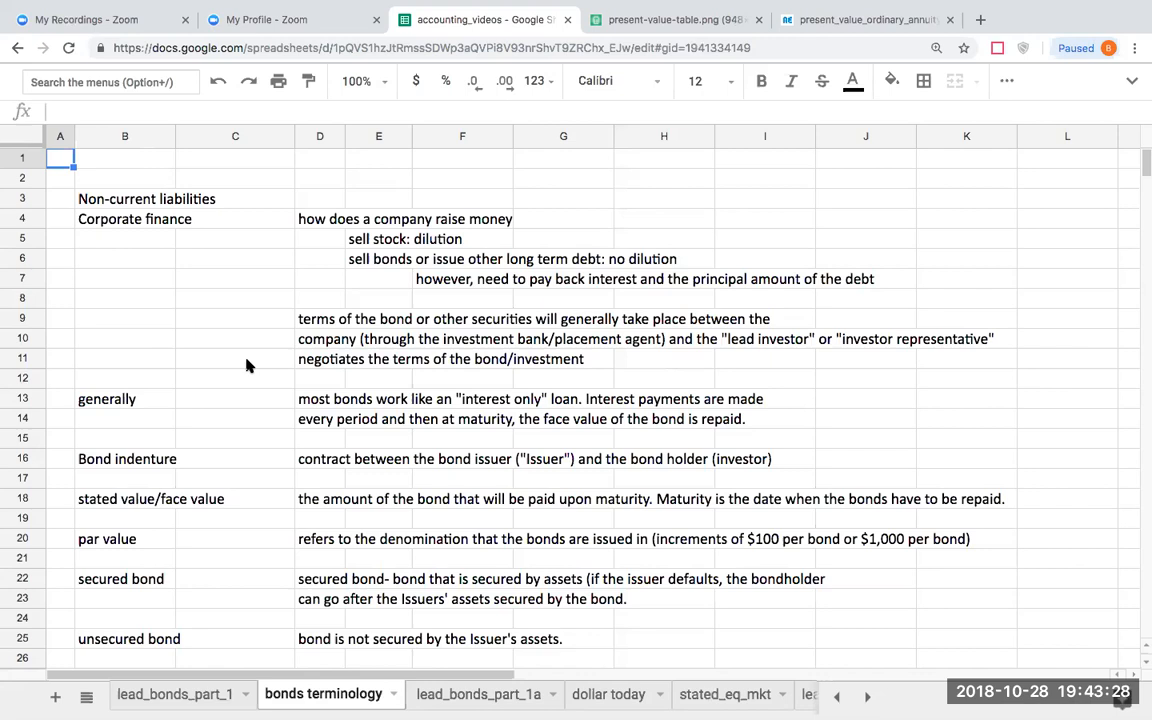
mouse_move(280, 569)
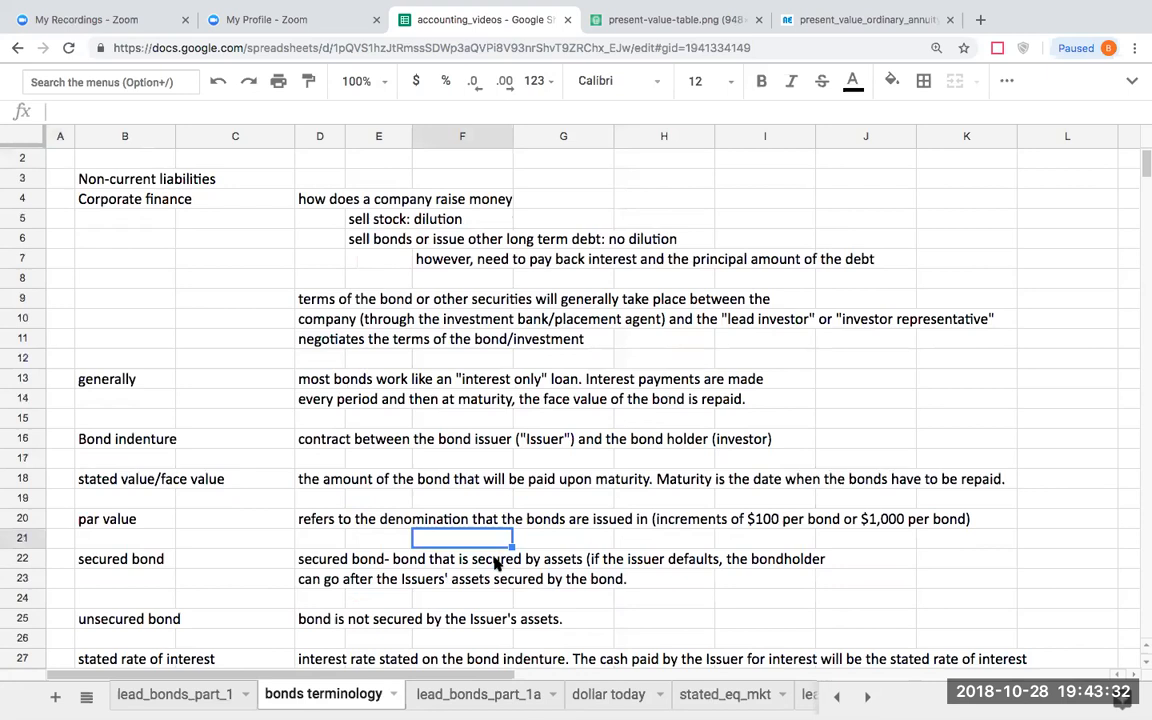
- Scroll to the Microsoft bond issuance links near row 56 and open the first sec.gov filing
scroll("down", 3)
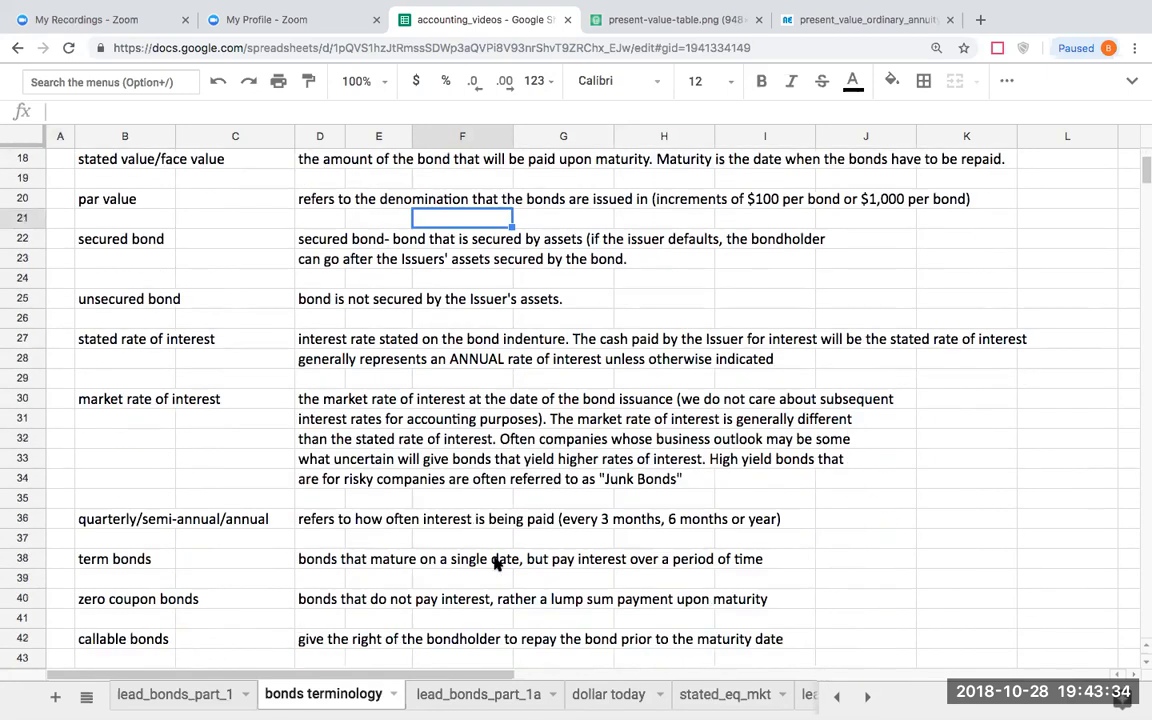
scroll("down", 3)
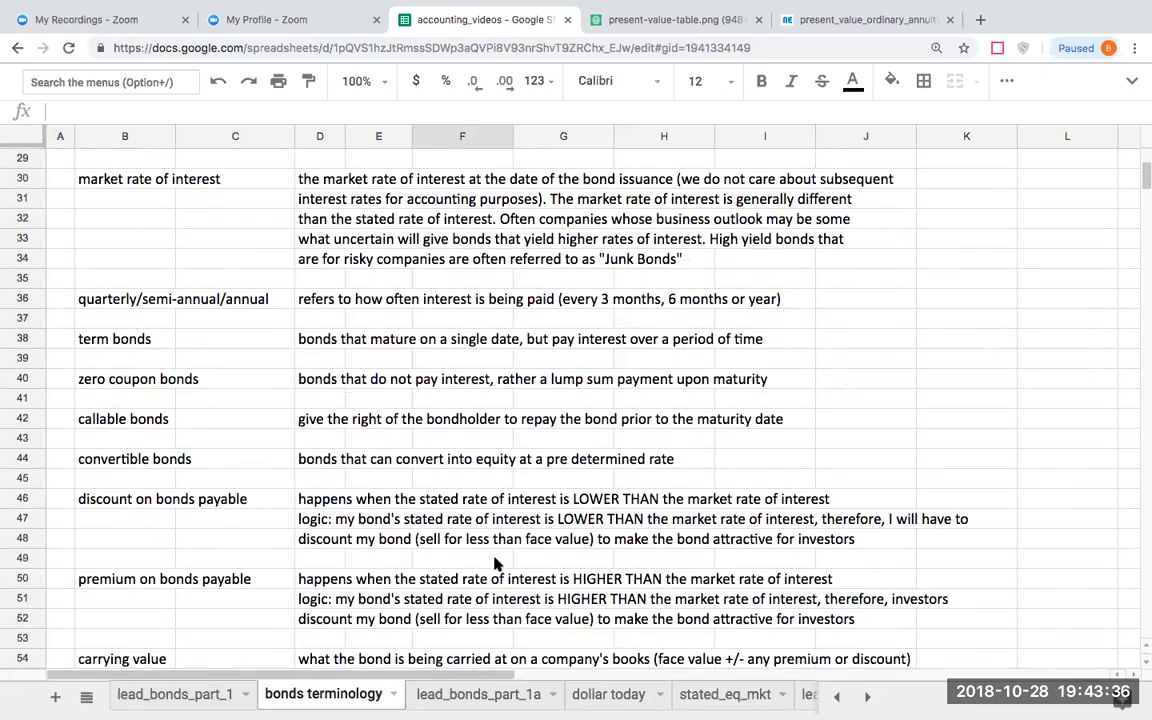
scroll("down", 3)
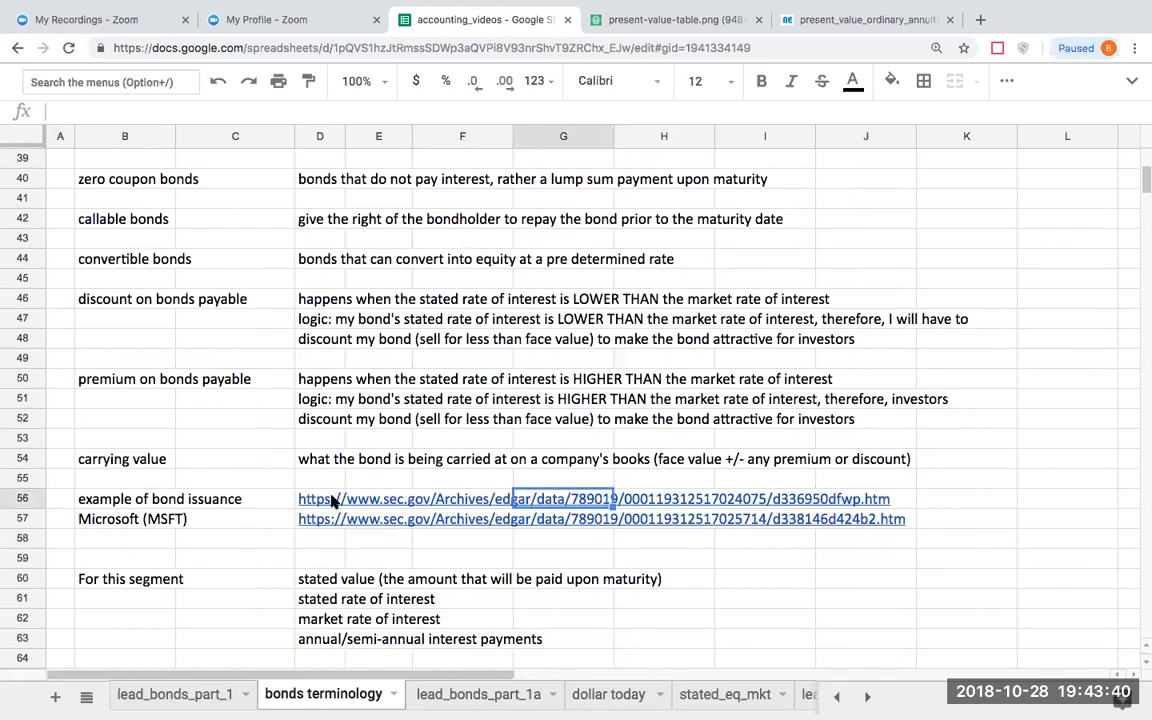
left_click(594, 498)
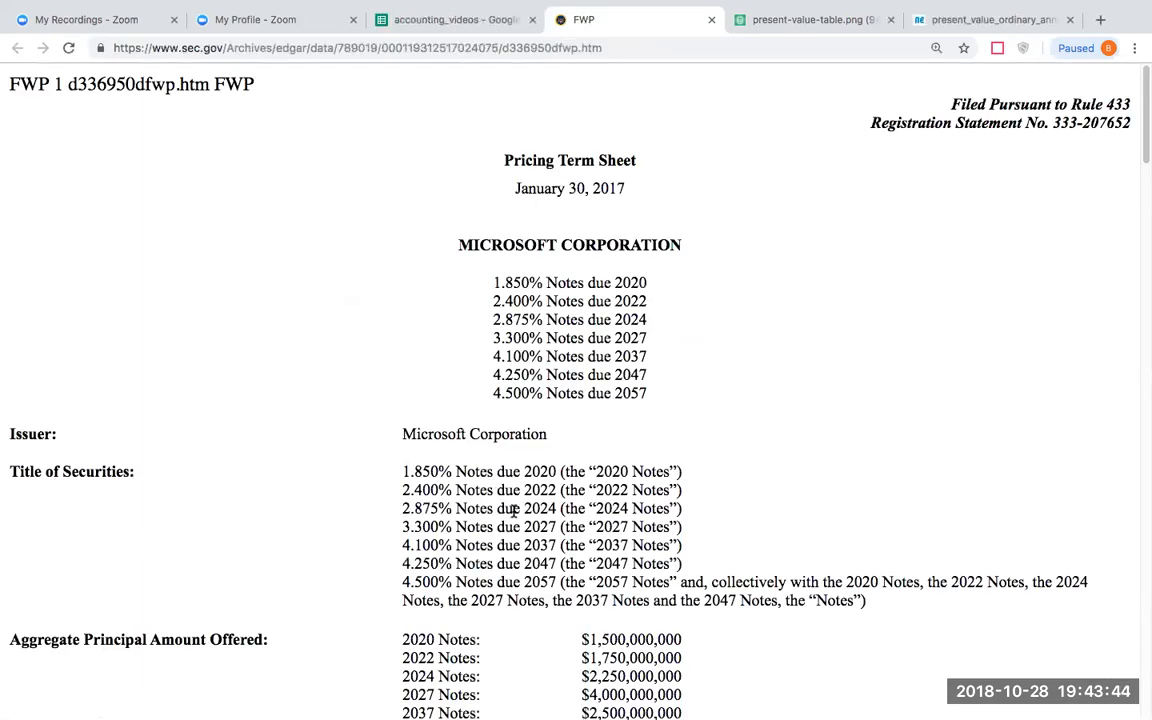
- Review Microsoft's January 2017 pricing term sheet through yields and redemption terms, then return to the spreadsheet
scroll("down", 3)
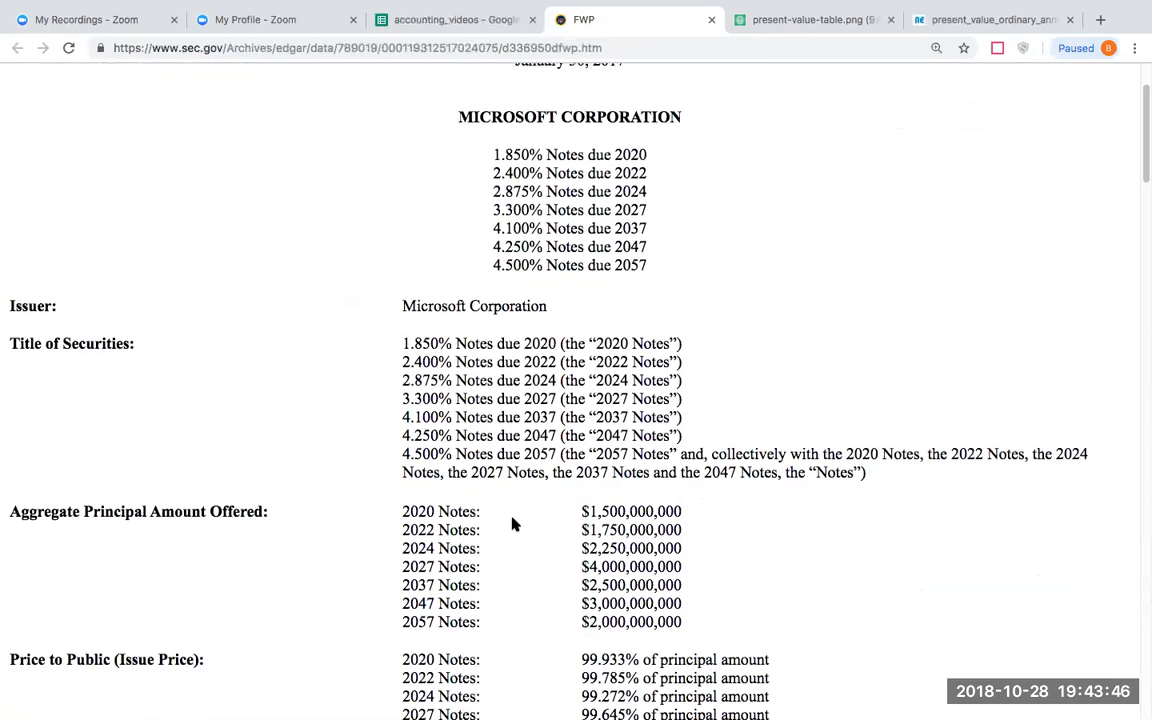
scroll("up", 3)
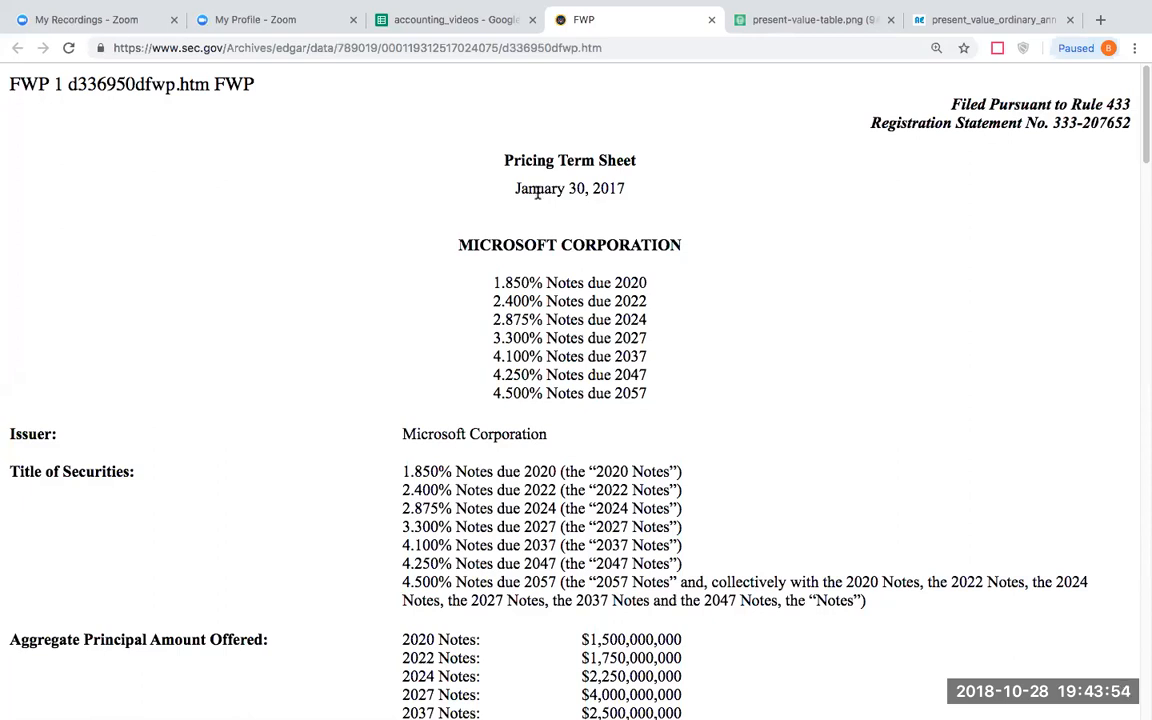
scroll("down", 3)
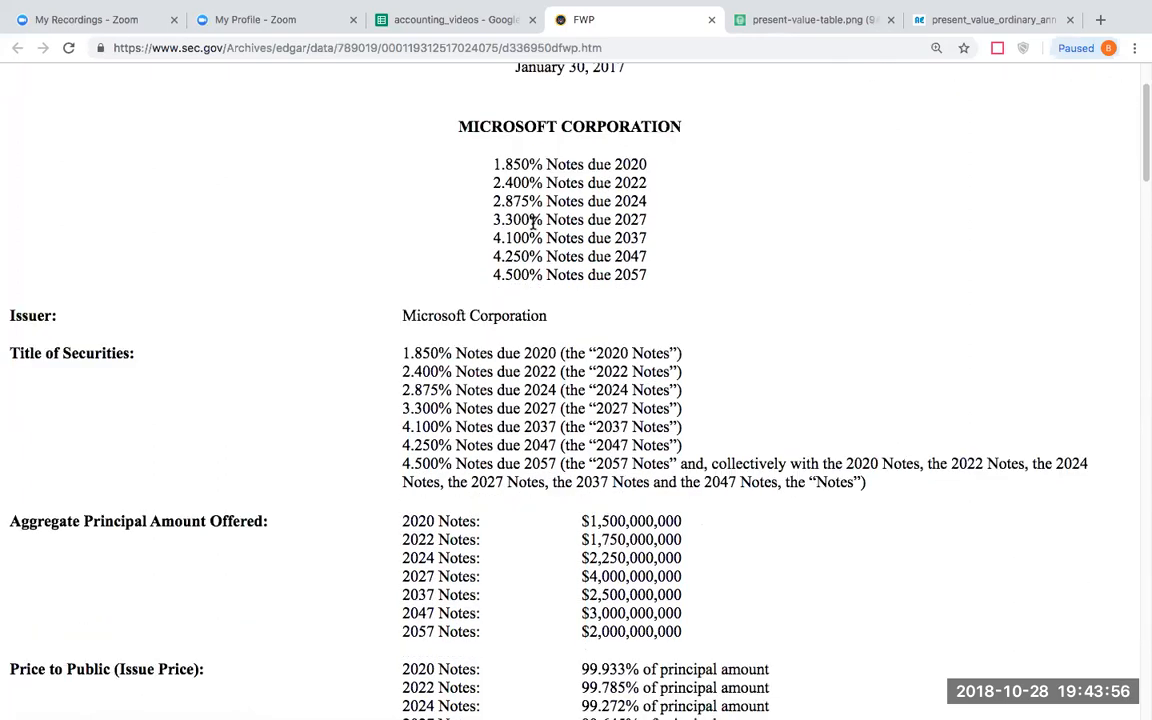
scroll("down", 3)
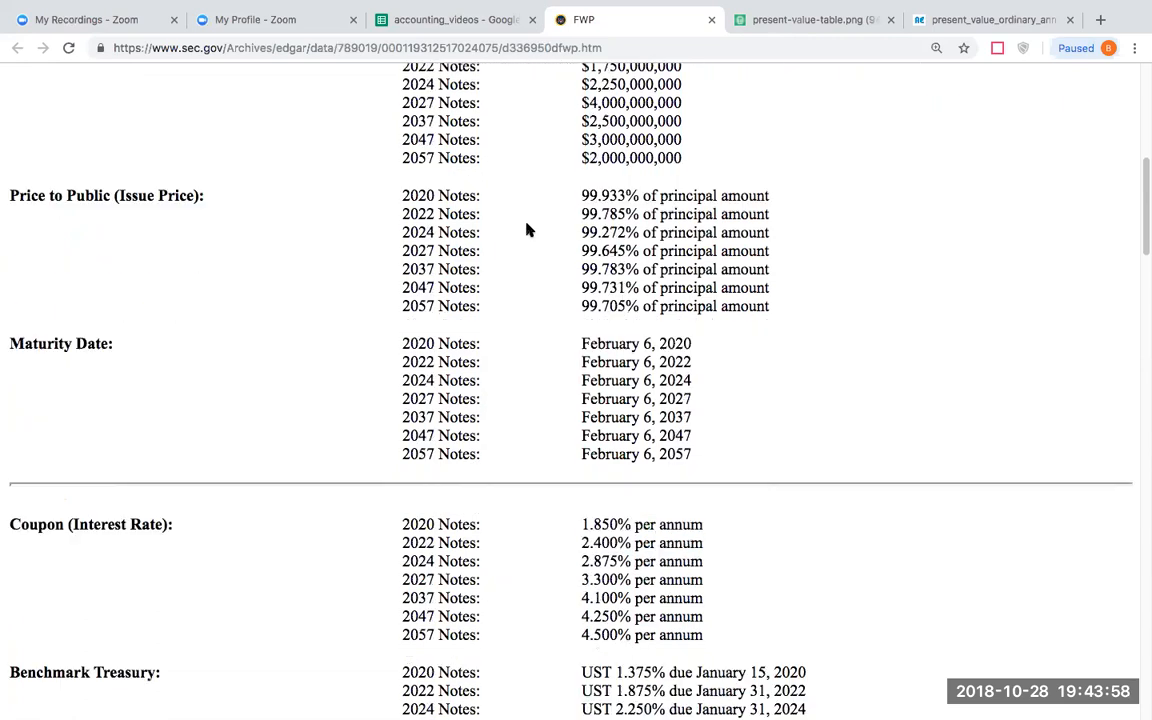
scroll("down", 3)
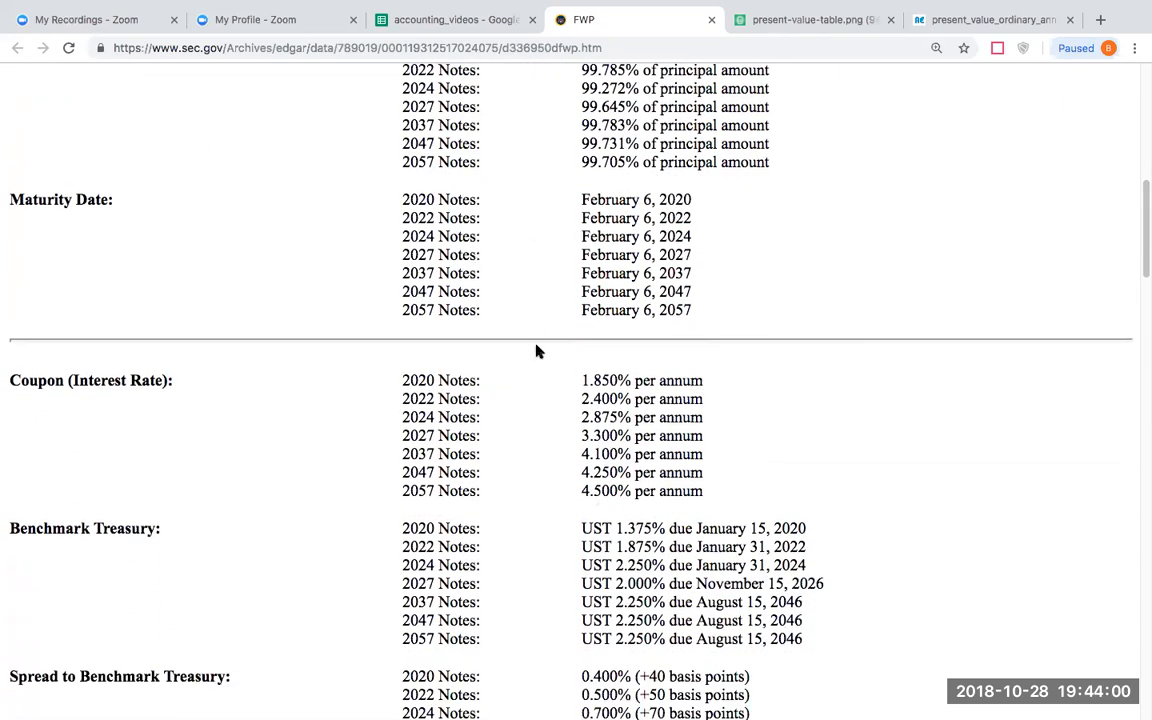
scroll("down", 3)
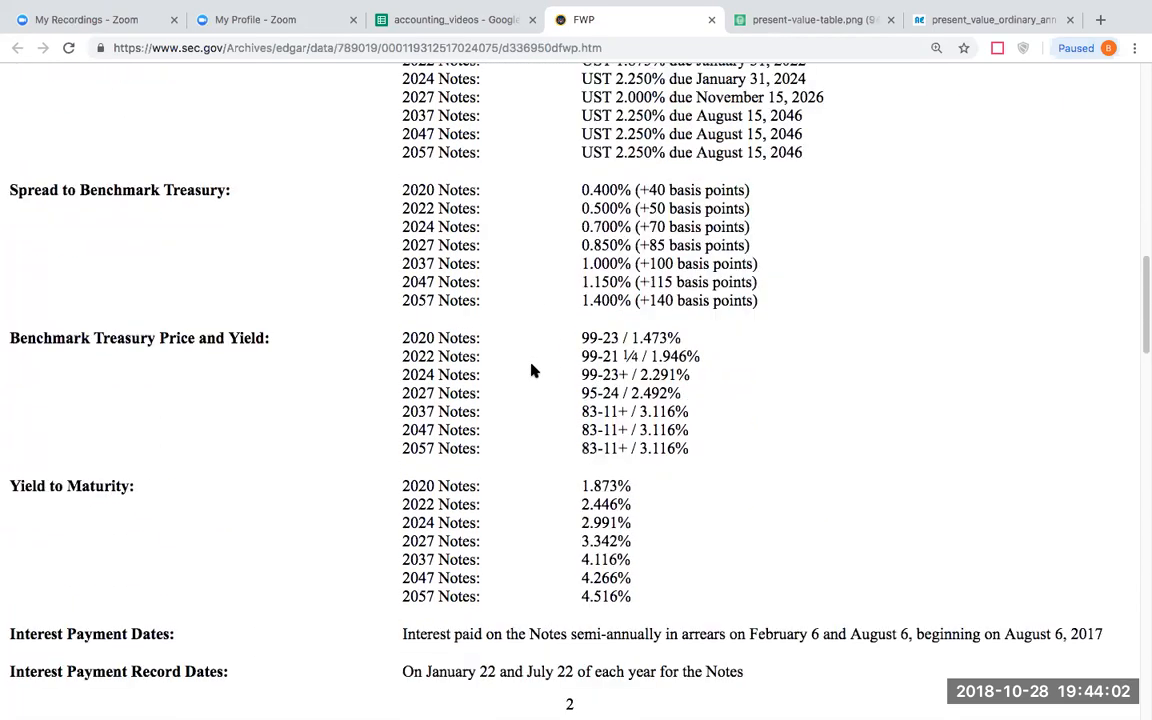
scroll("down", 3)
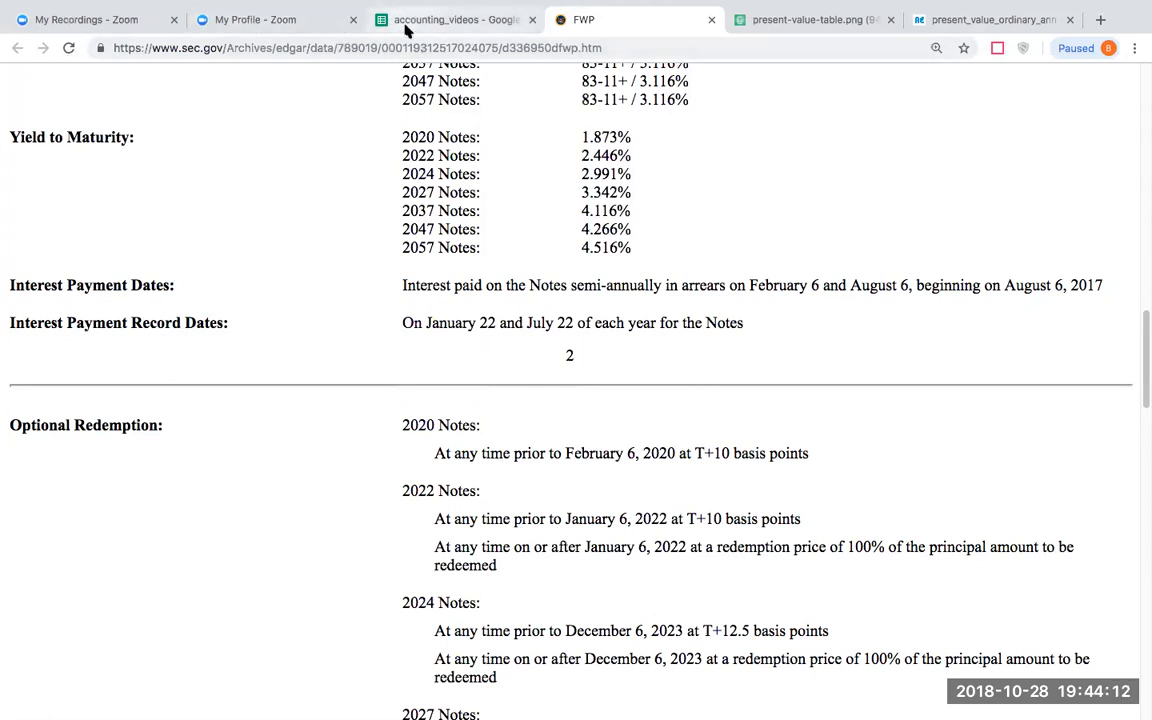
left_click(452, 19)
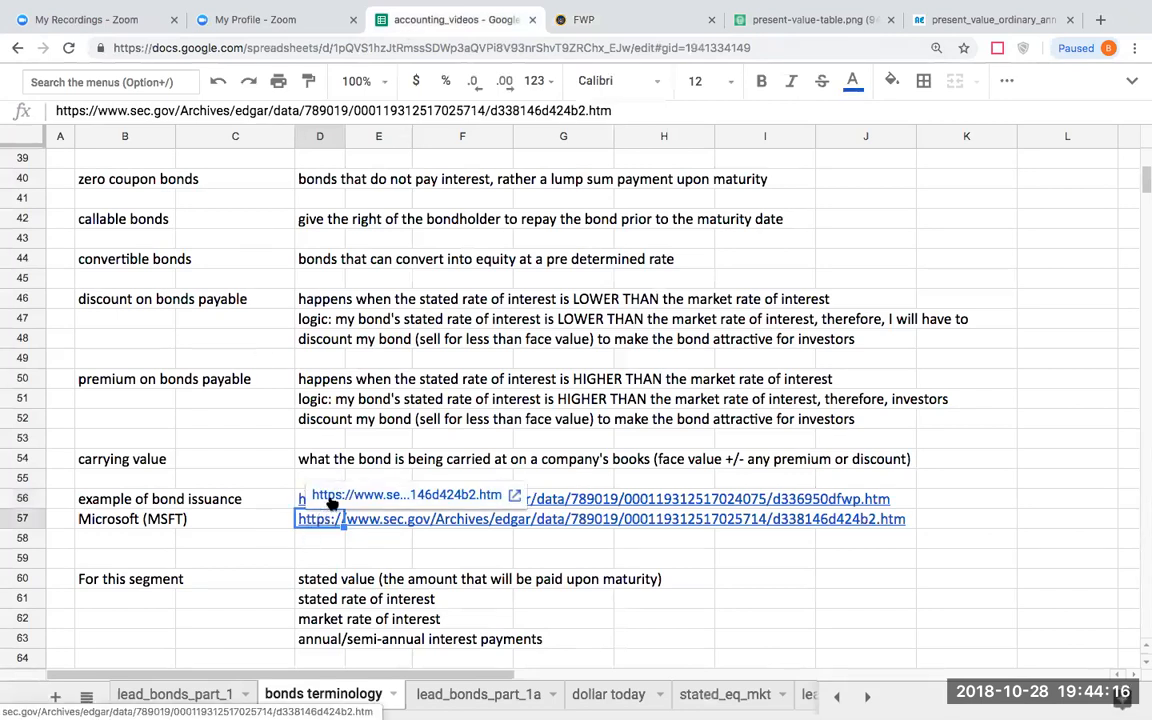
mouse_move(353, 492)
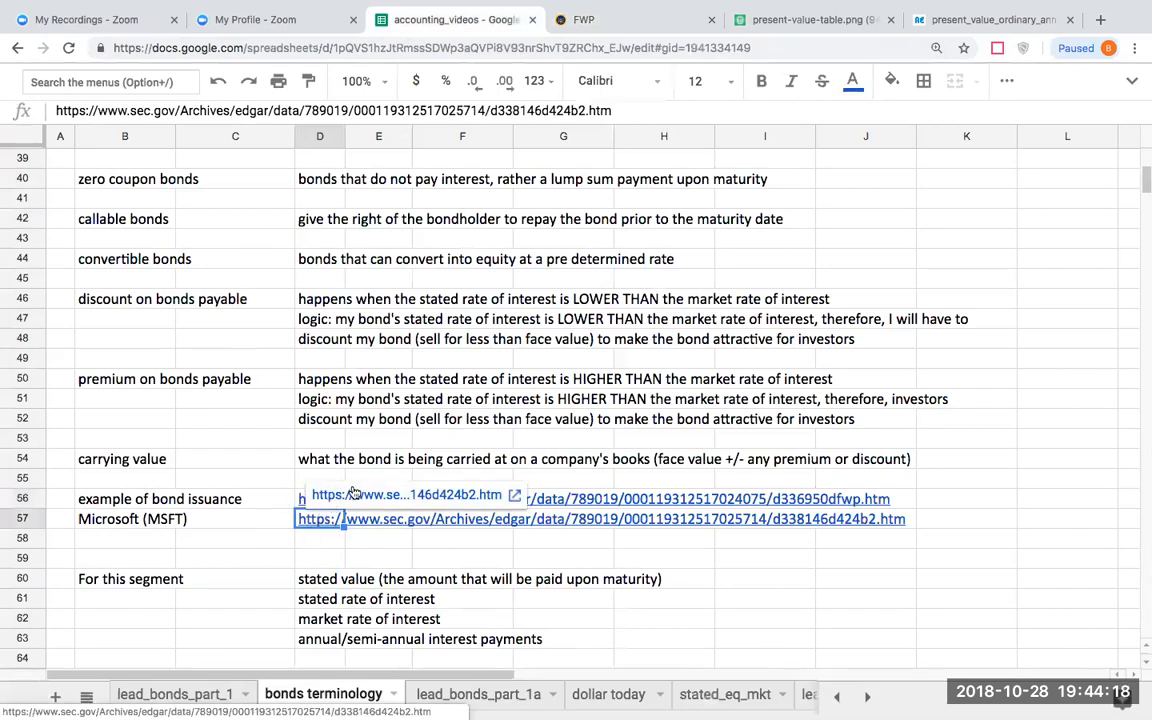
- Open the second Microsoft filing link in D57, the prospectus supplement
left_click(600, 518)
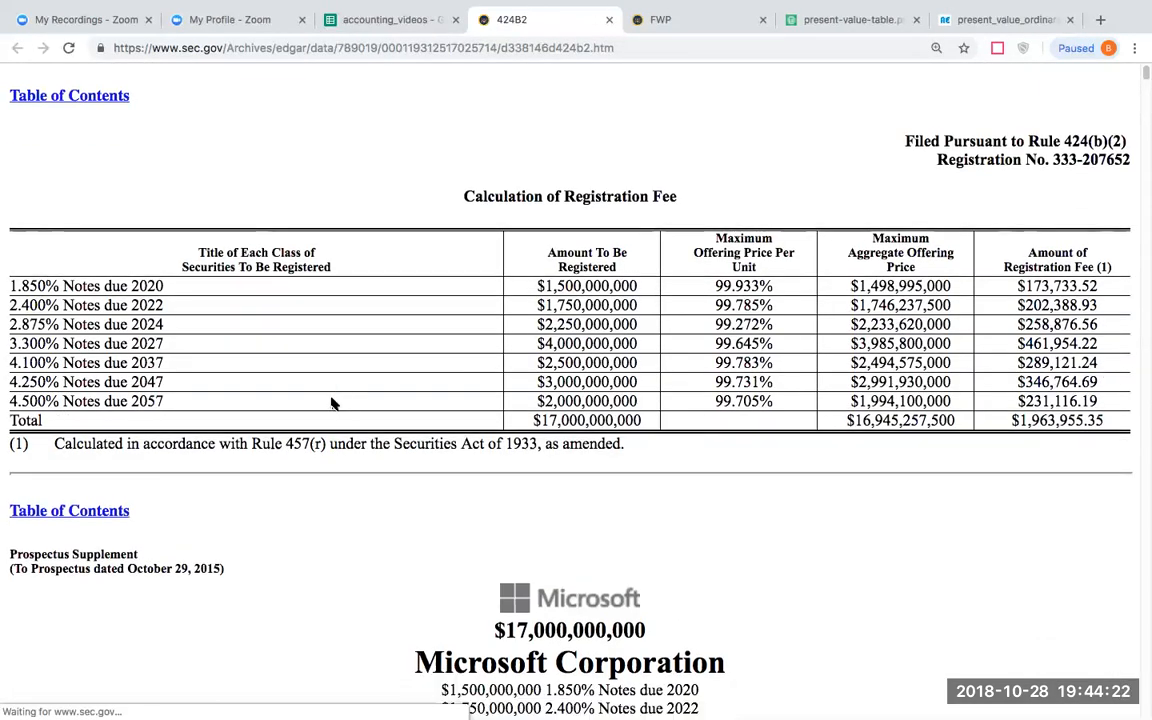
- Review Microsoft's 424B2 prospectus pricing table, underwriters and contents, then return to the spreadsheet
scroll("down", 3)
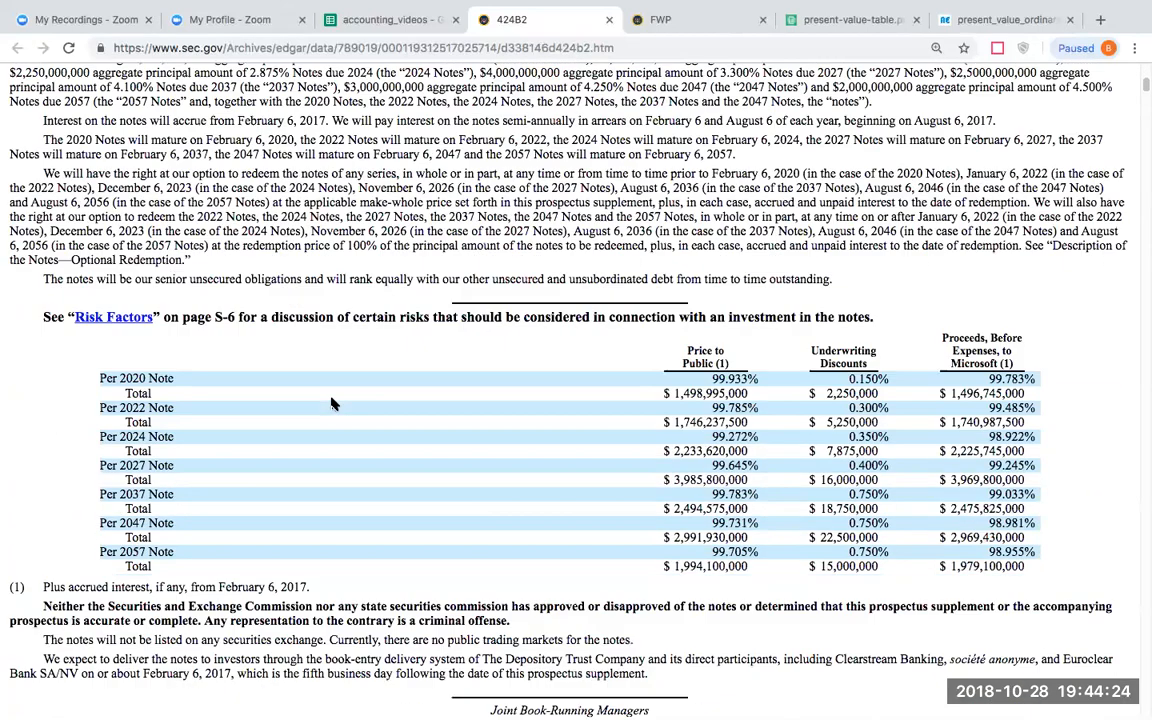
scroll("down", 3)
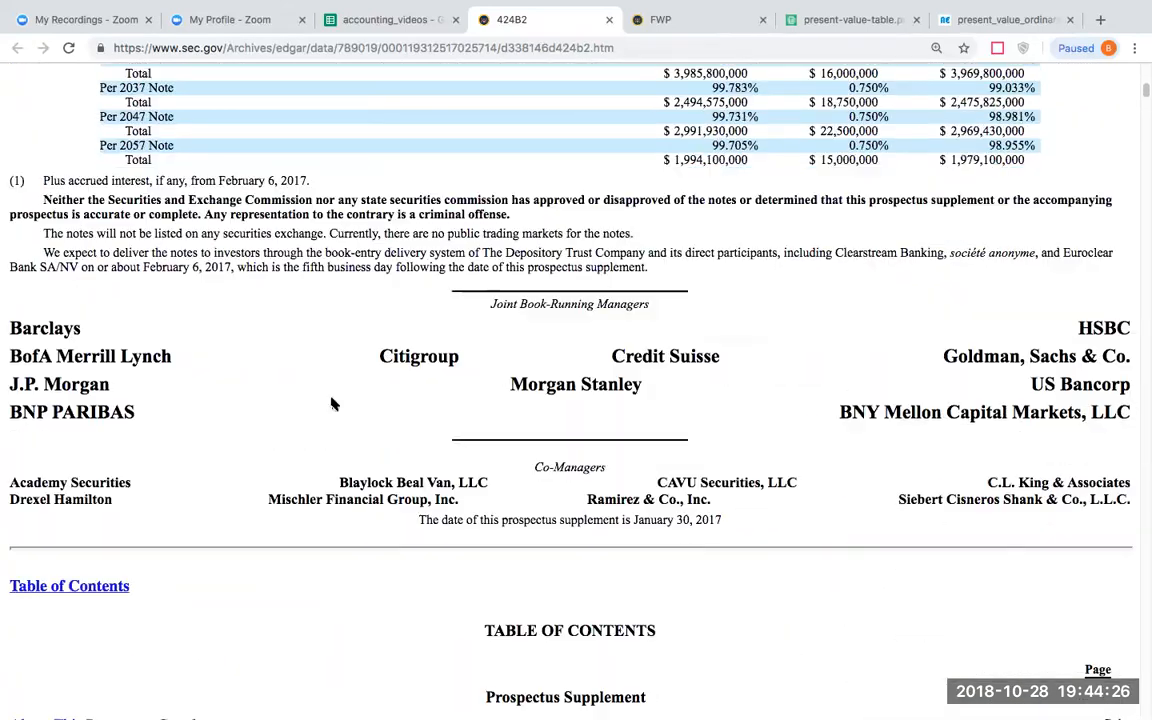
scroll("down", 3)
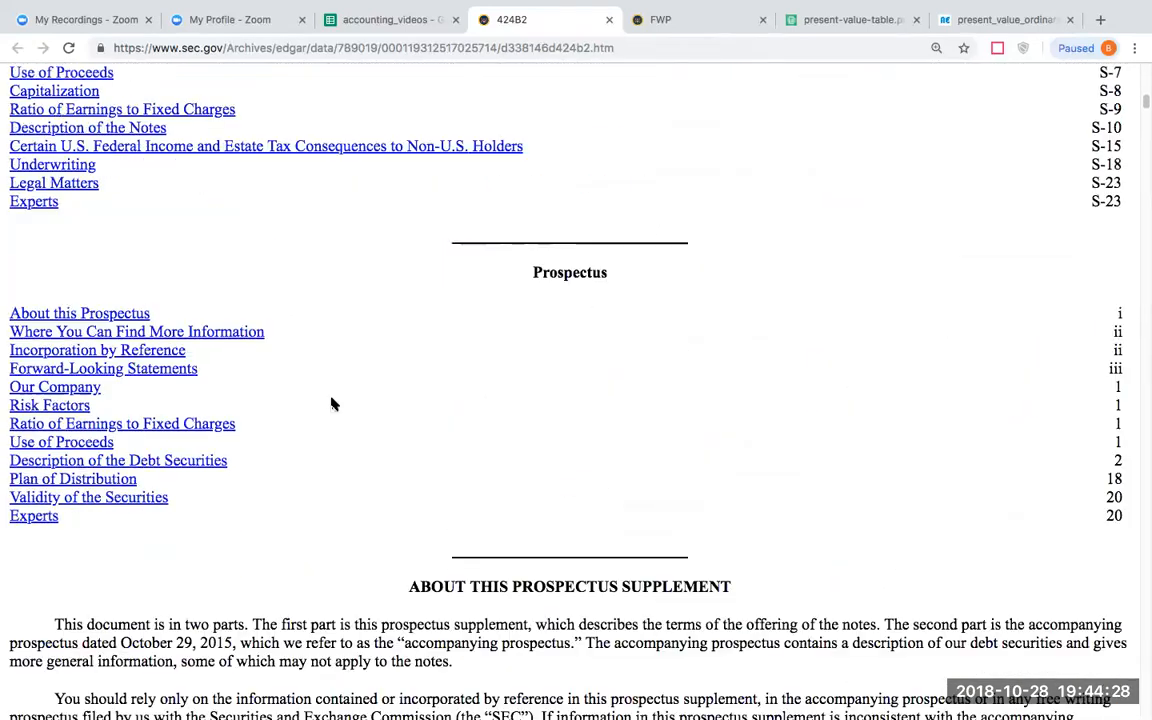
scroll("up", 3)
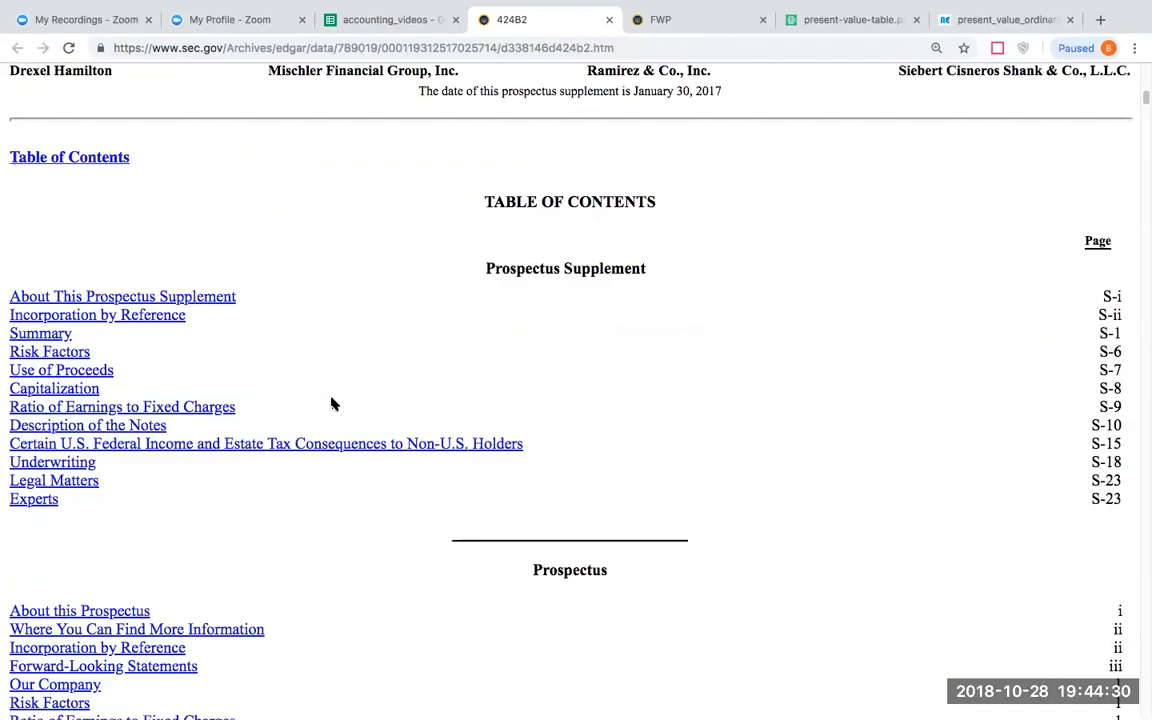
scroll("up", 3)
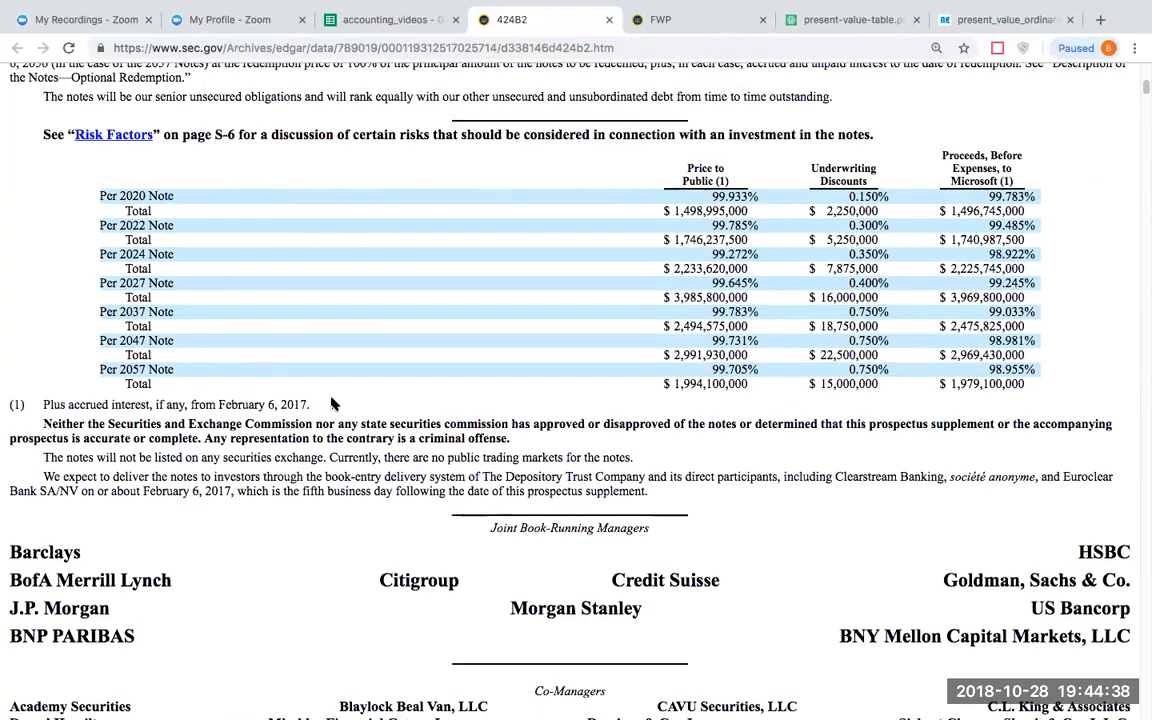
mouse_move(573, 183)
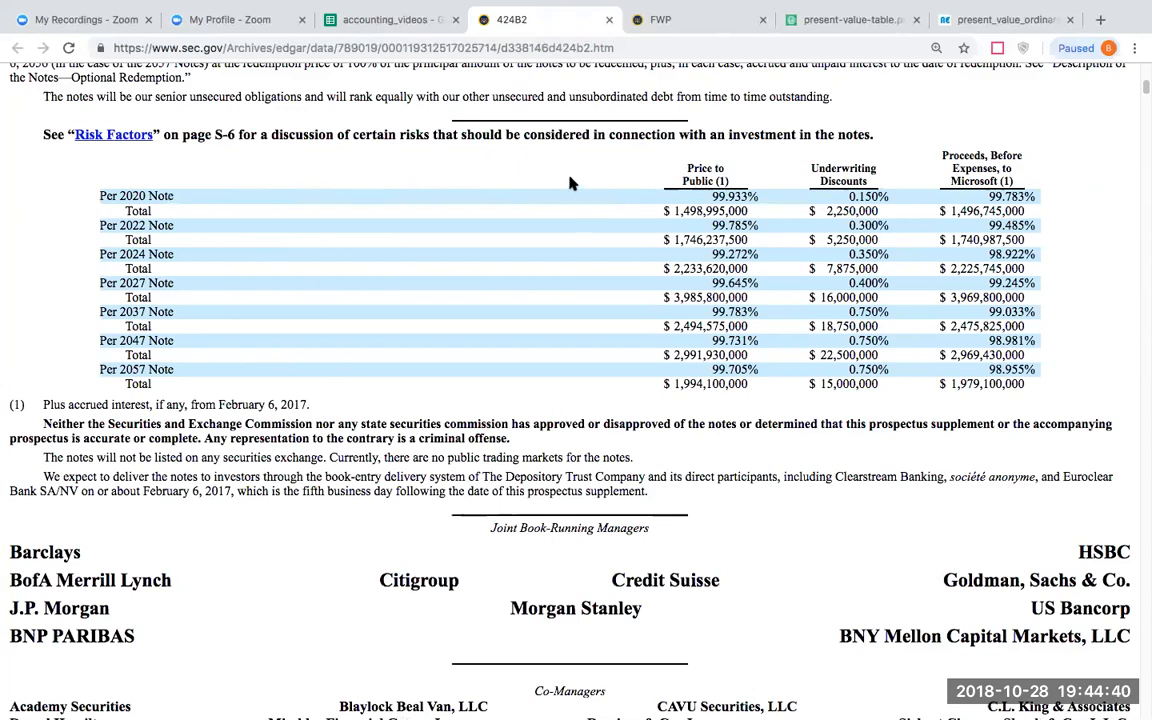
left_click(388, 19)
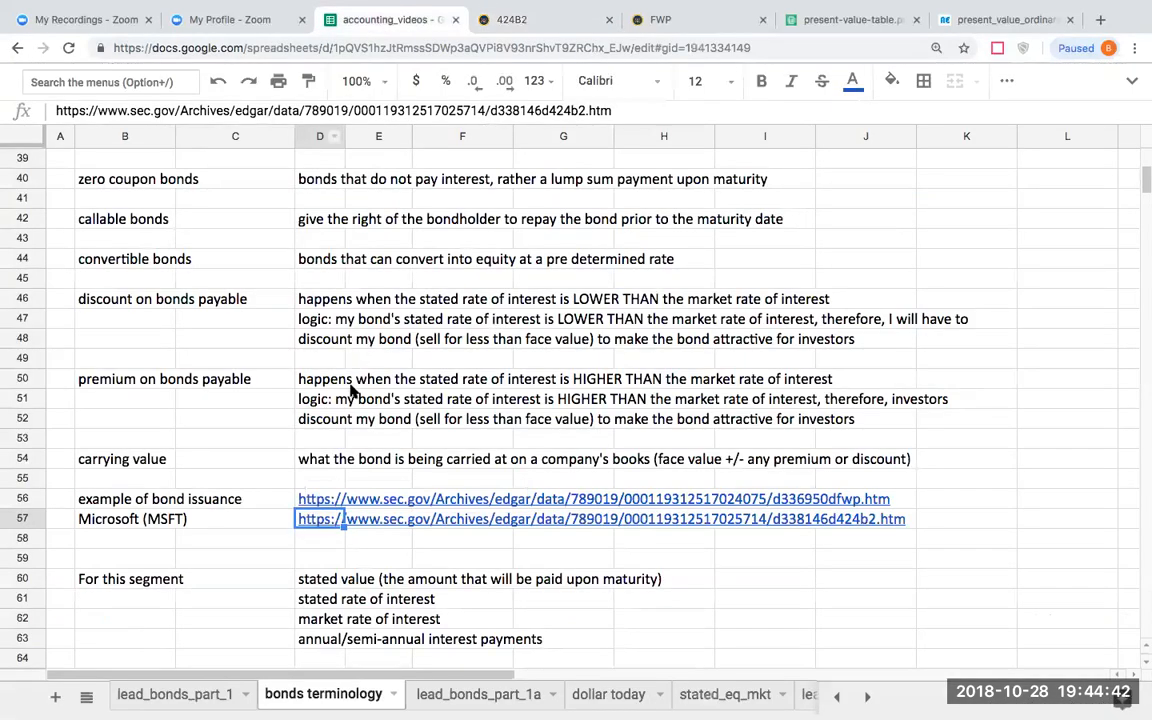
- Scroll the bonds terminology sheet to the stated rate of interest entry and deselect the link cell
scroll("up", 3)
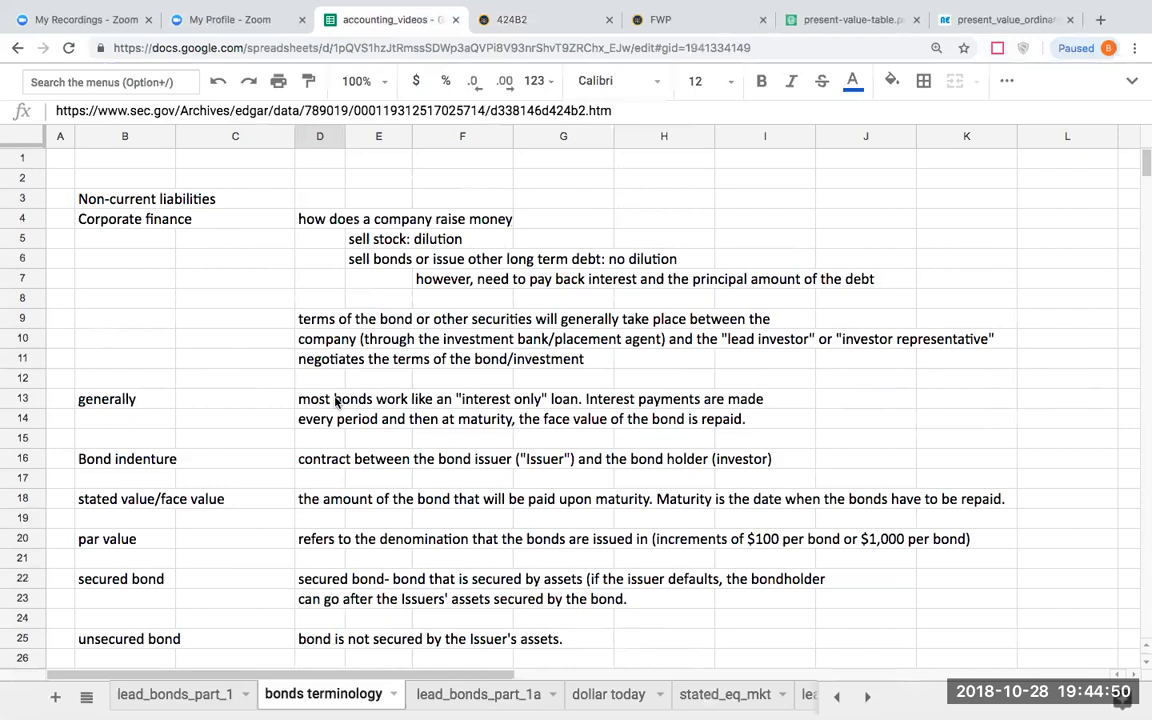
scroll("down", 3)
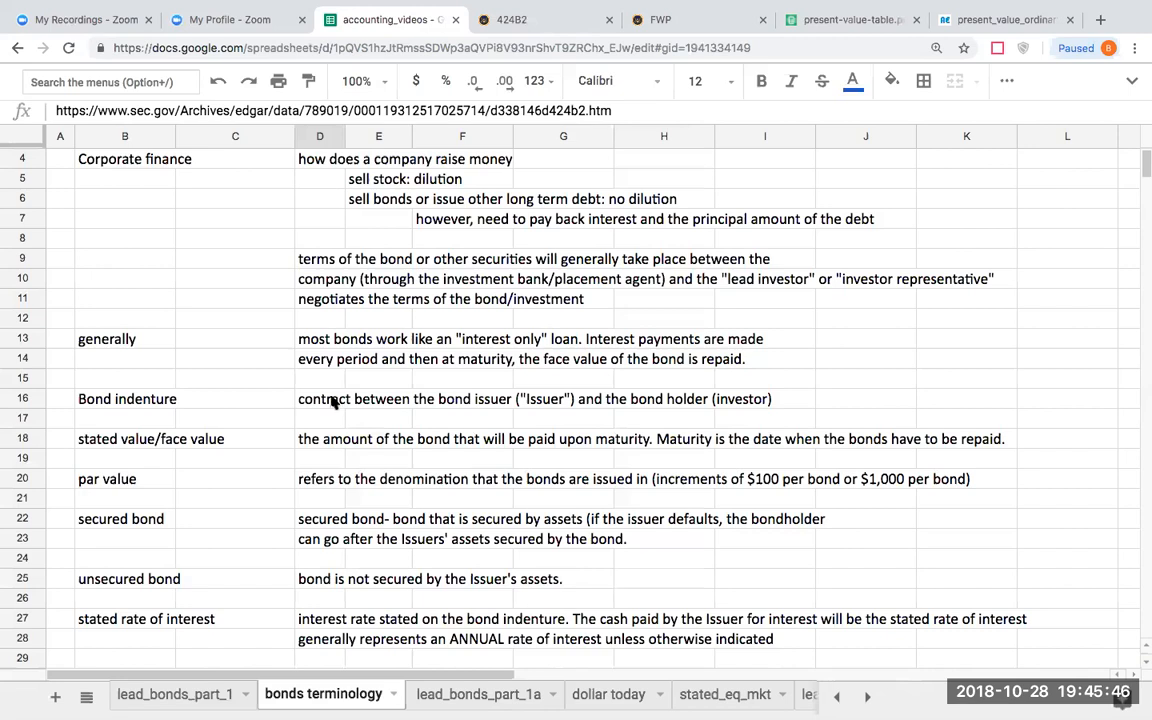
left_click(378, 377)
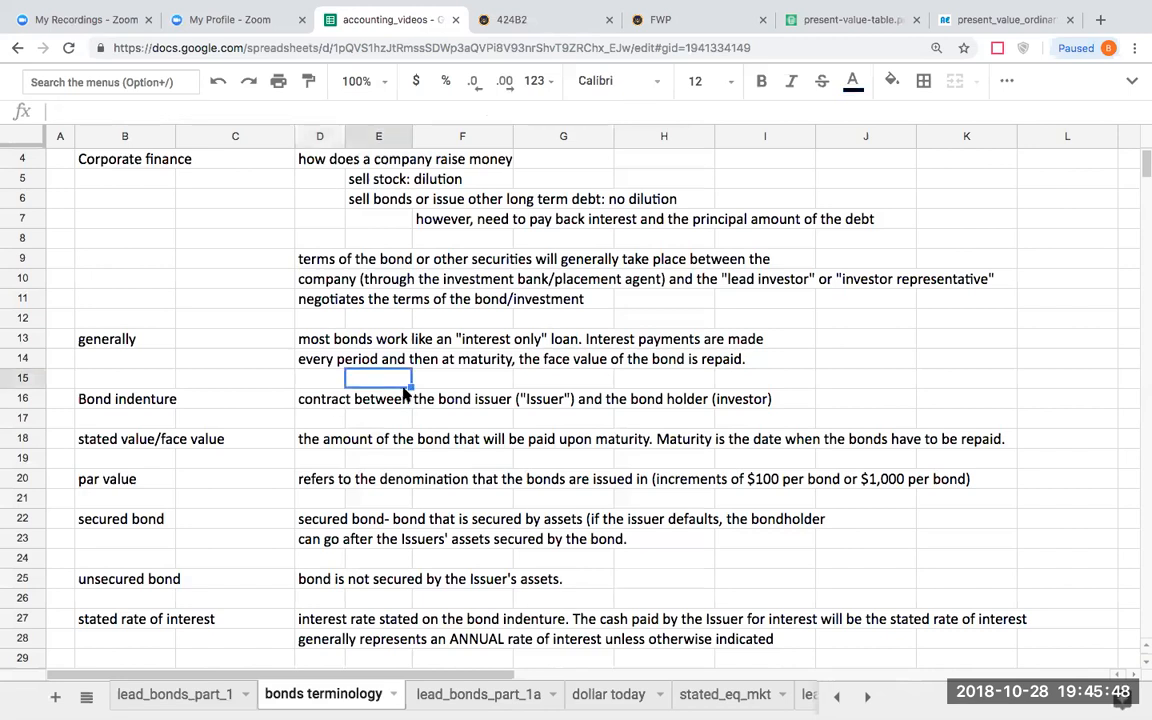
mouse_move(658, 390)
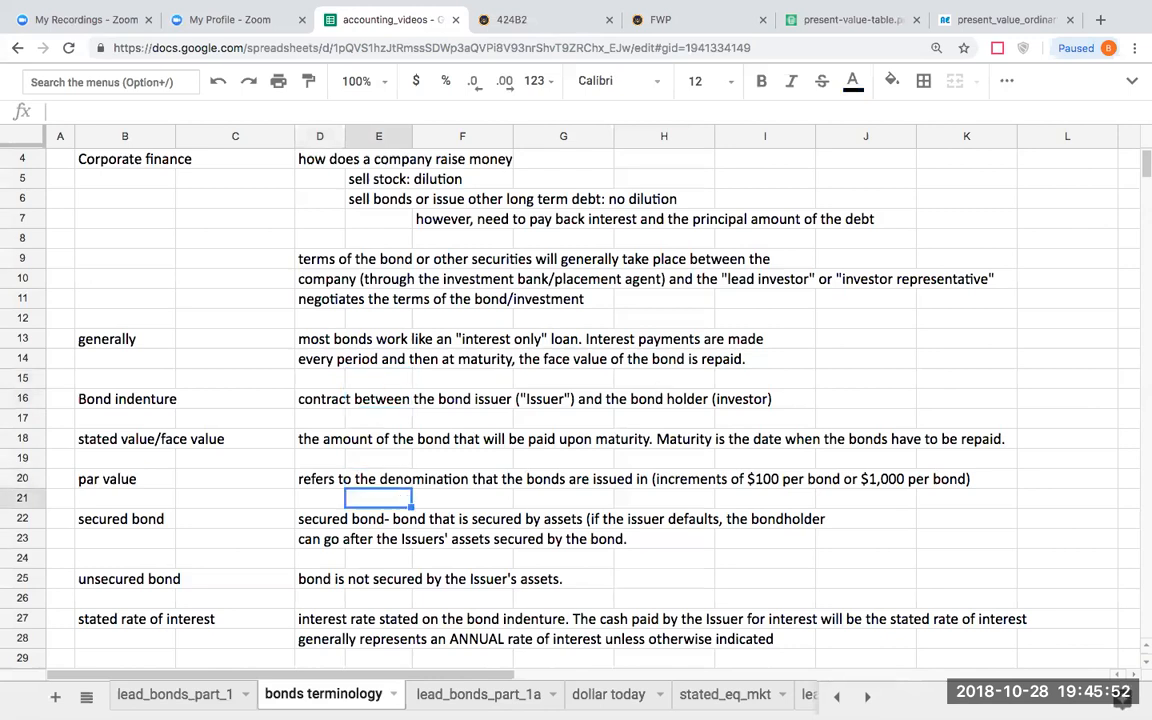
scroll("down", 3)
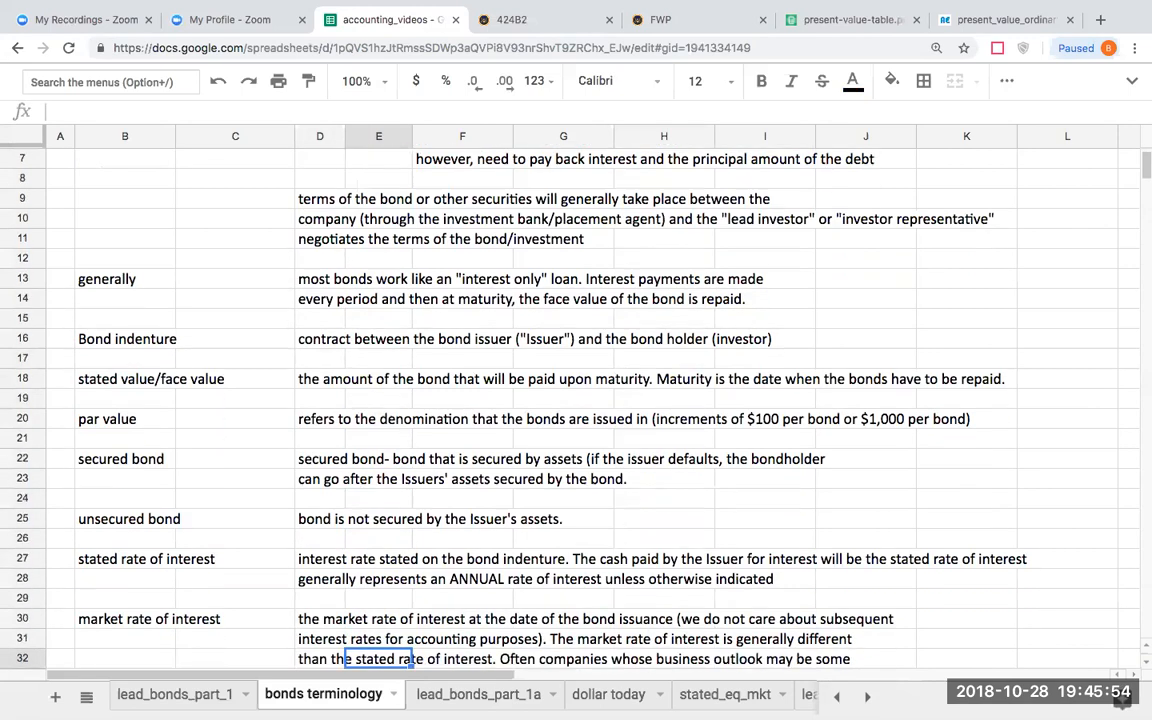
scroll("down", 3)
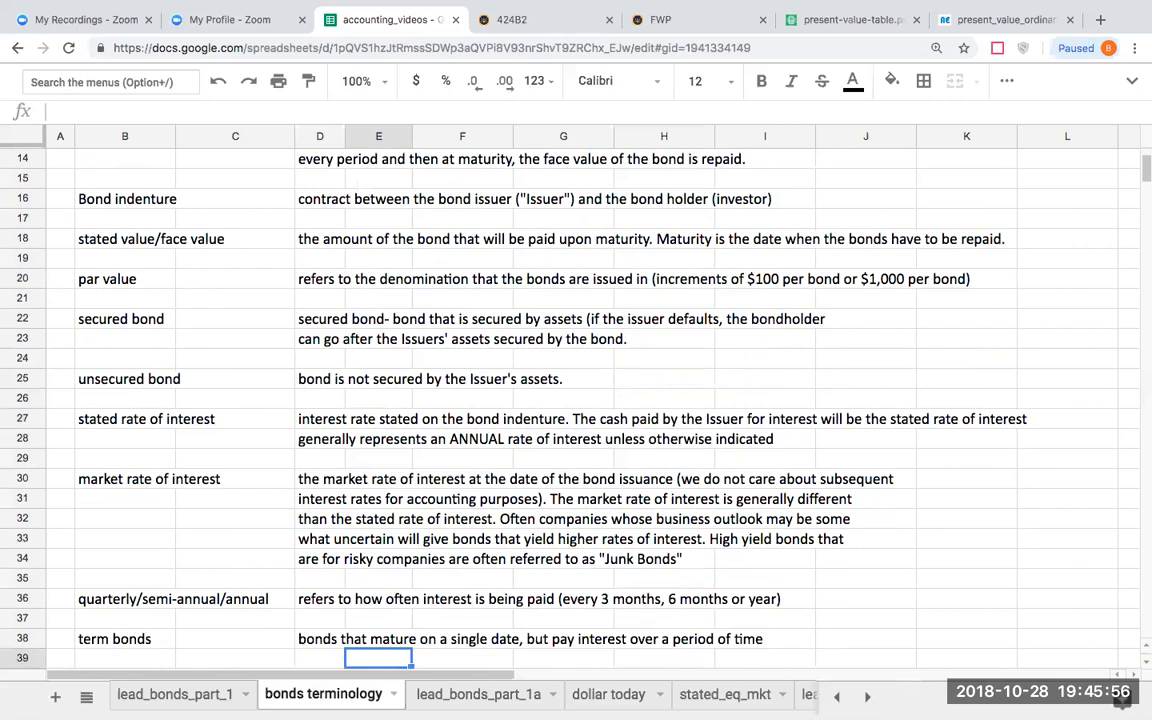
scroll("down", 3)
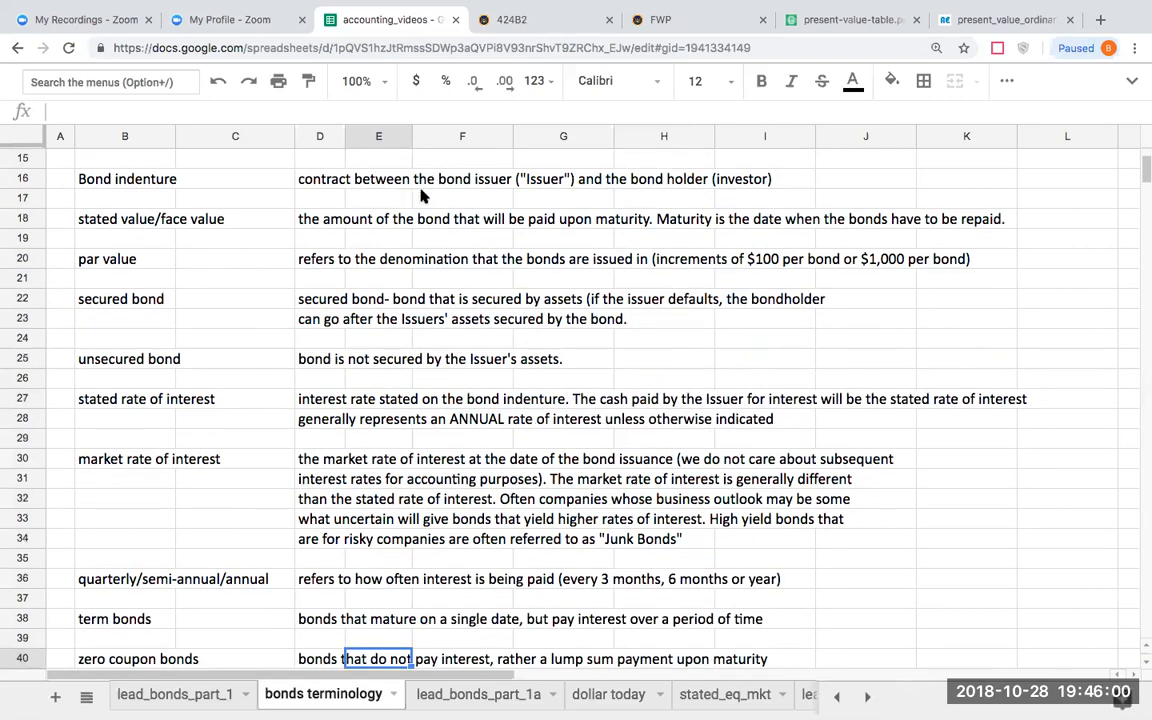
mouse_move(938, 180)
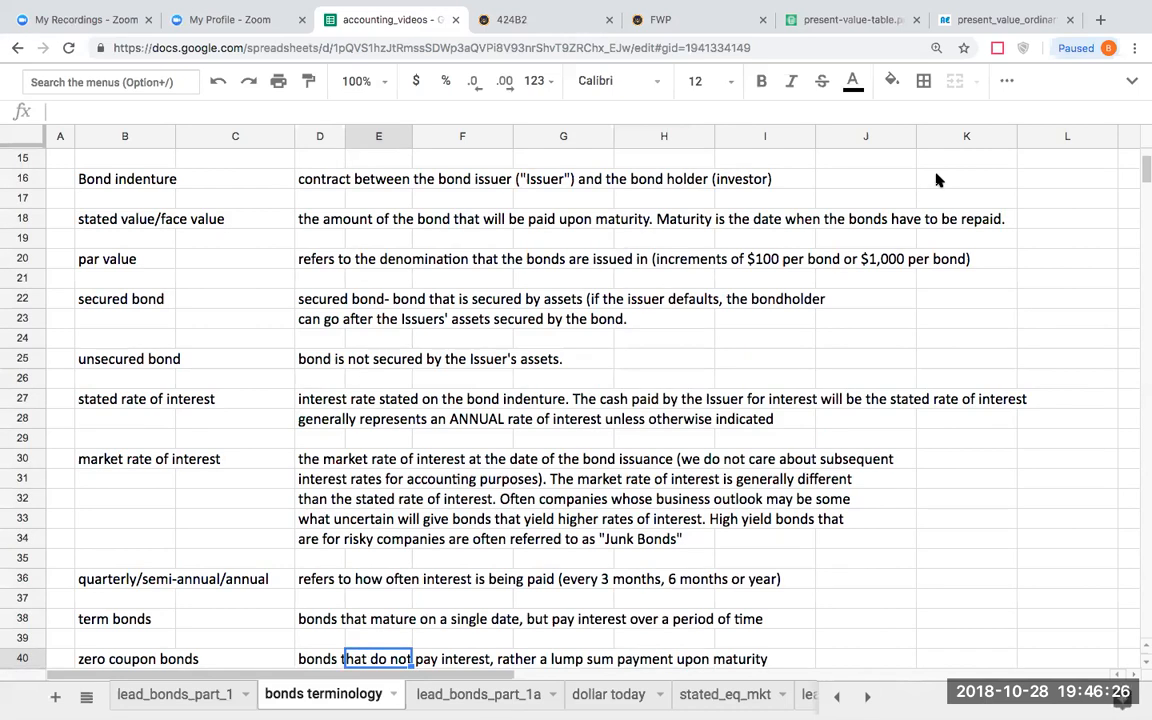
mouse_move(353, 242)
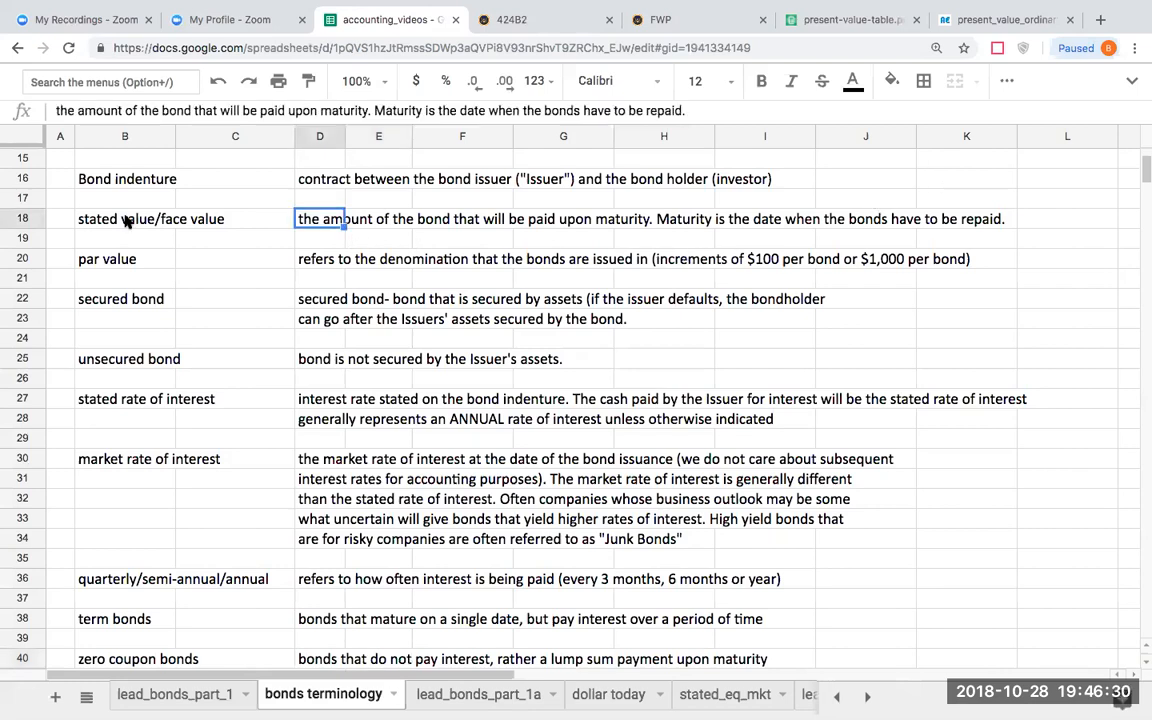
left_click(124, 218)
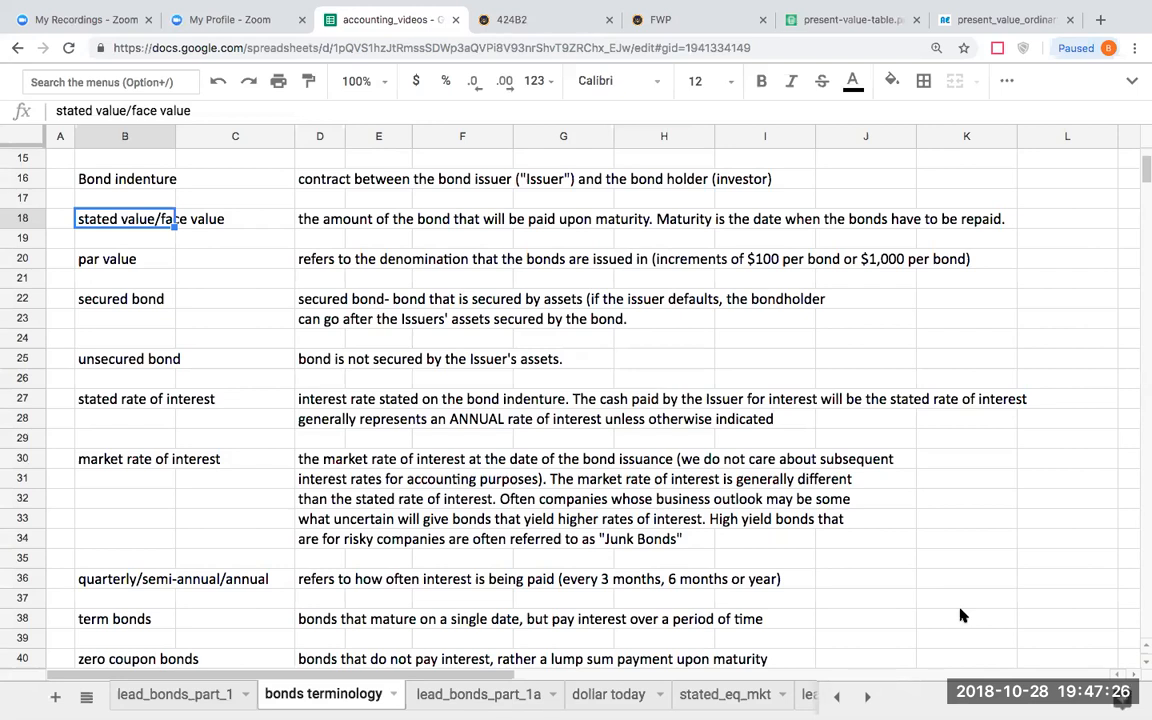
mouse_move(900, 318)
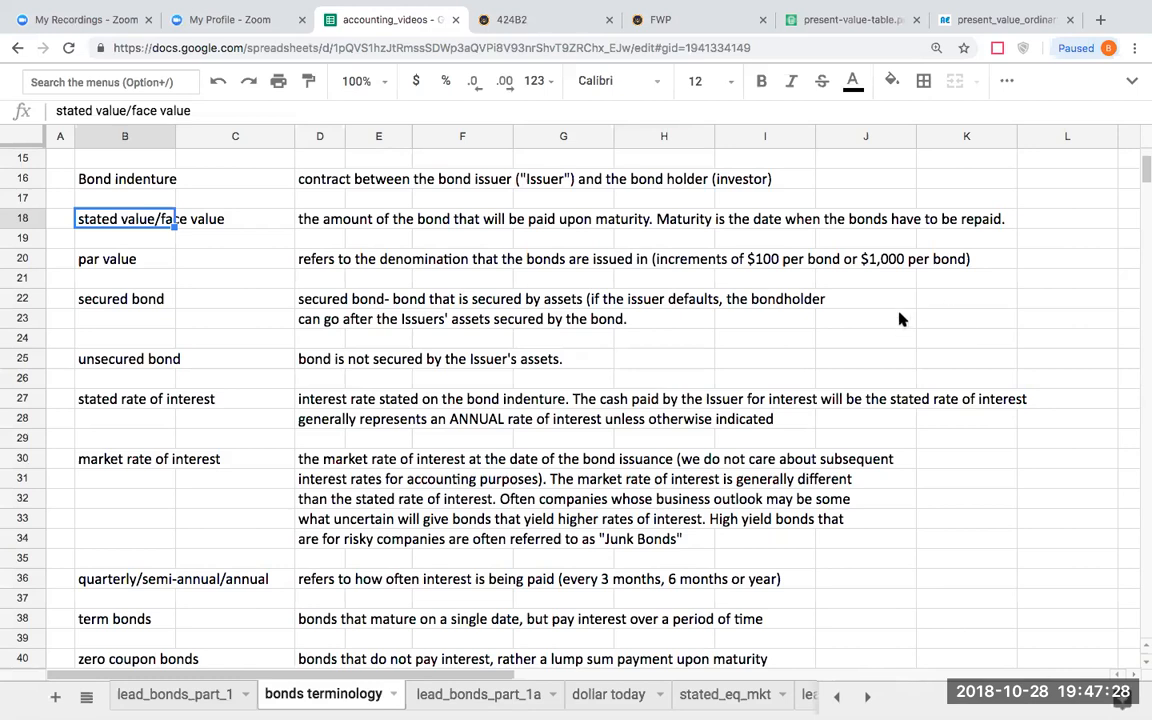
- Enter 1000 bonds and $1,000 par value per bond in K23:L24, with =K23*K24 totalling $1,000,000
left_click(966, 318)
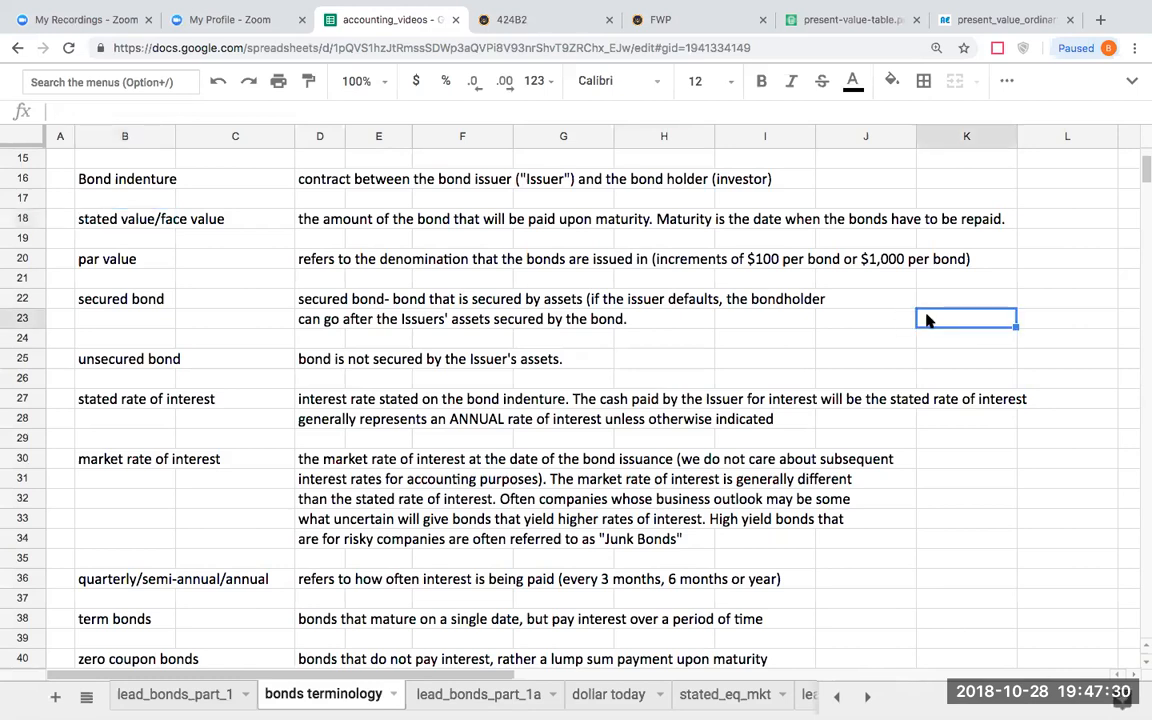
type("1000")
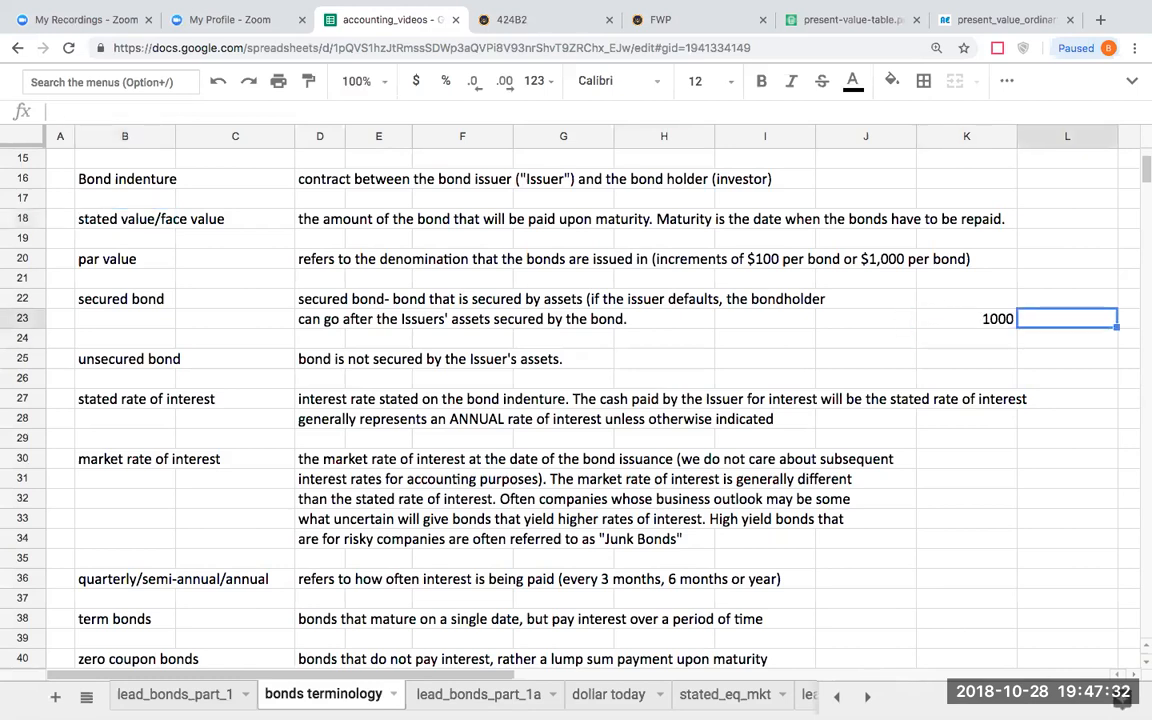
type("bonds")
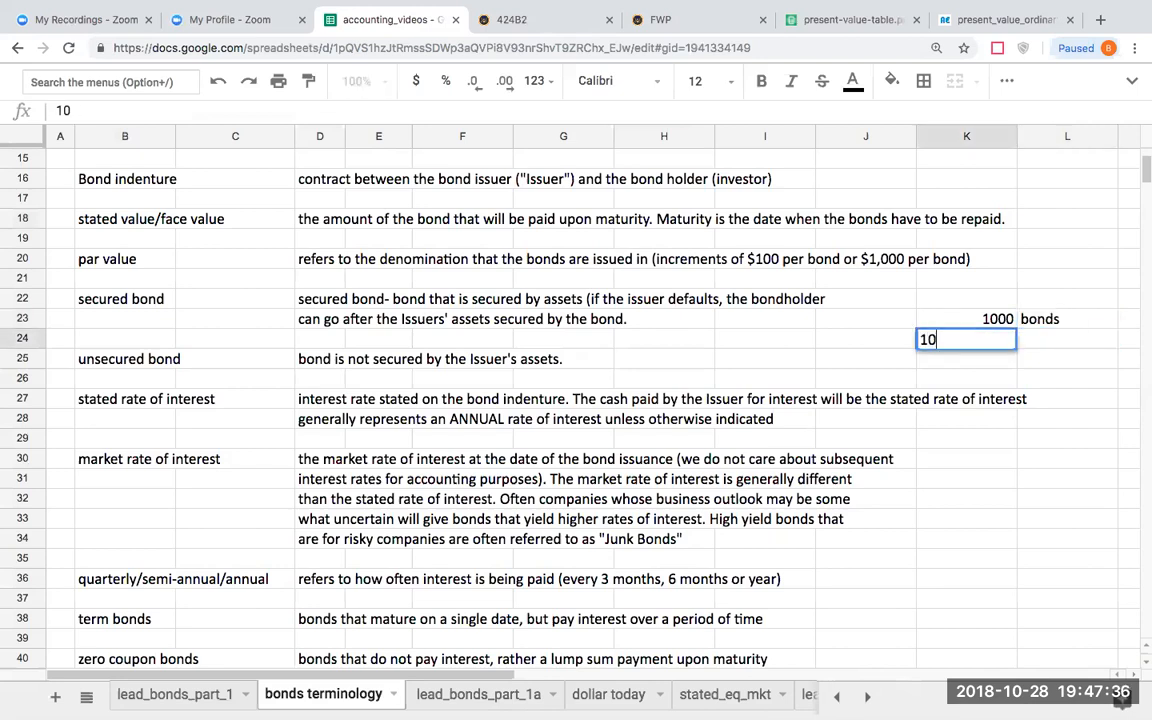
type("1000")
left_click(1067, 339)
type("o")
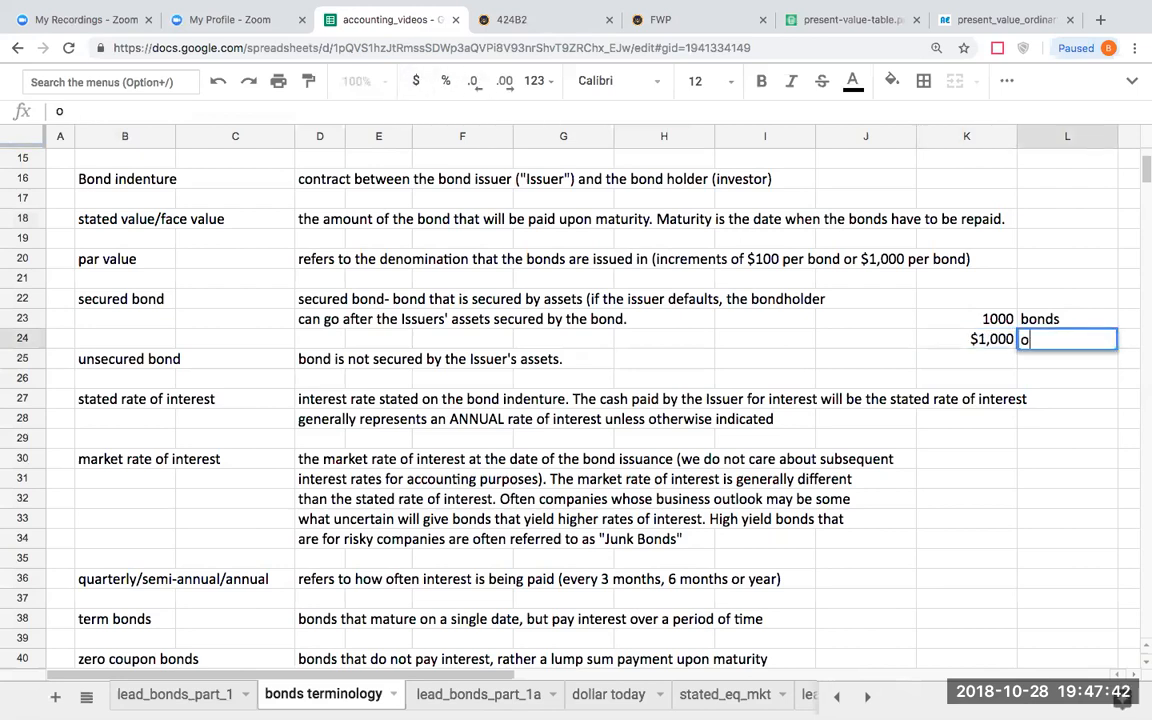
type("ar va")
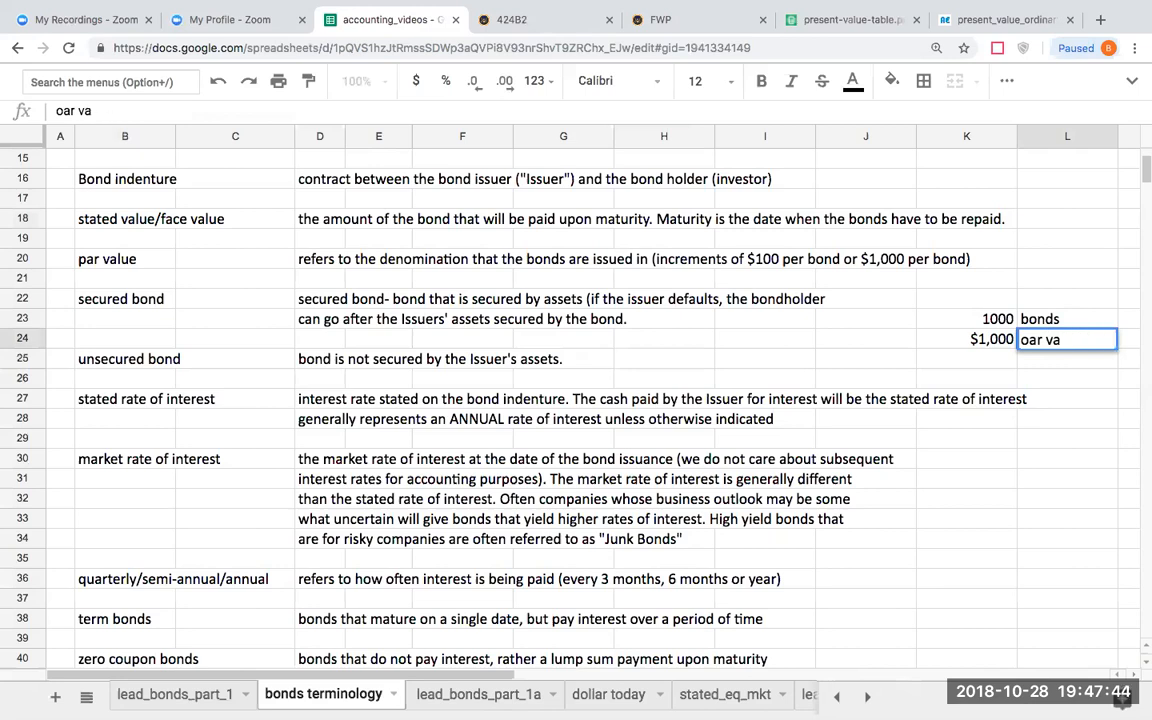
type("par value / bond")
left_click(966, 359)
type("+K23")
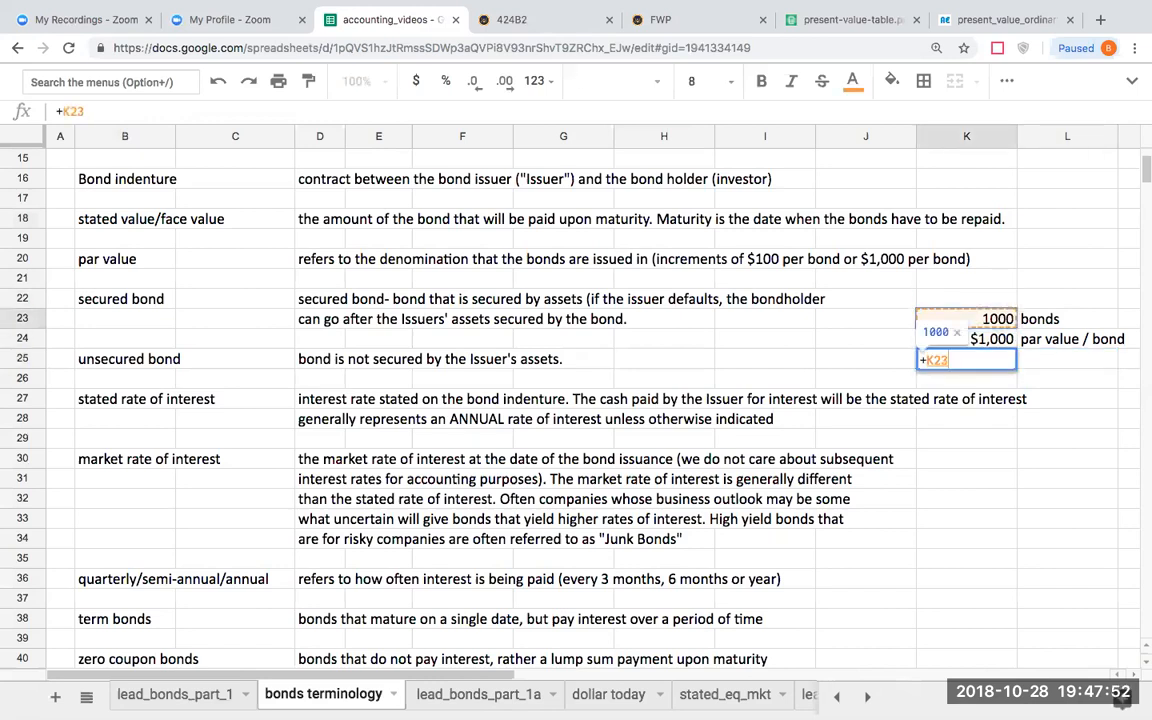
key("enter")
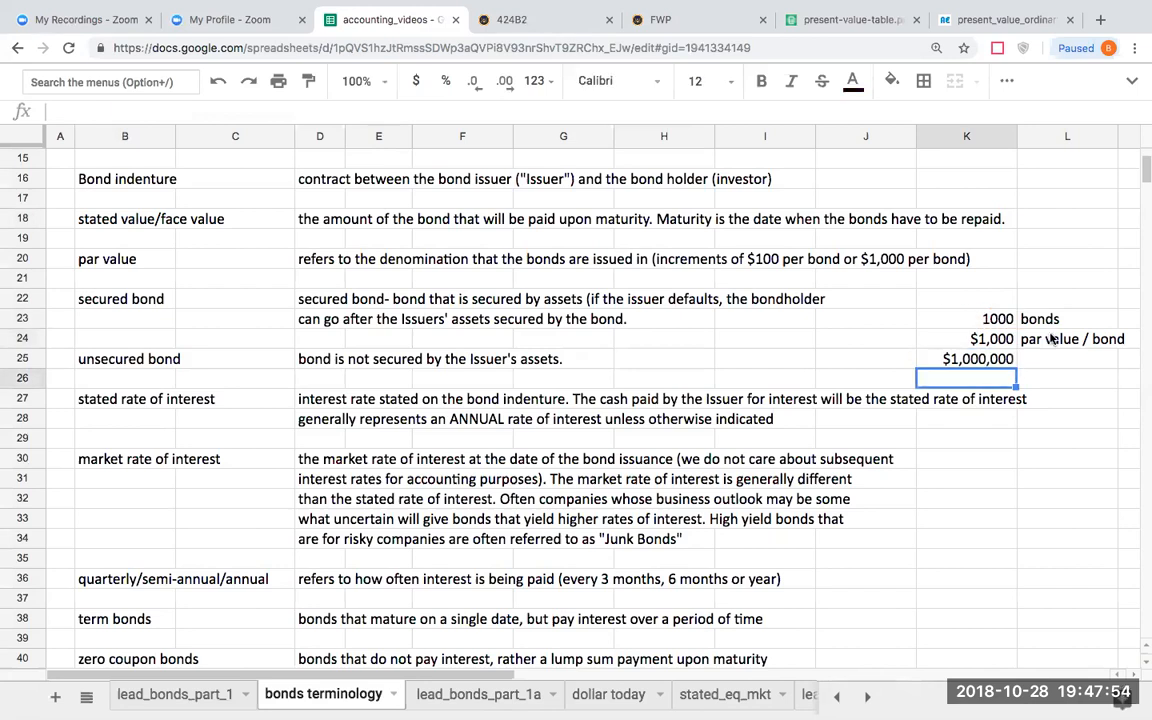
mouse_move(1030, 350)
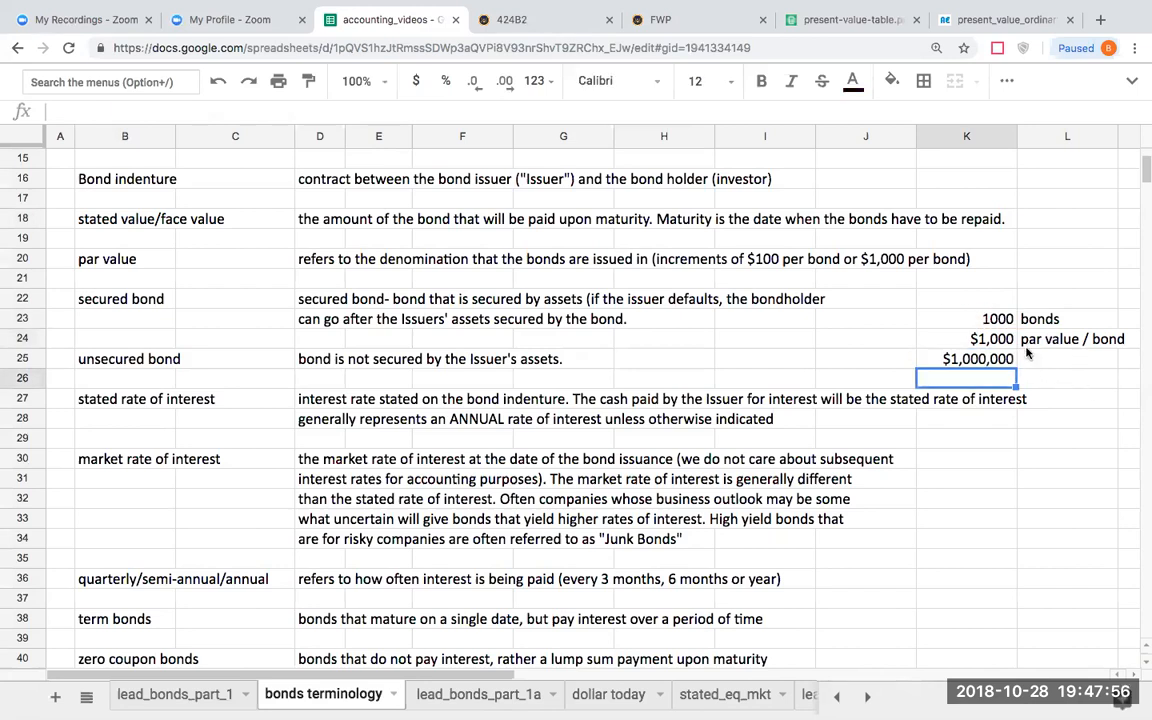
left_click(966, 358)
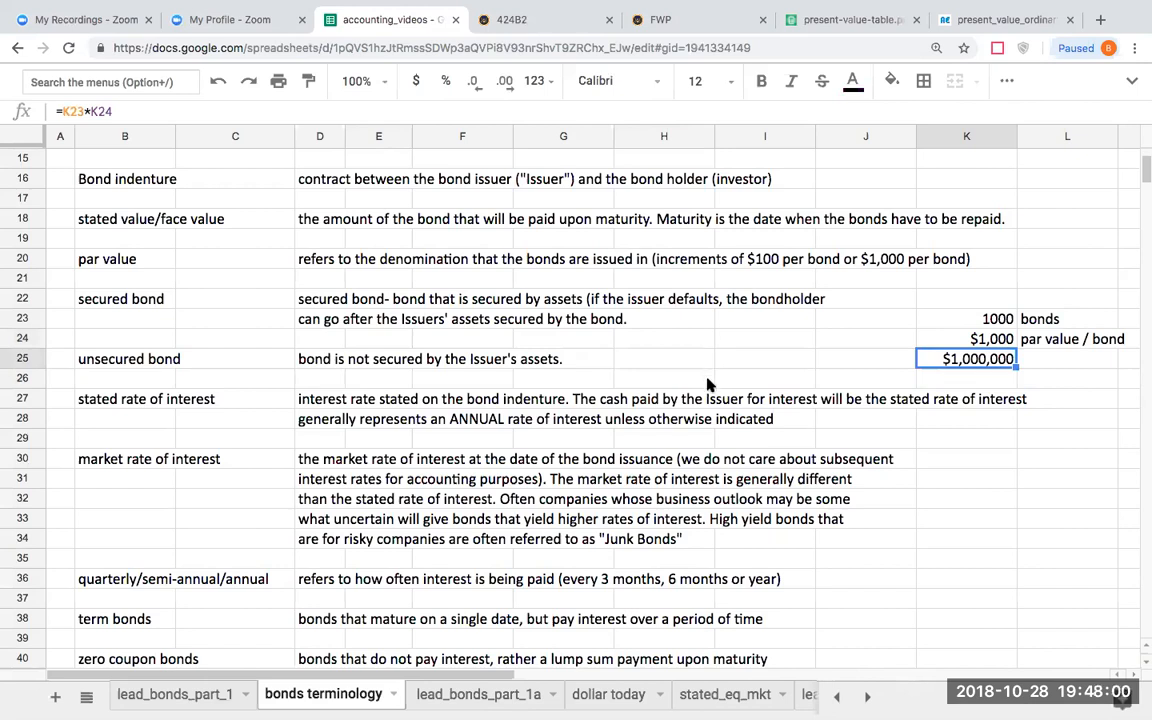
mouse_move(892, 368)
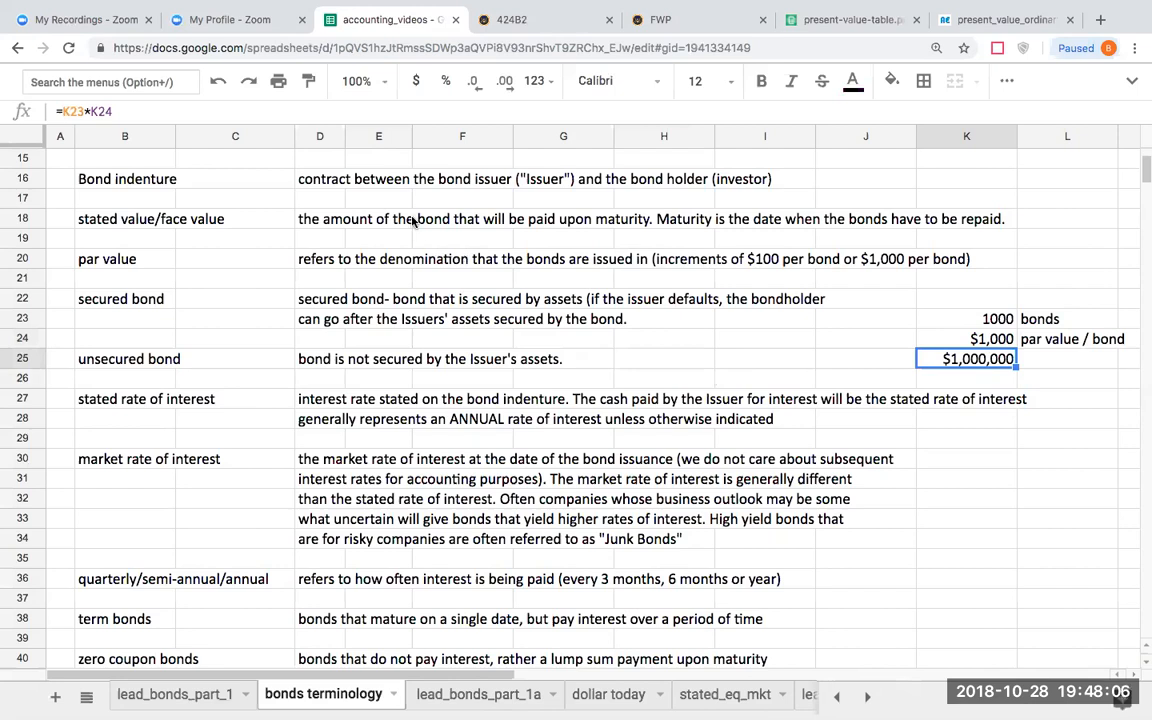
mouse_move(318, 299)
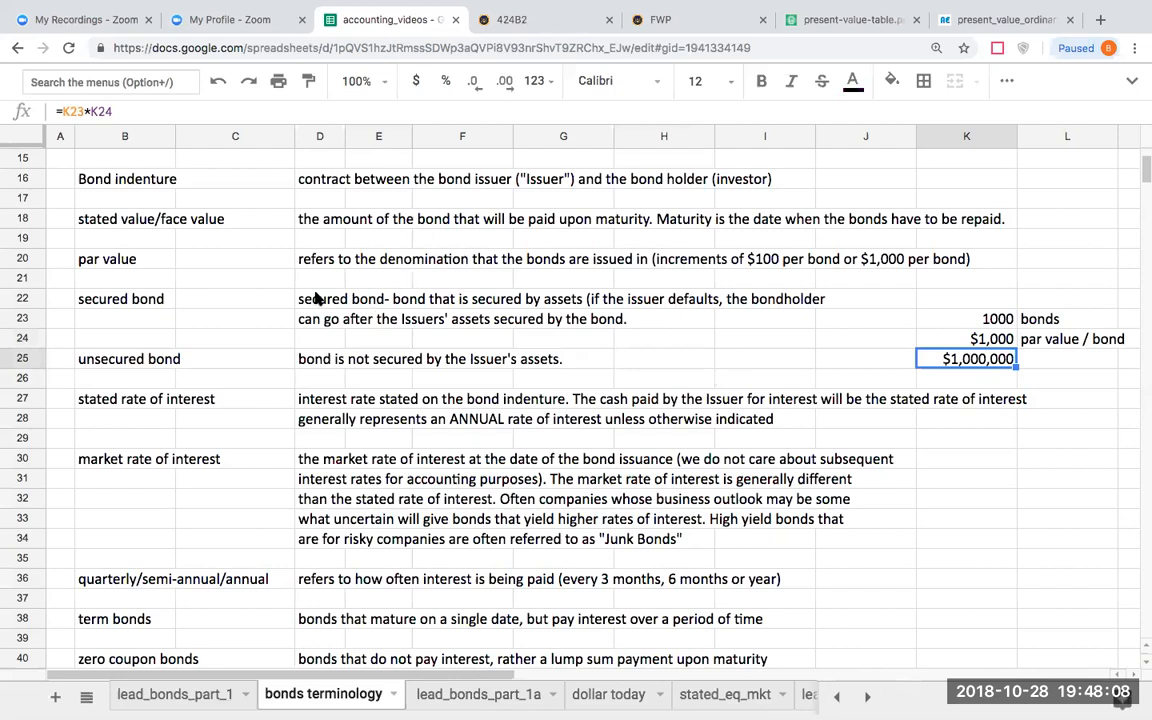
left_click(965, 538)
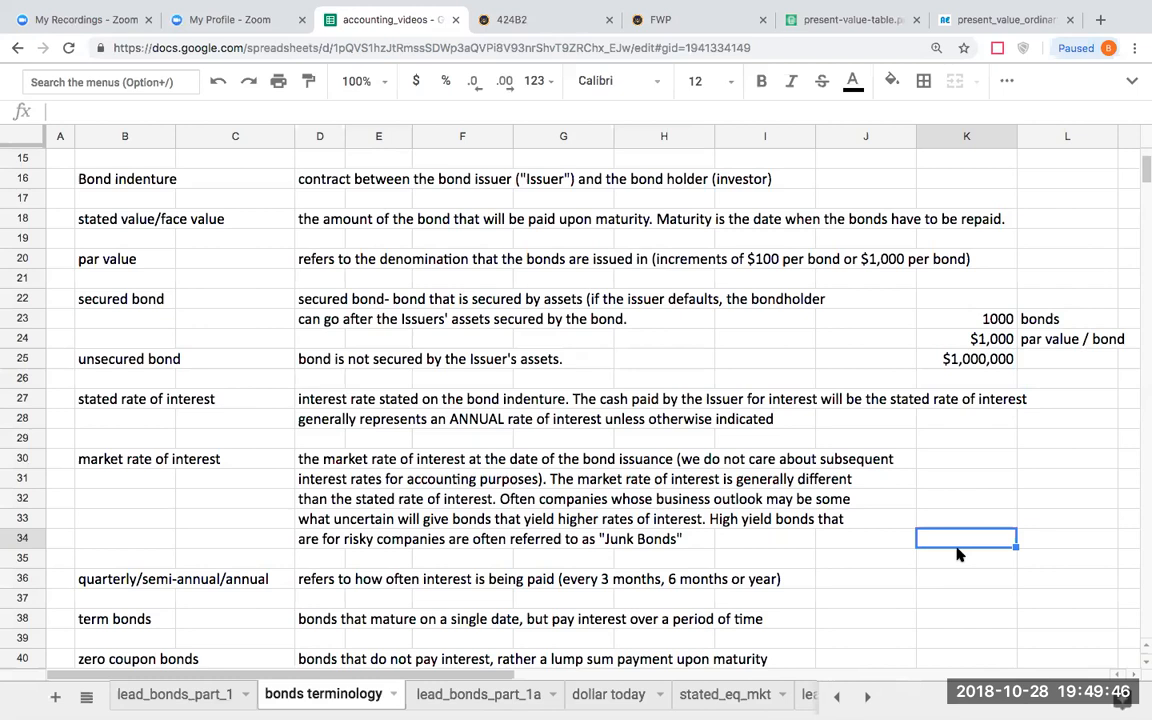
mouse_move(468, 402)
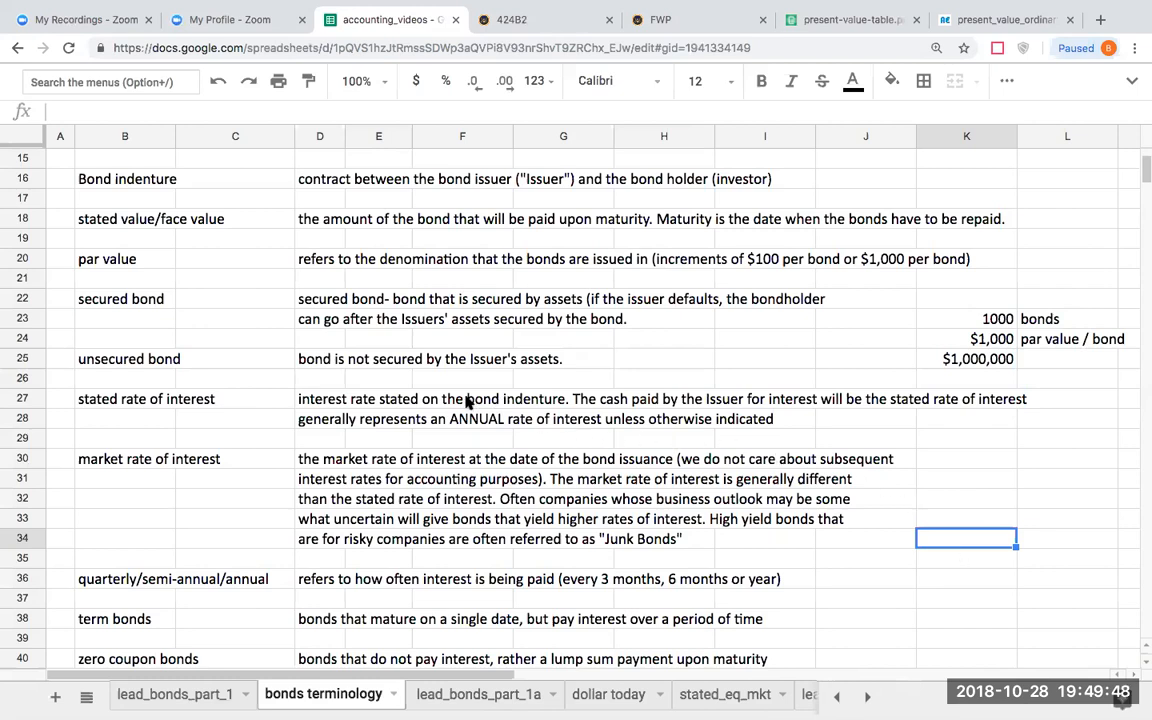
double_click(378, 398)
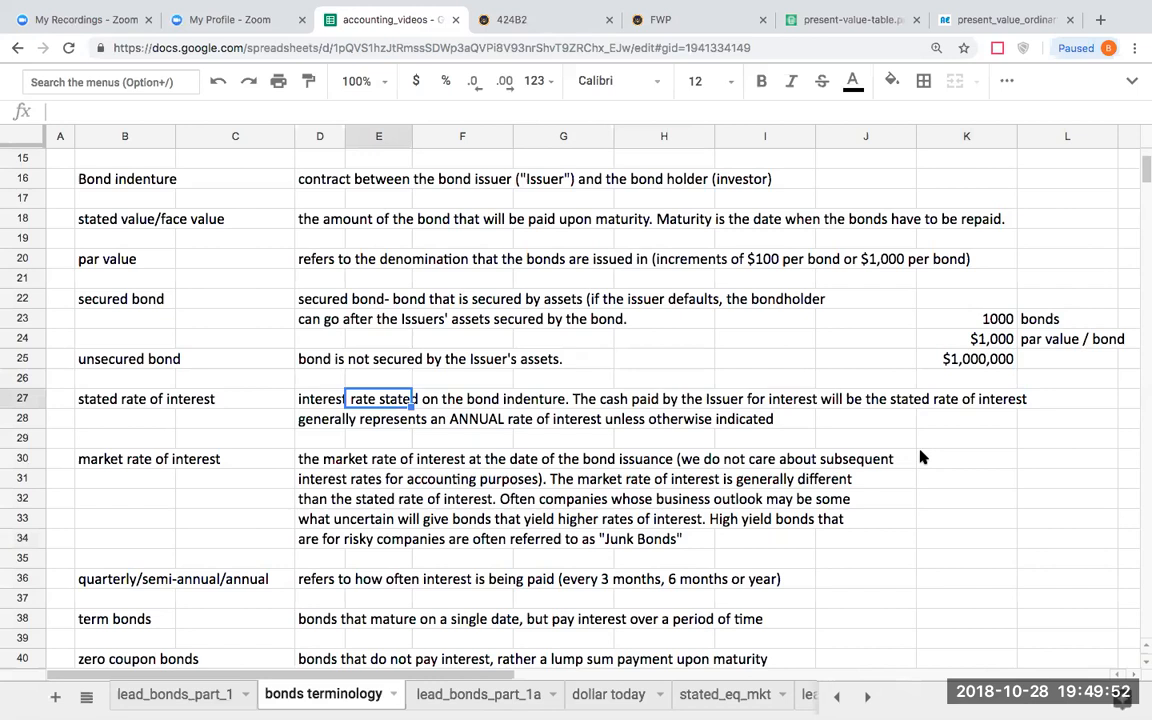
left_click(965, 498)
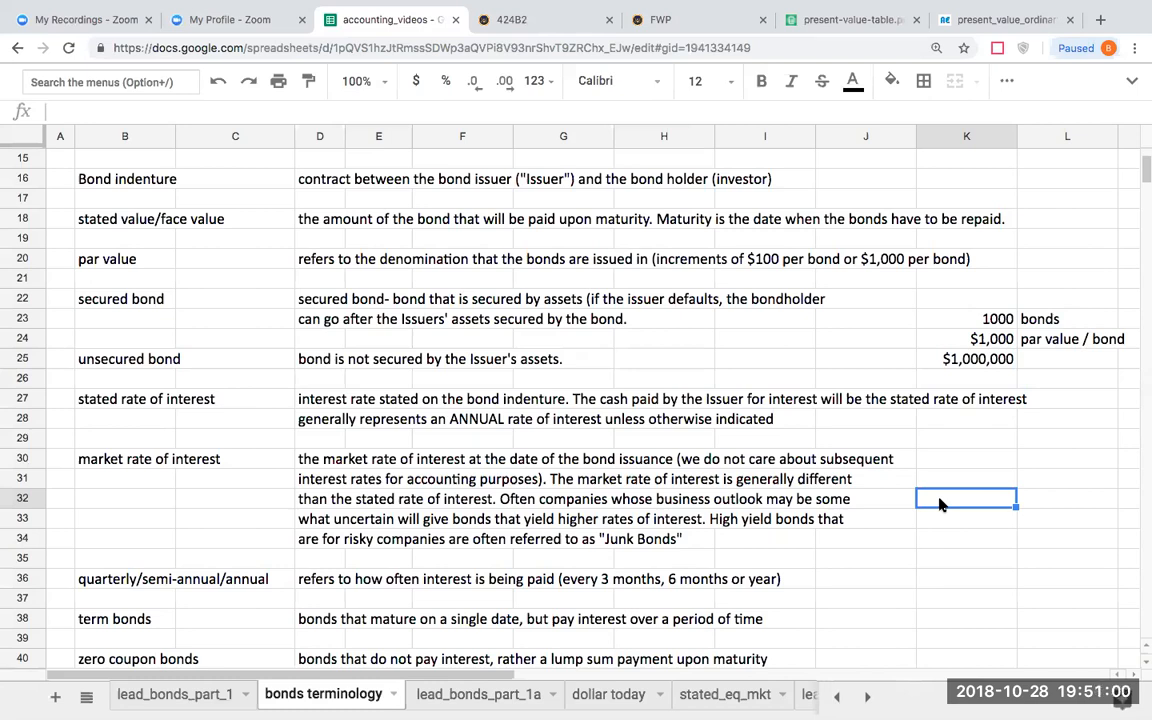
mouse_move(708, 505)
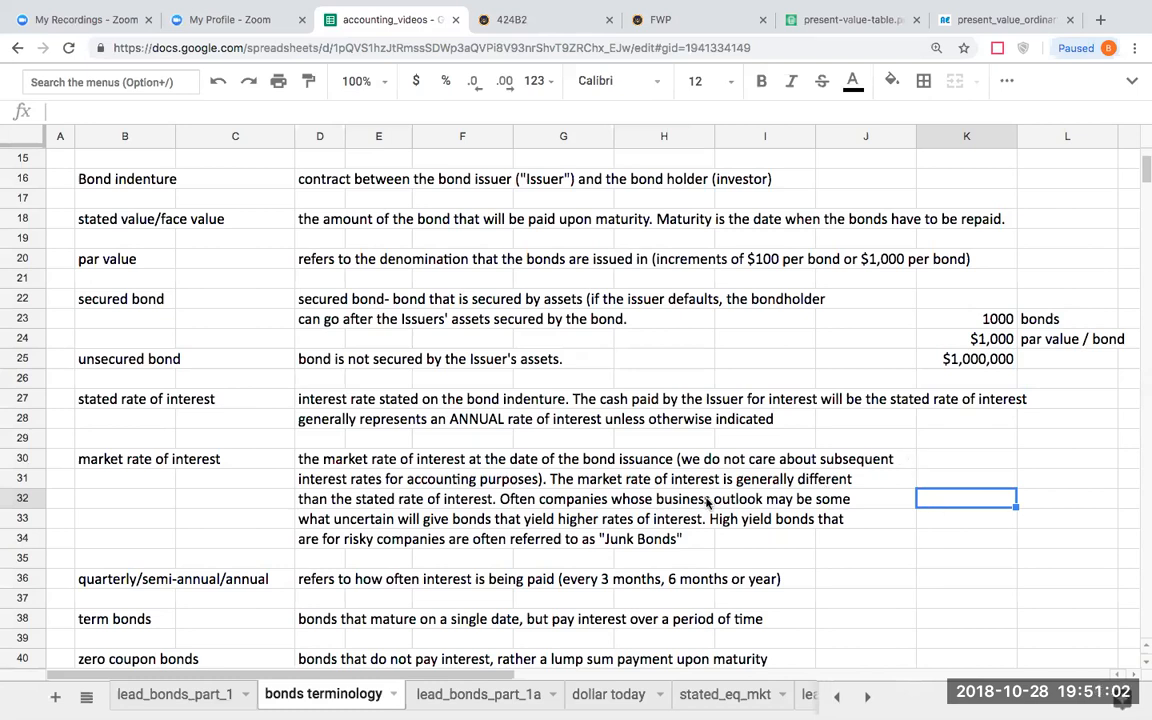
left_click(664, 539)
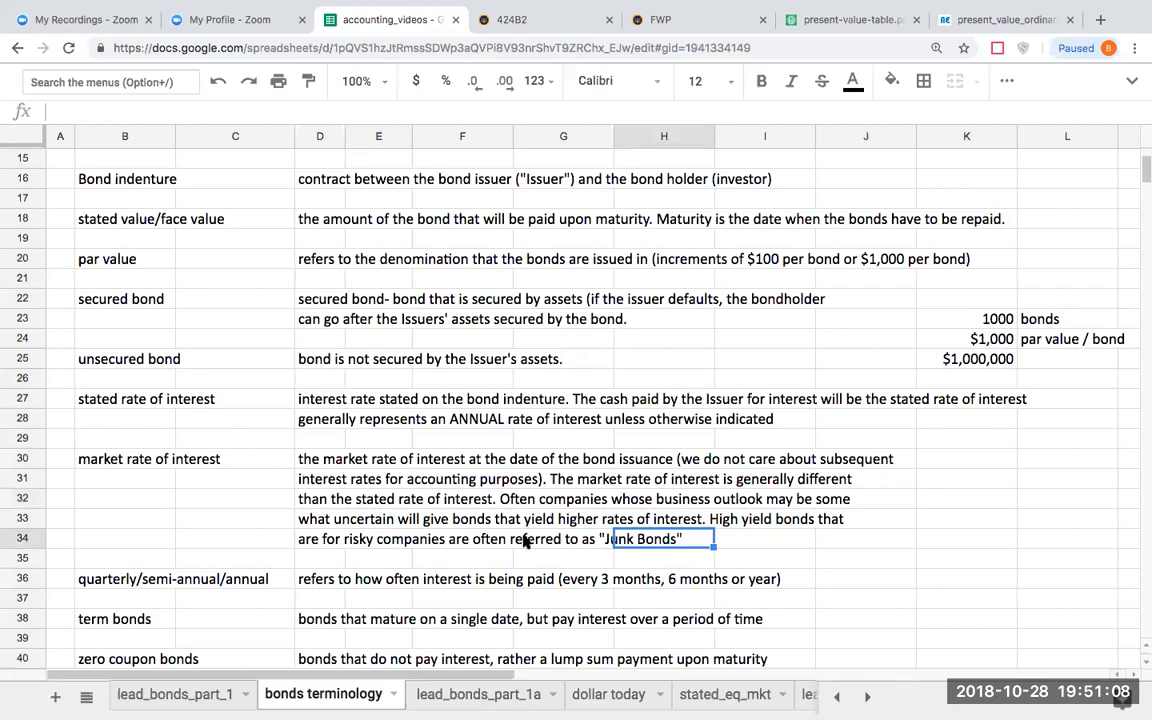
left_click(966, 518)
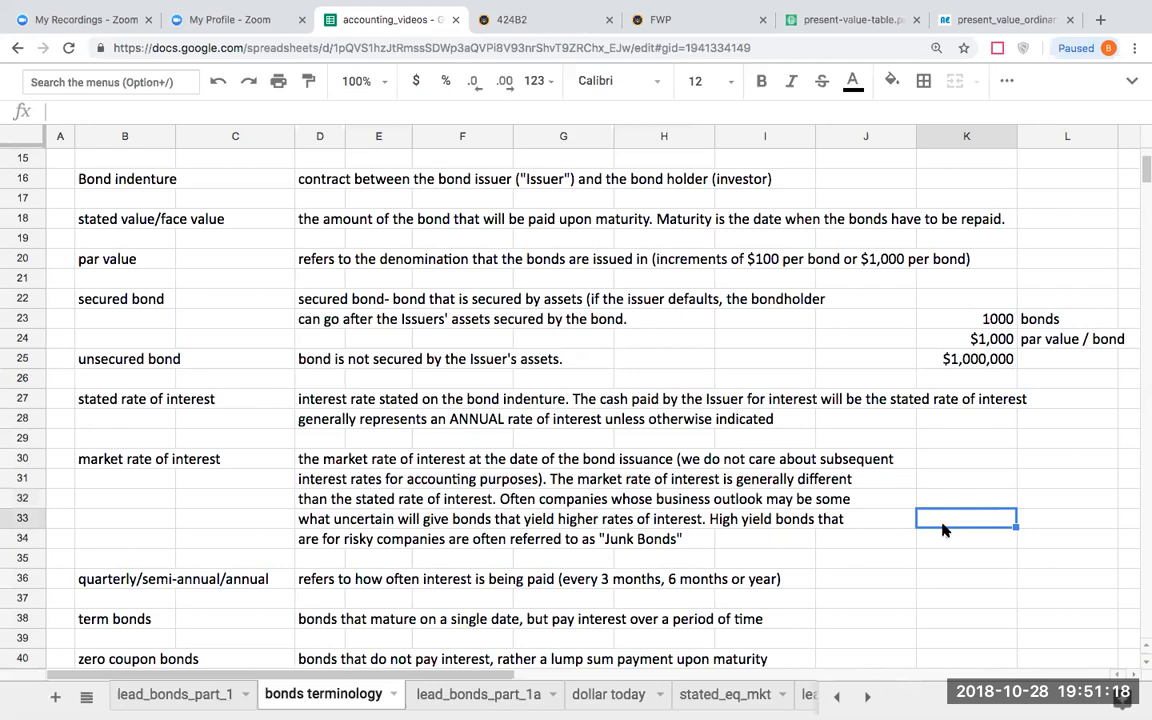
mouse_move(910, 558)
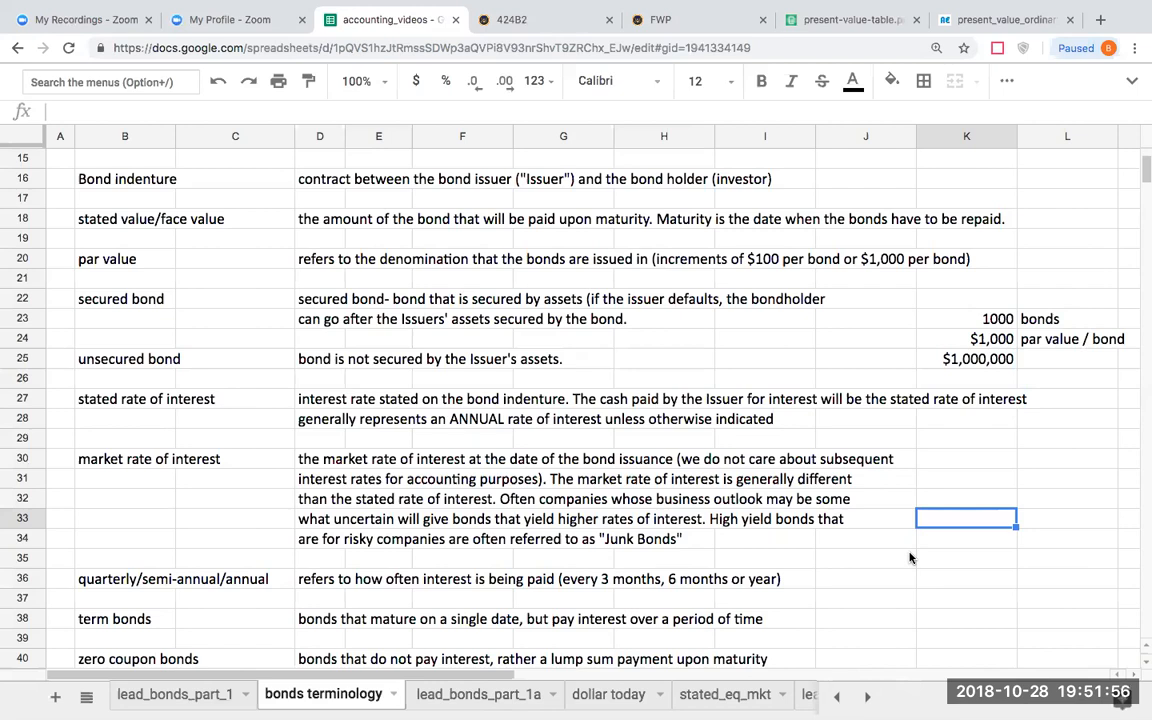
mouse_move(701, 569)
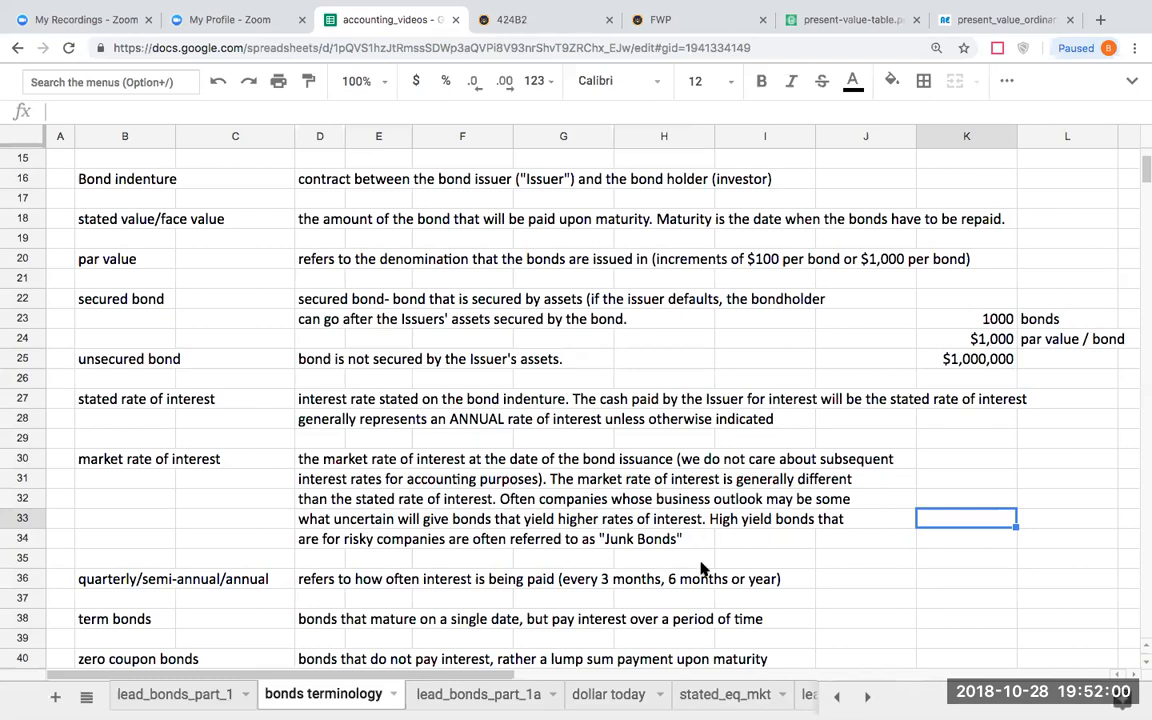
- Scroll to rows 36–61 showing the Microsoft links and the 'For this segment' note
left_click(865, 578)
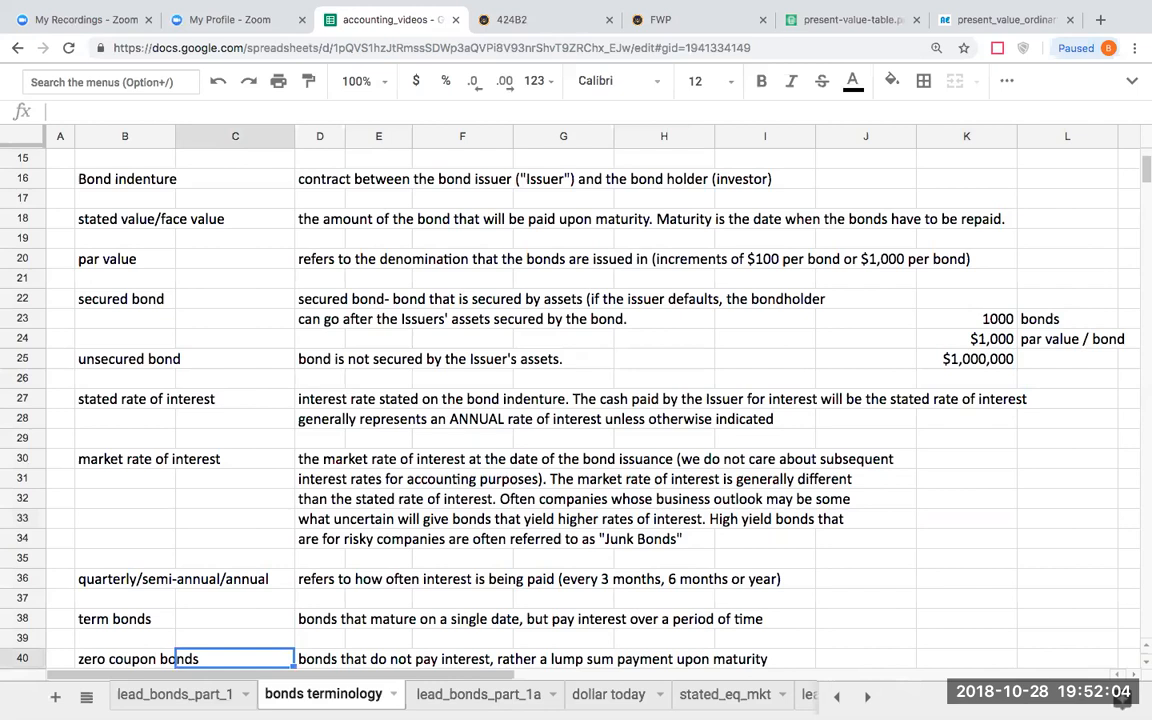
scroll("down", 3)
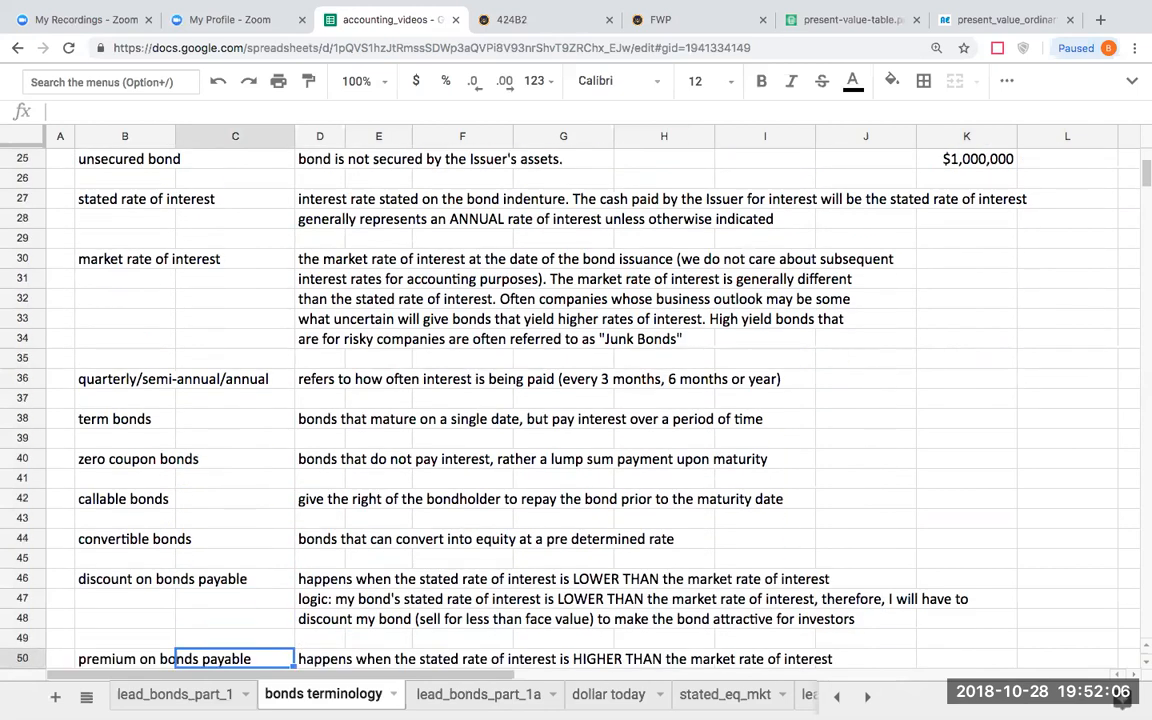
scroll("down", 3)
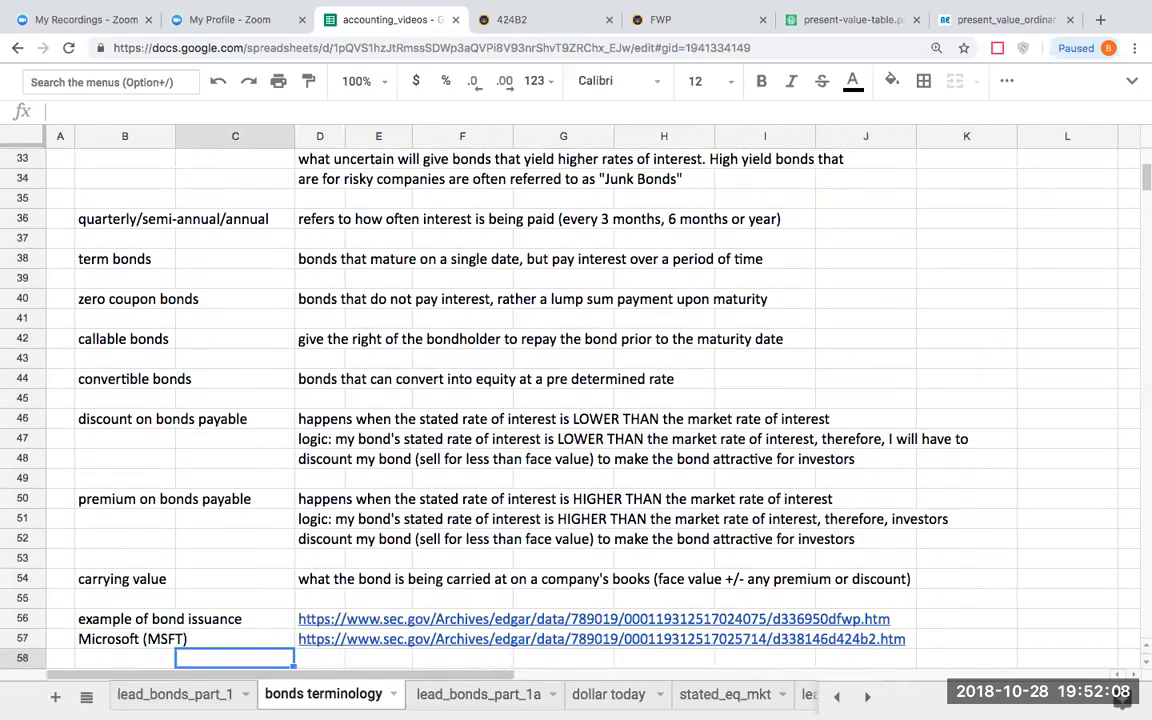
scroll("down", 3)
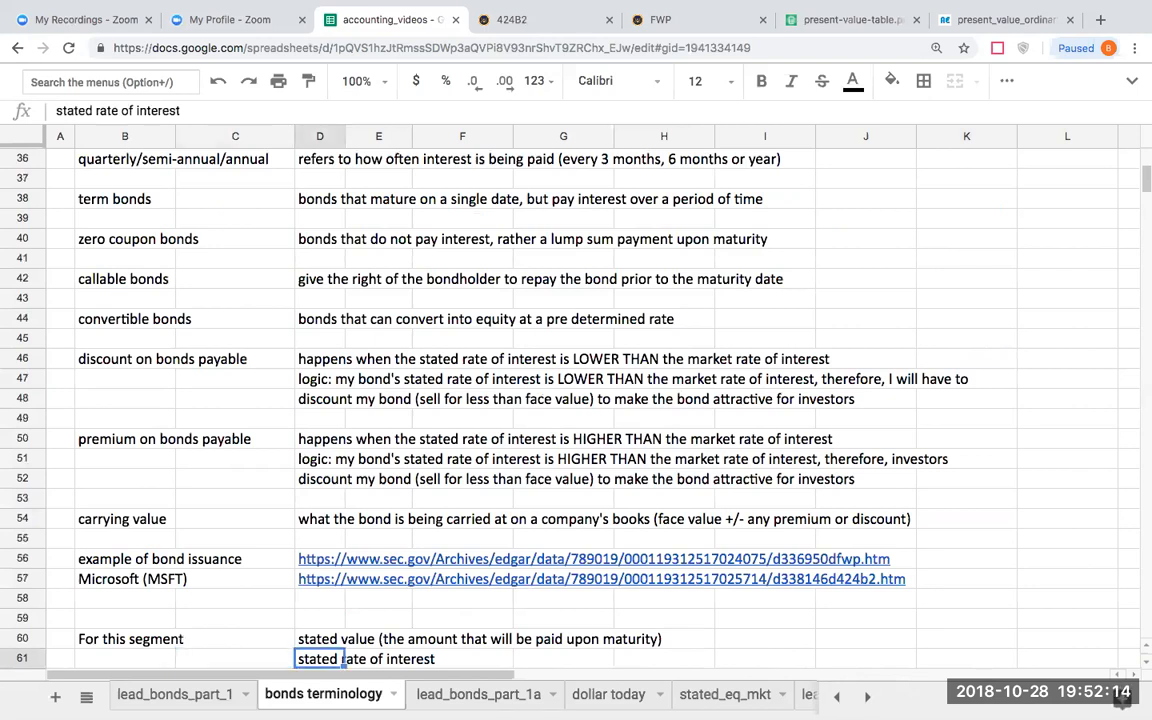
left_click(764, 658)
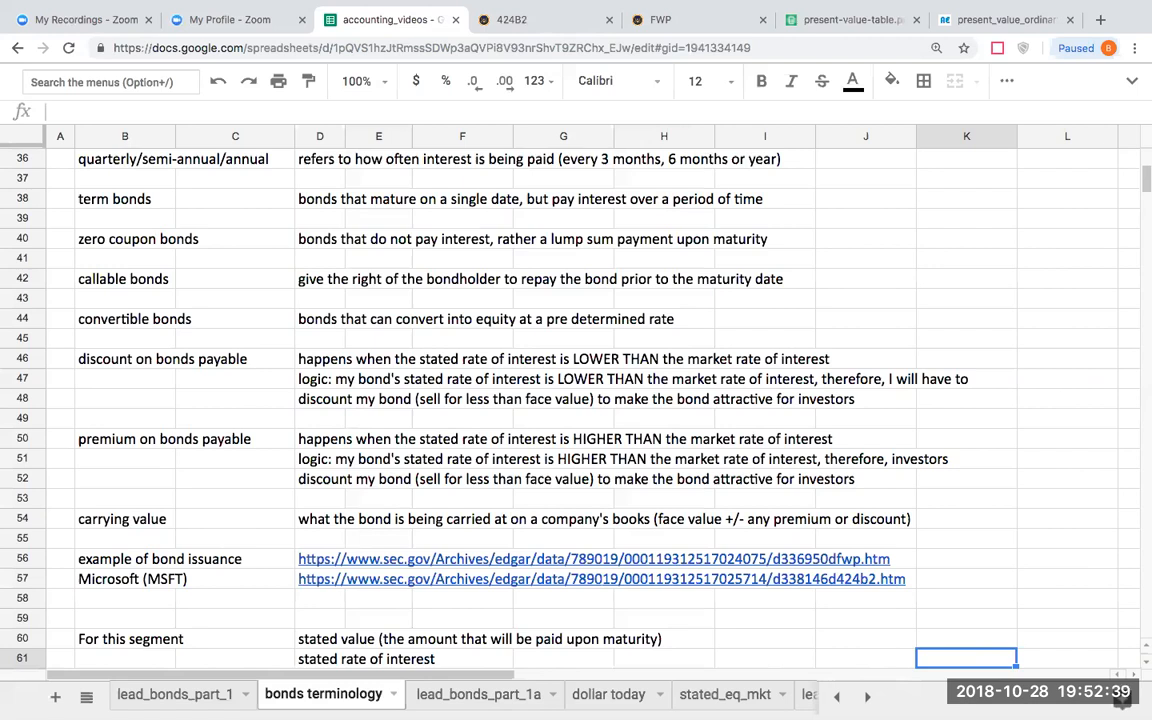
mouse_move(308, 252)
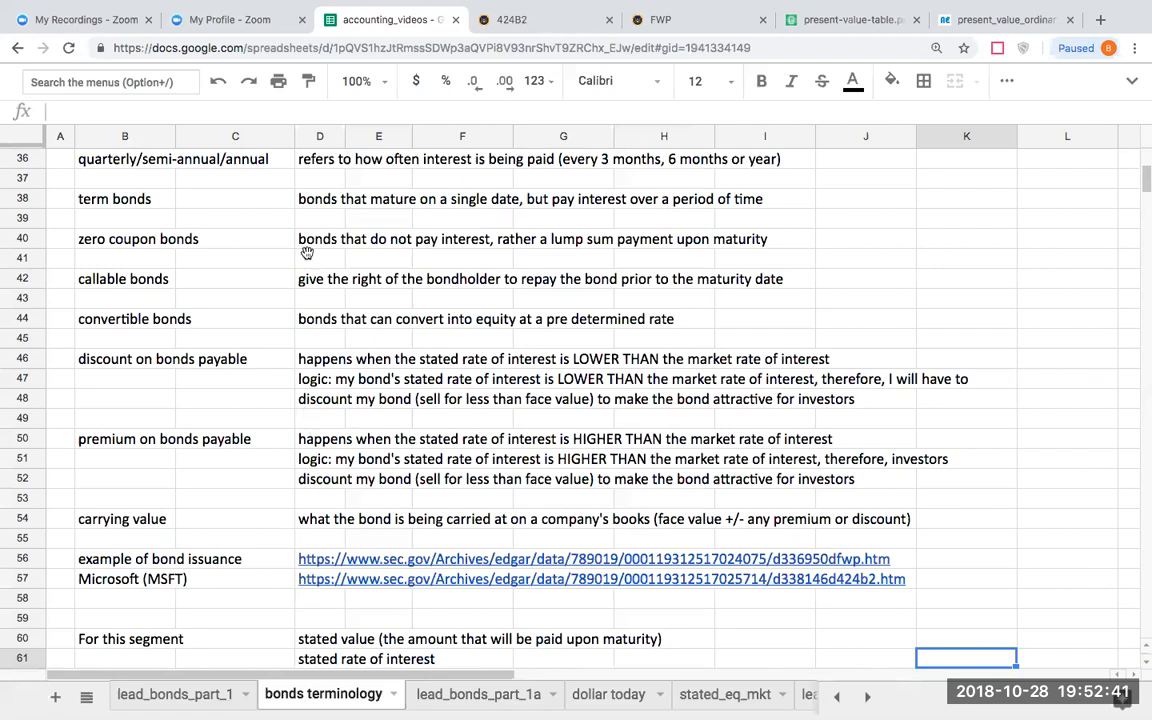
left_click(320, 198)
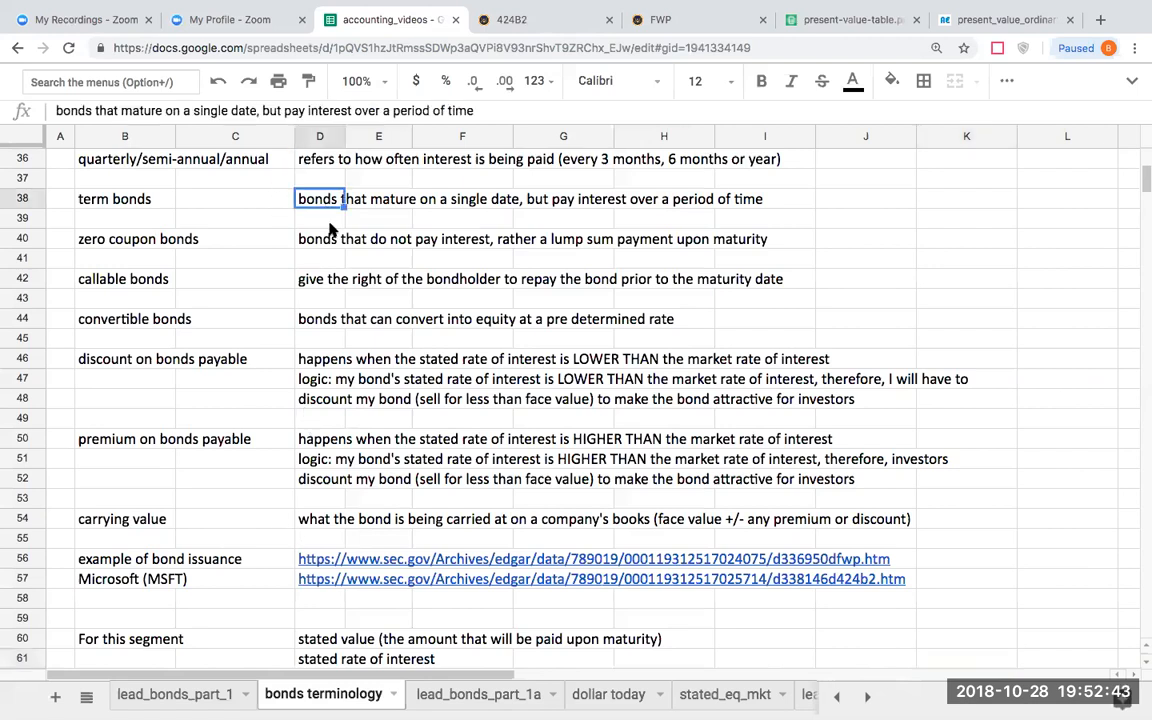
mouse_move(573, 235)
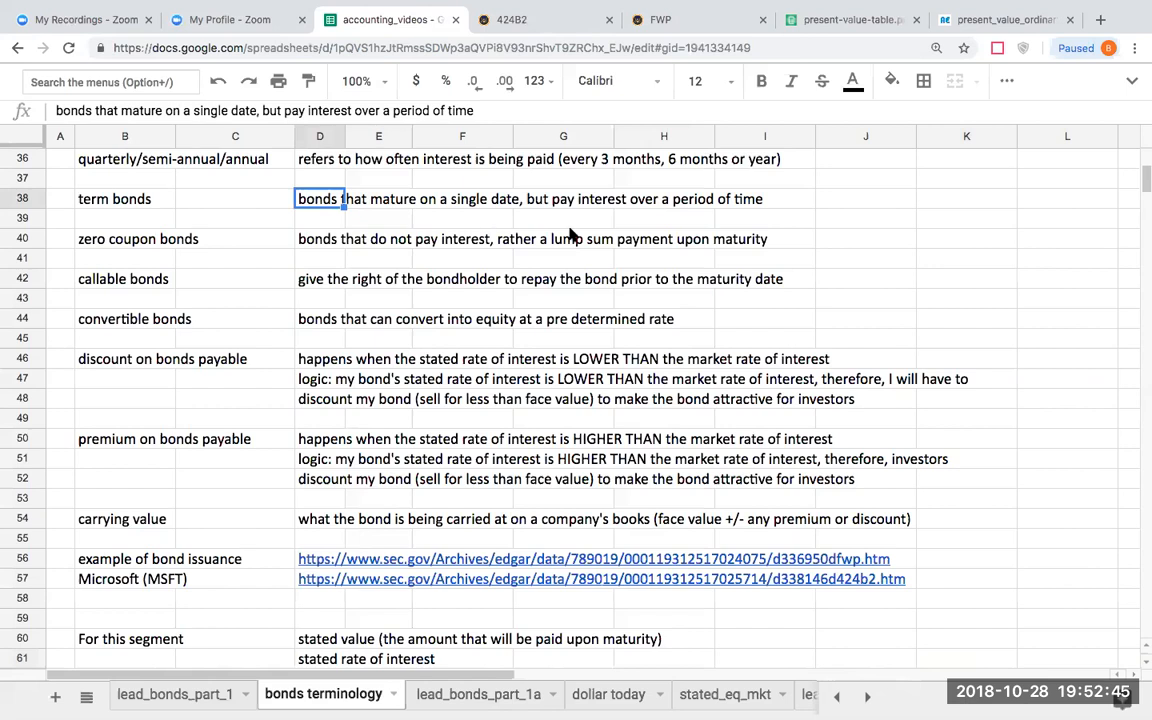
mouse_move(953, 236)
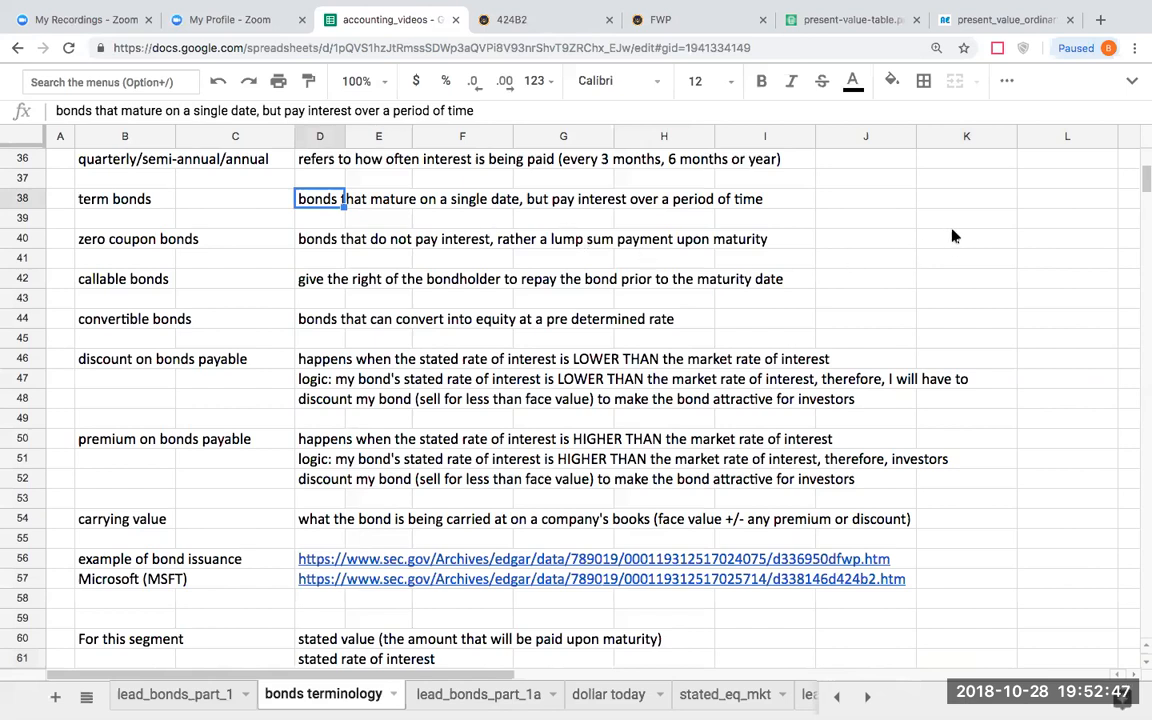
left_click(378, 218)
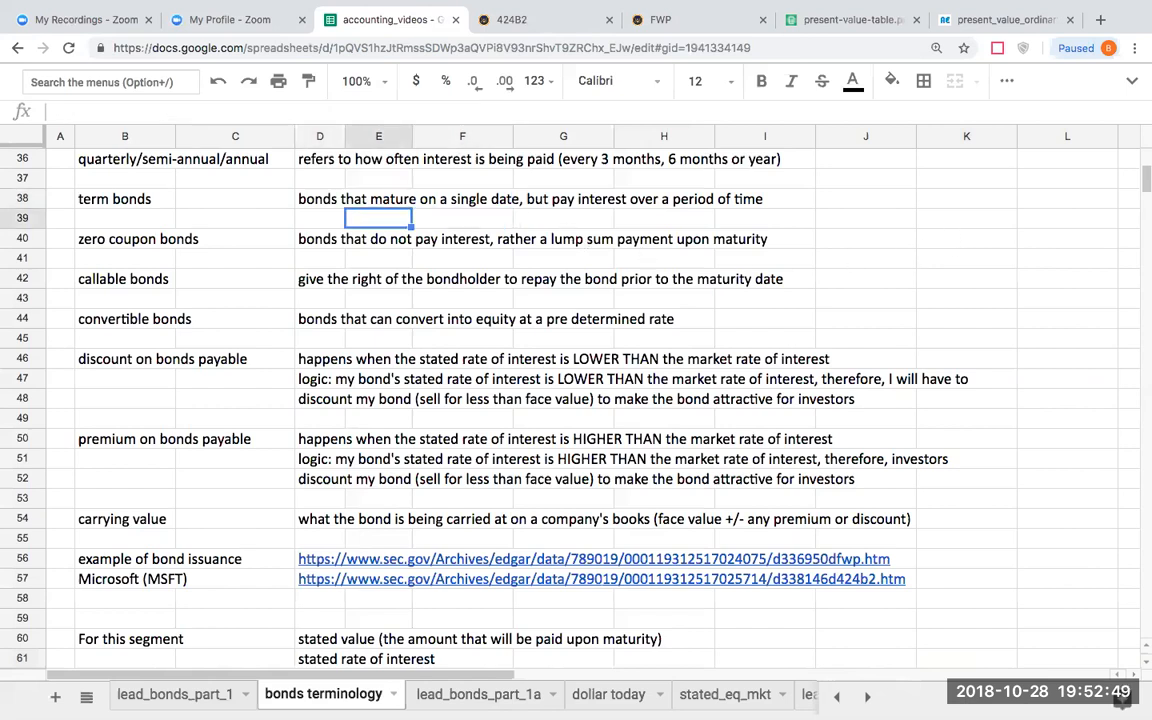
left_click(319, 218)
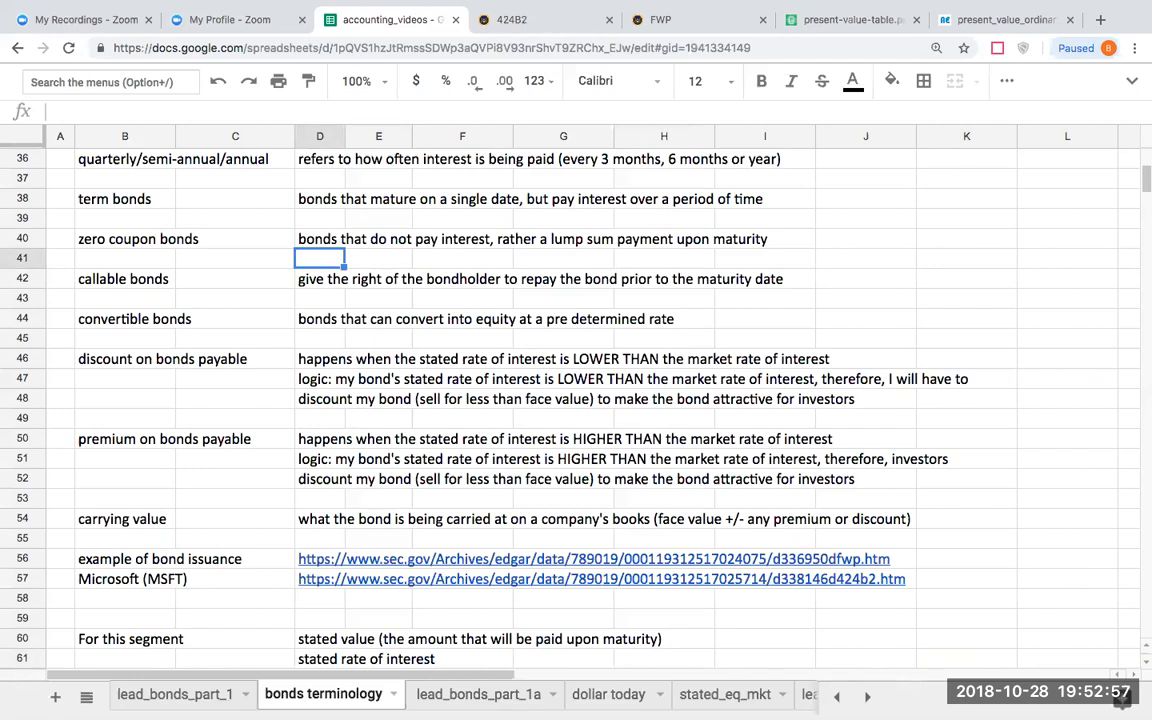
left_click(966, 257)
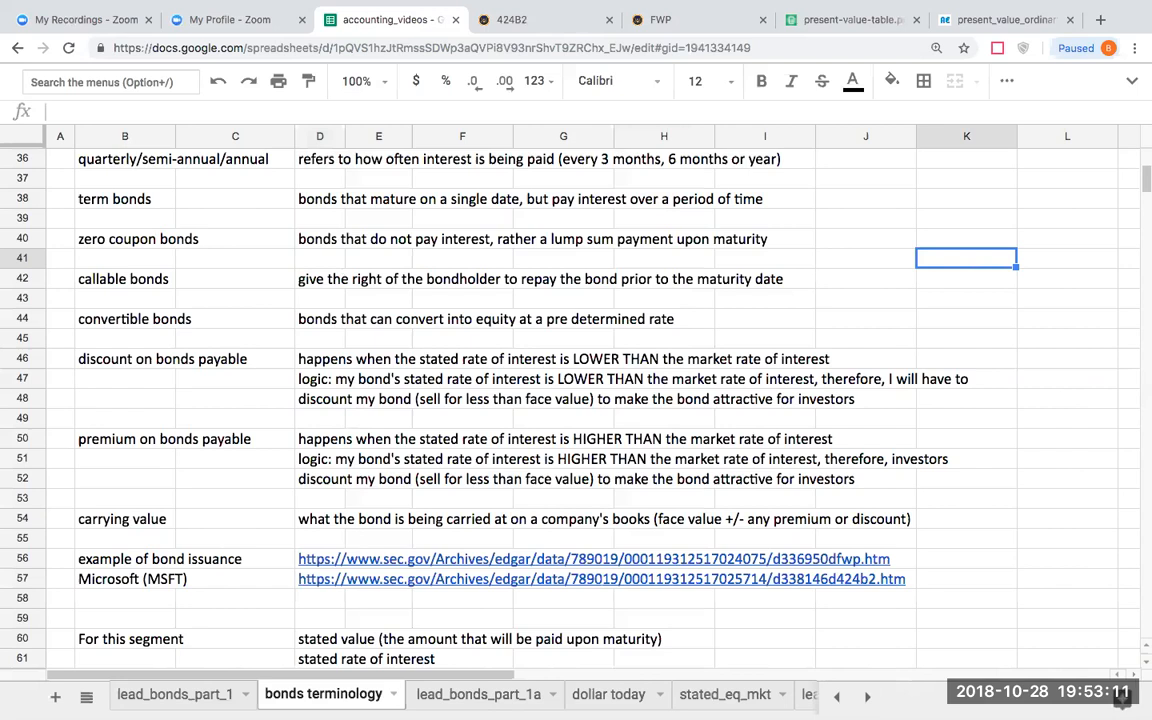
left_click(664, 258)
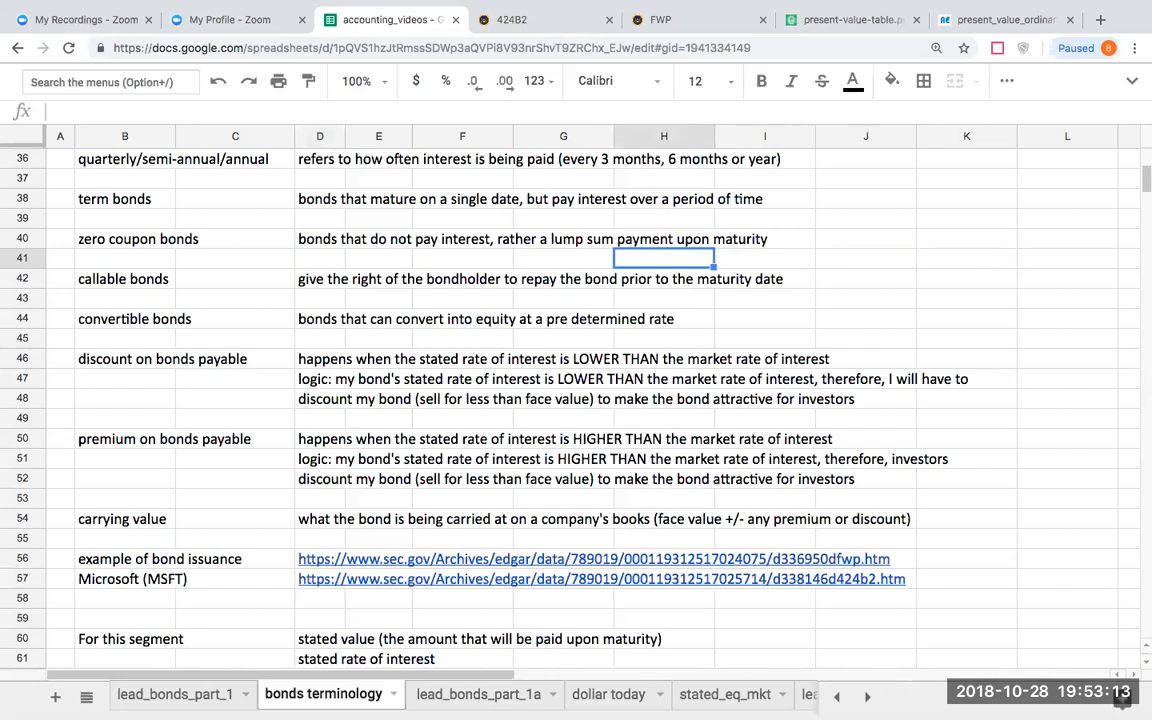
left_click(125, 298)
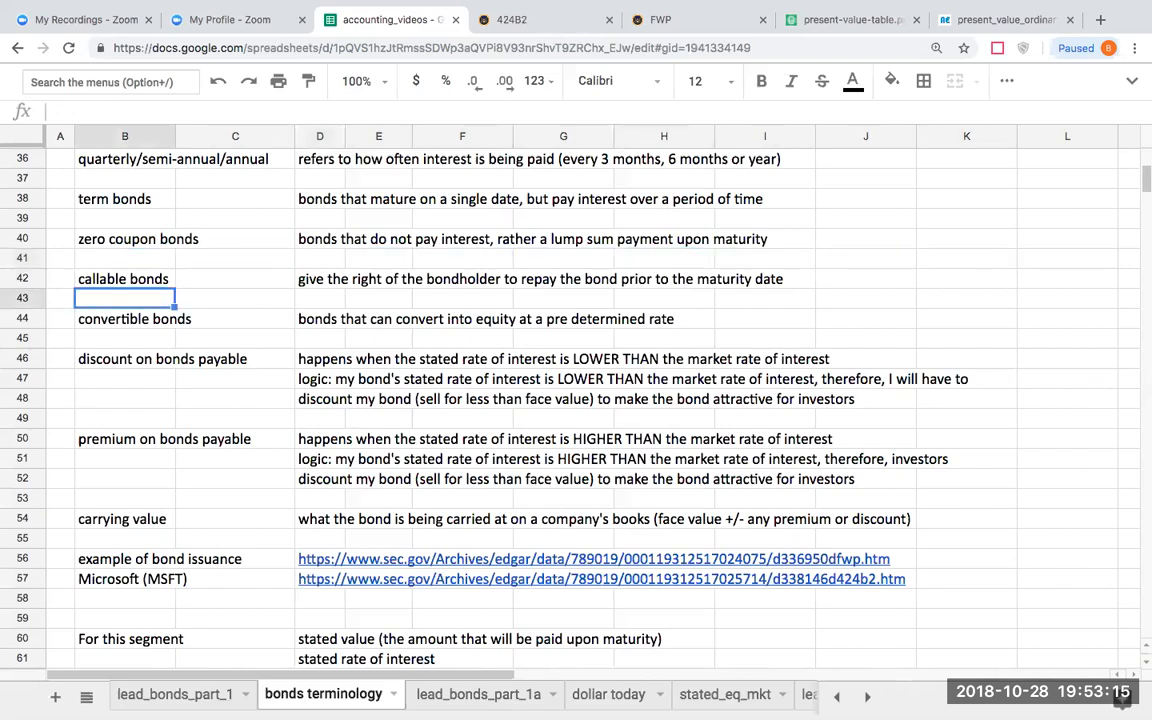
left_click(966, 298)
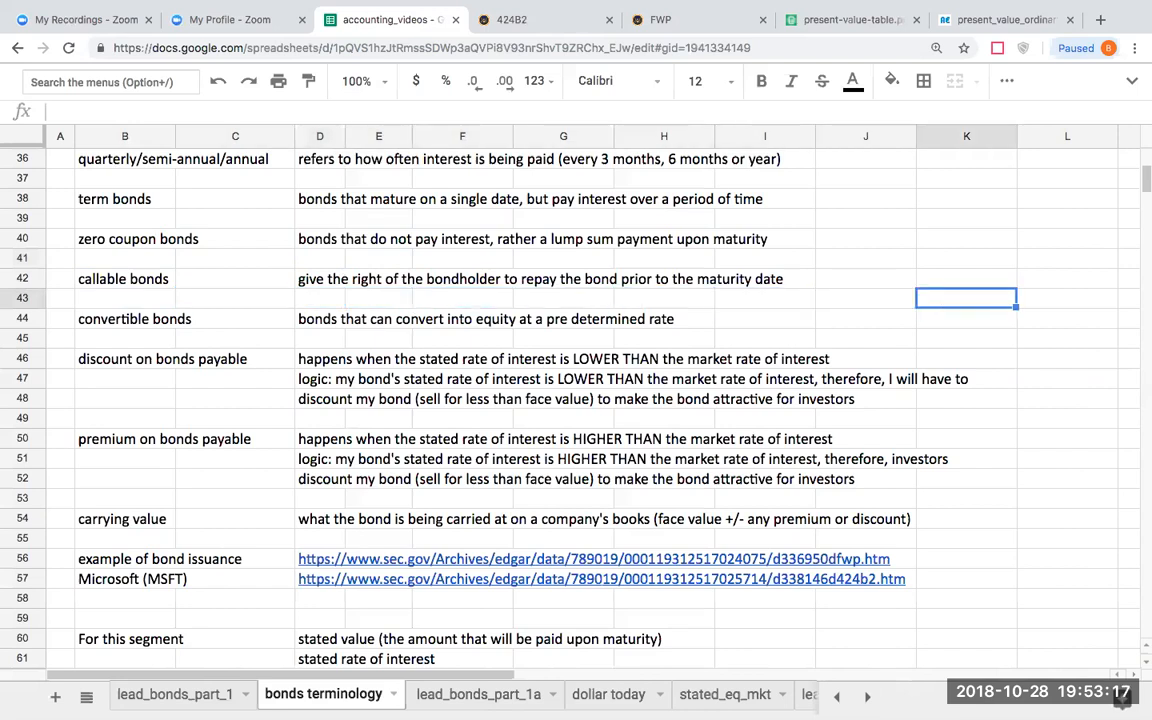
left_click(1067, 298)
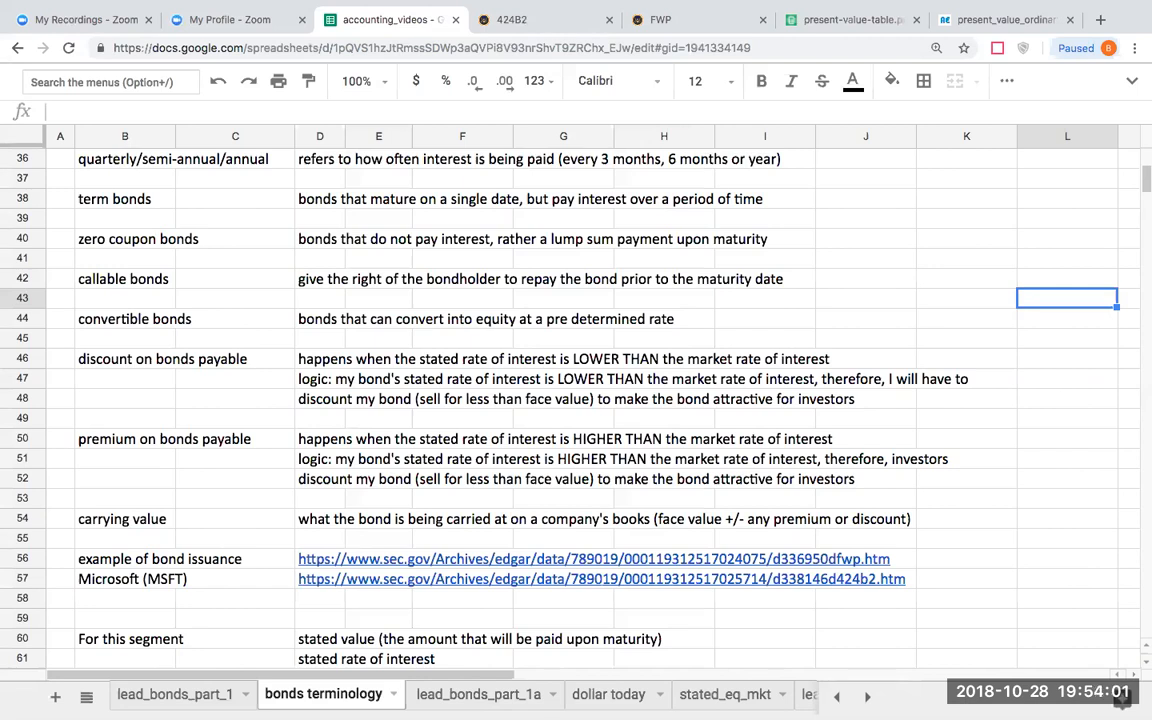
mouse_move(805, 300)
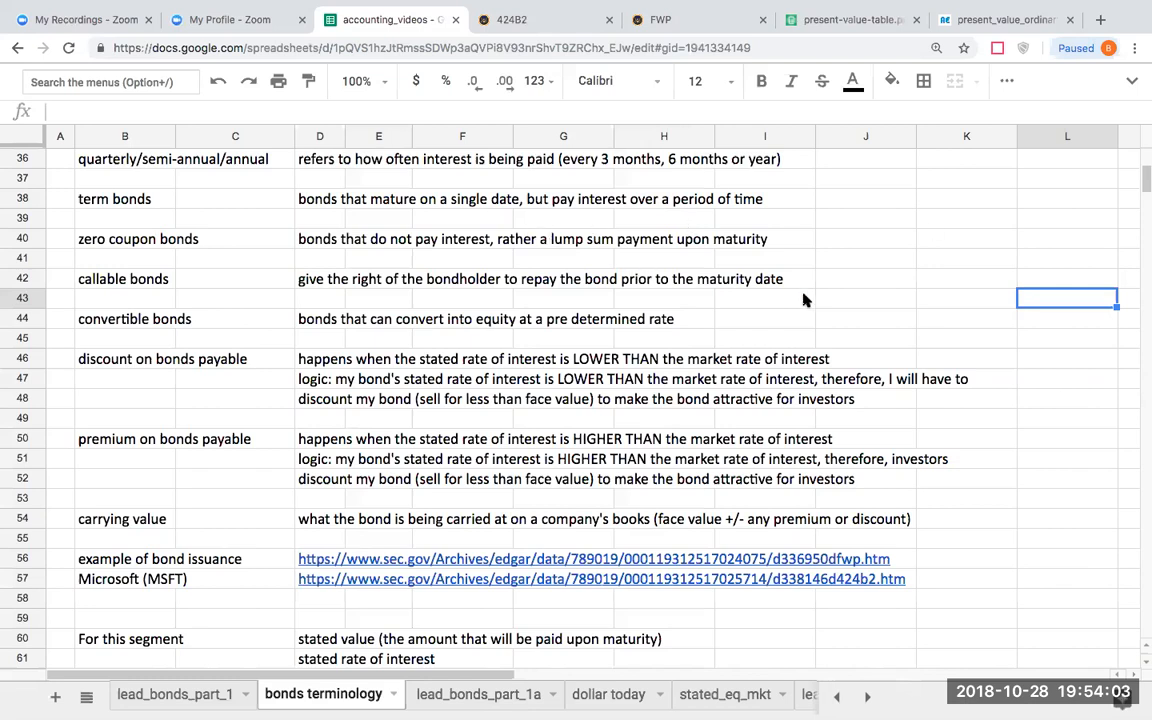
mouse_move(983, 327)
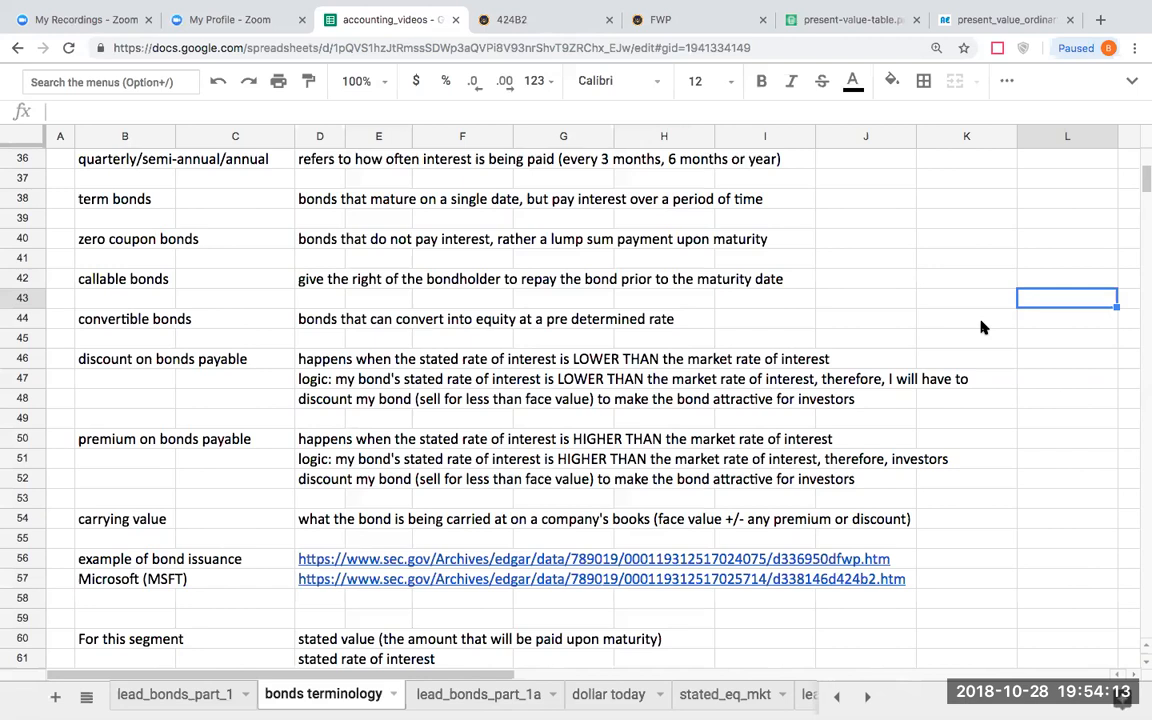
mouse_move(764, 325)
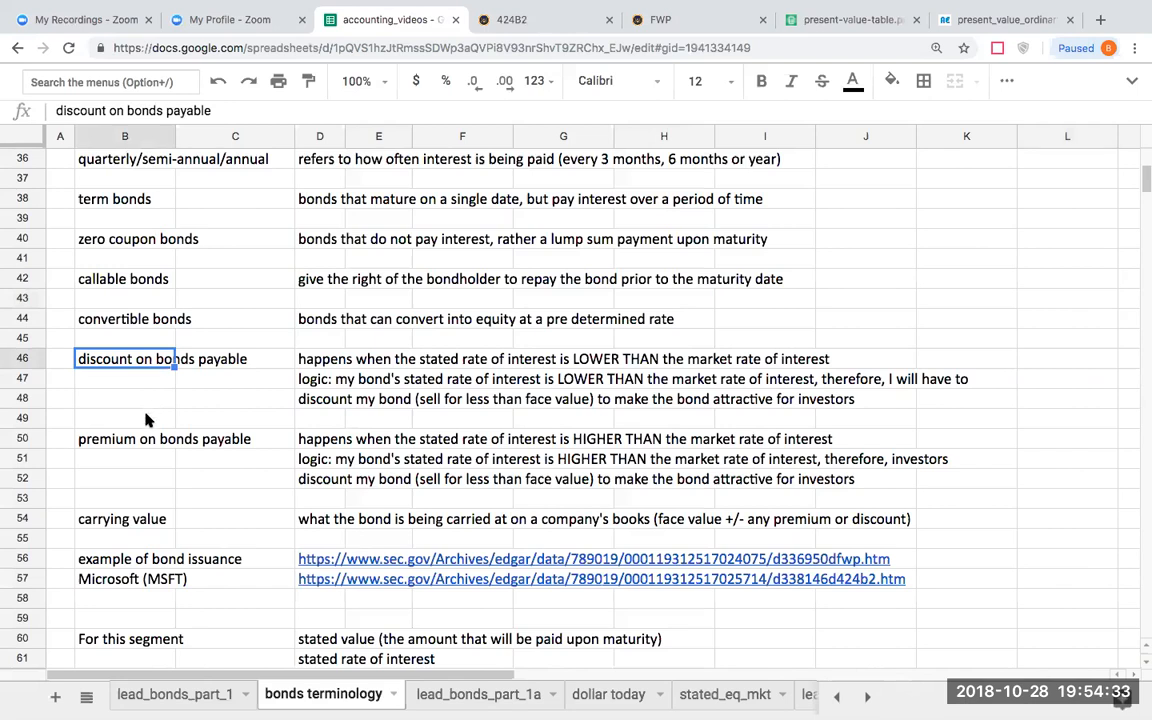
left_click(124, 417)
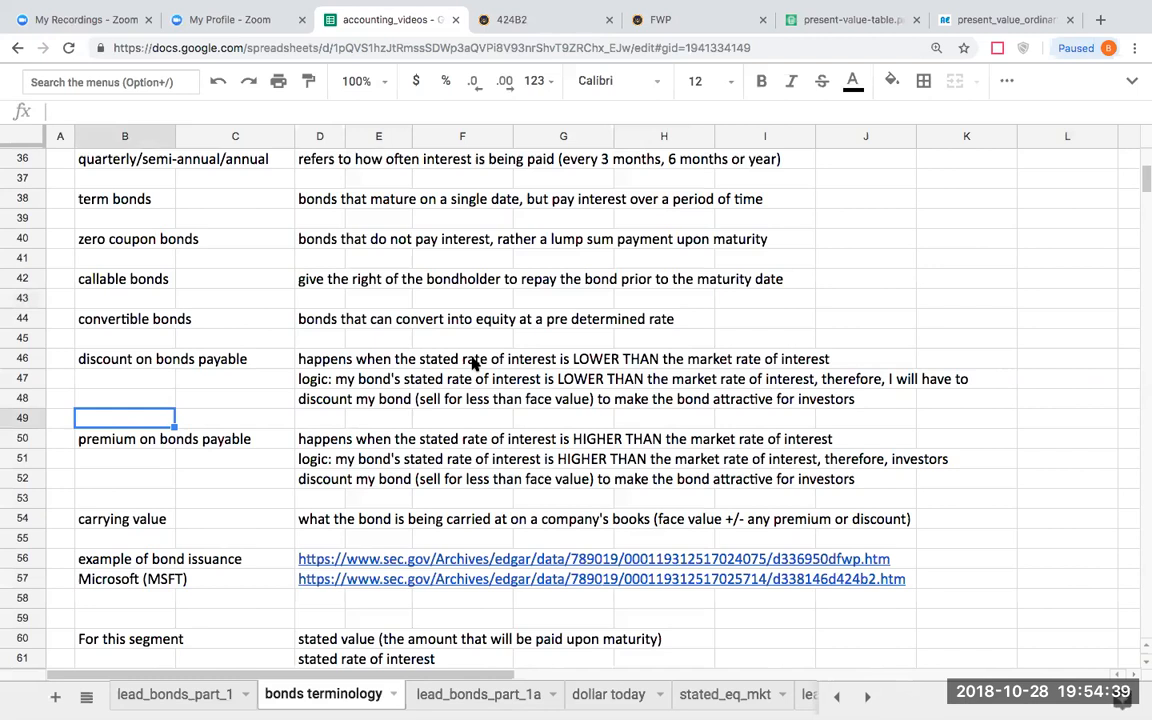
mouse_move(853, 345)
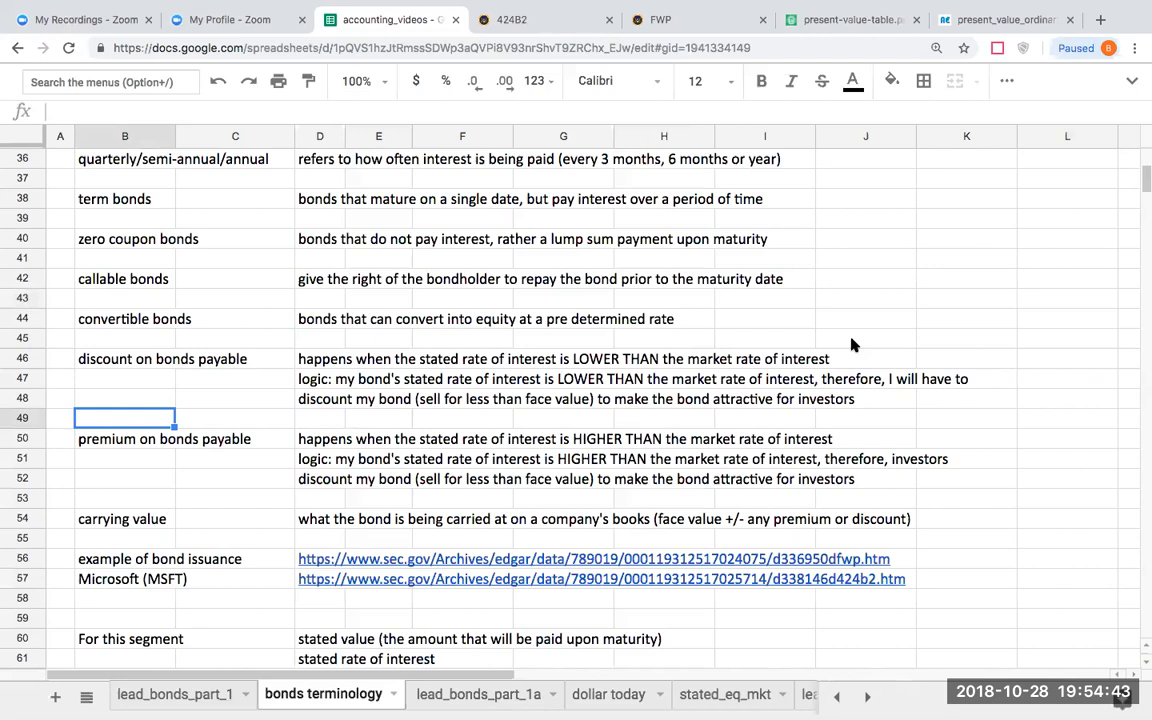
left_click(865, 338)
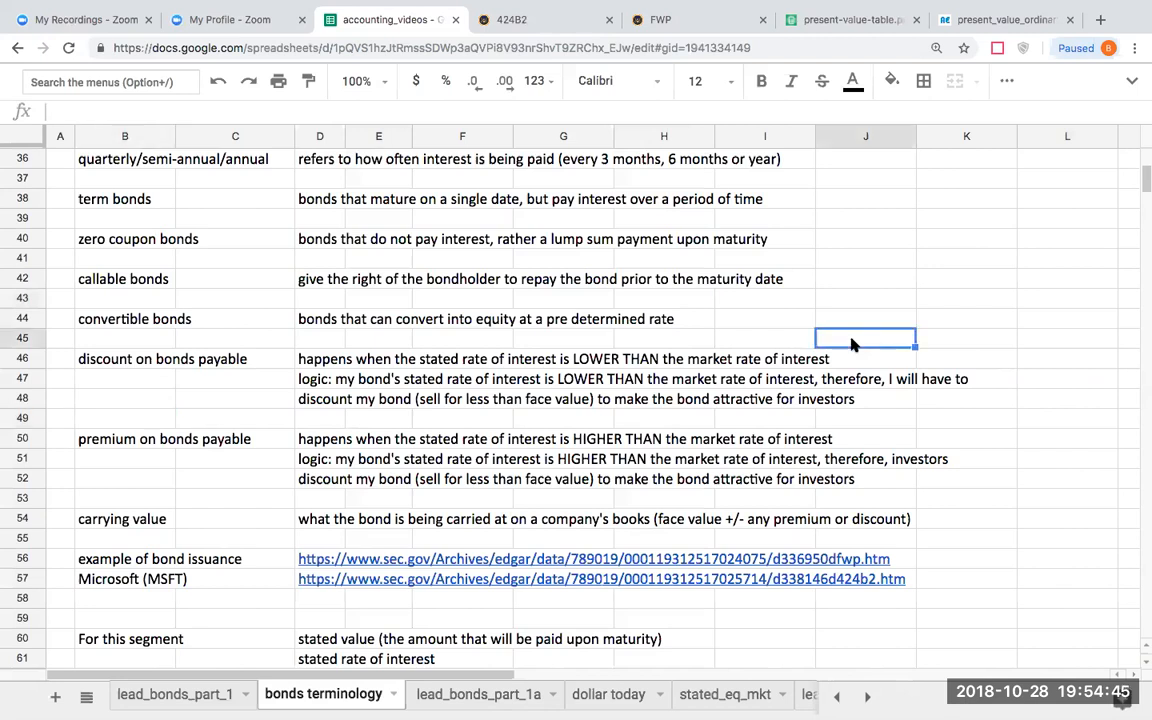
- Enter 'stated rate' 8% in J44:J45 and 'market rate' 10% in K44:K45
left_click(865, 318)
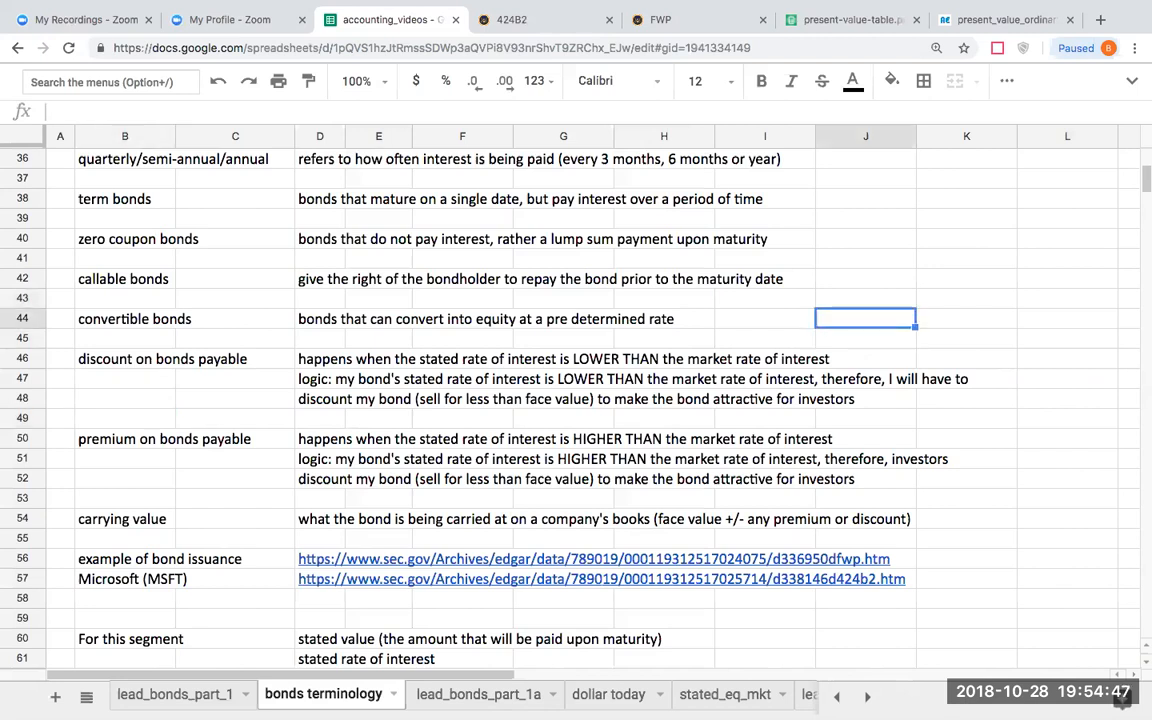
type("stated ratea")
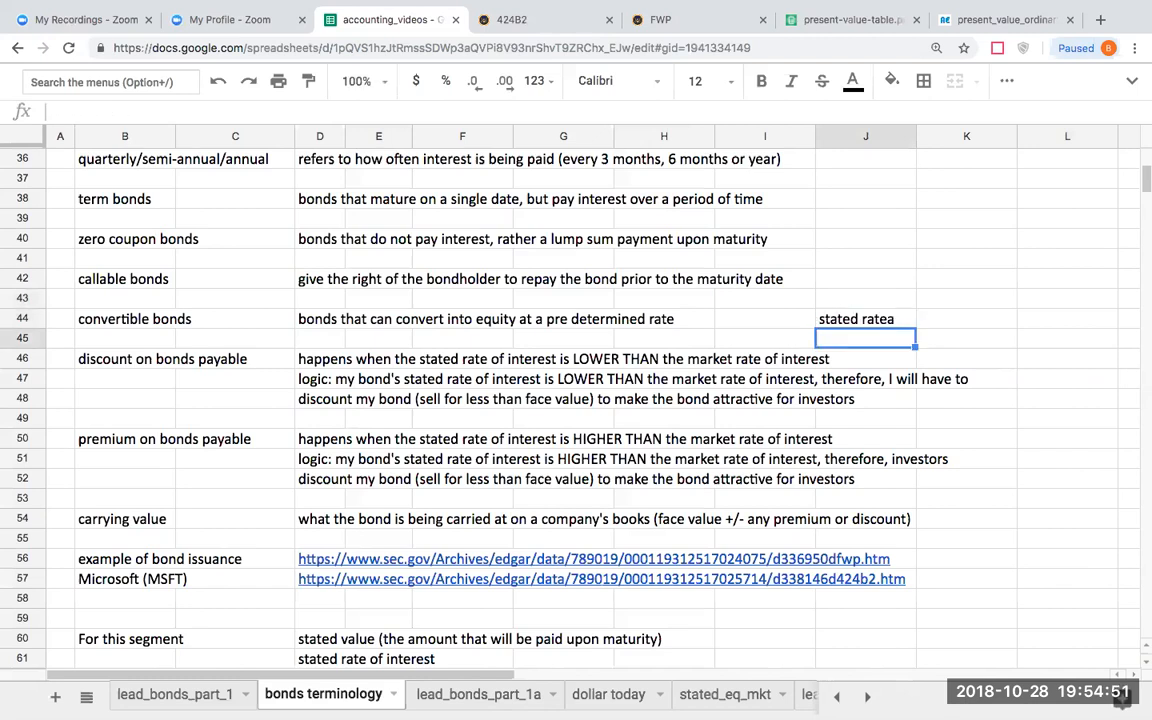
key("BackSpace")
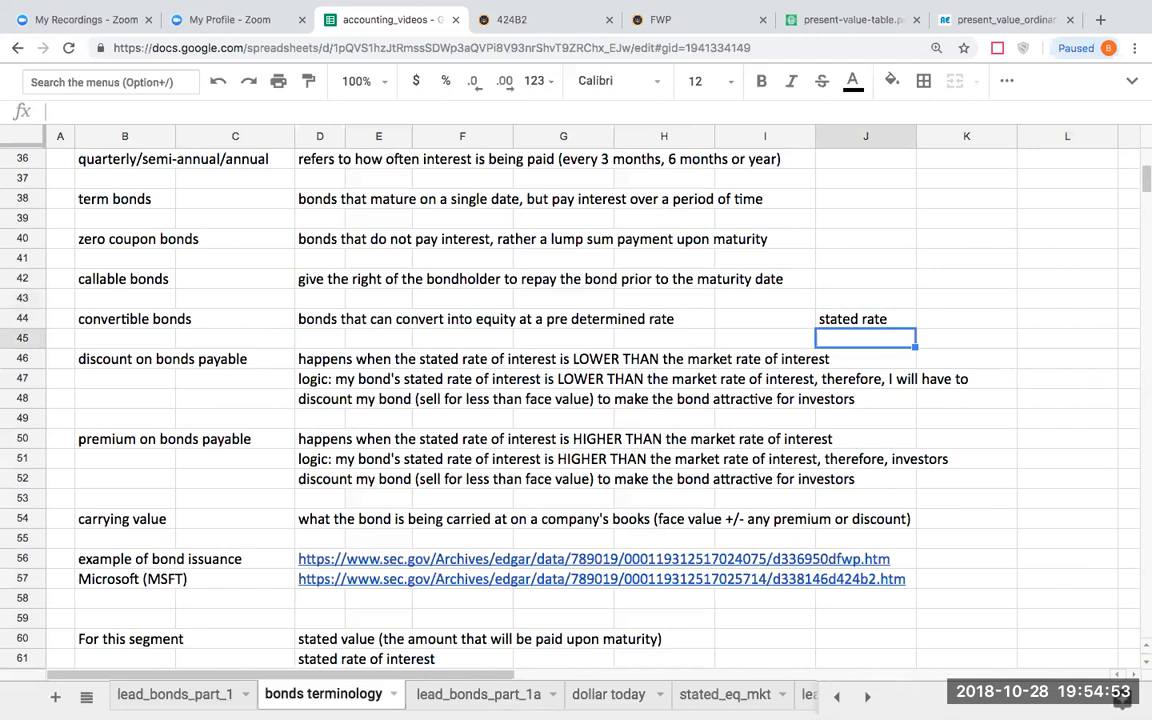
type("8%")
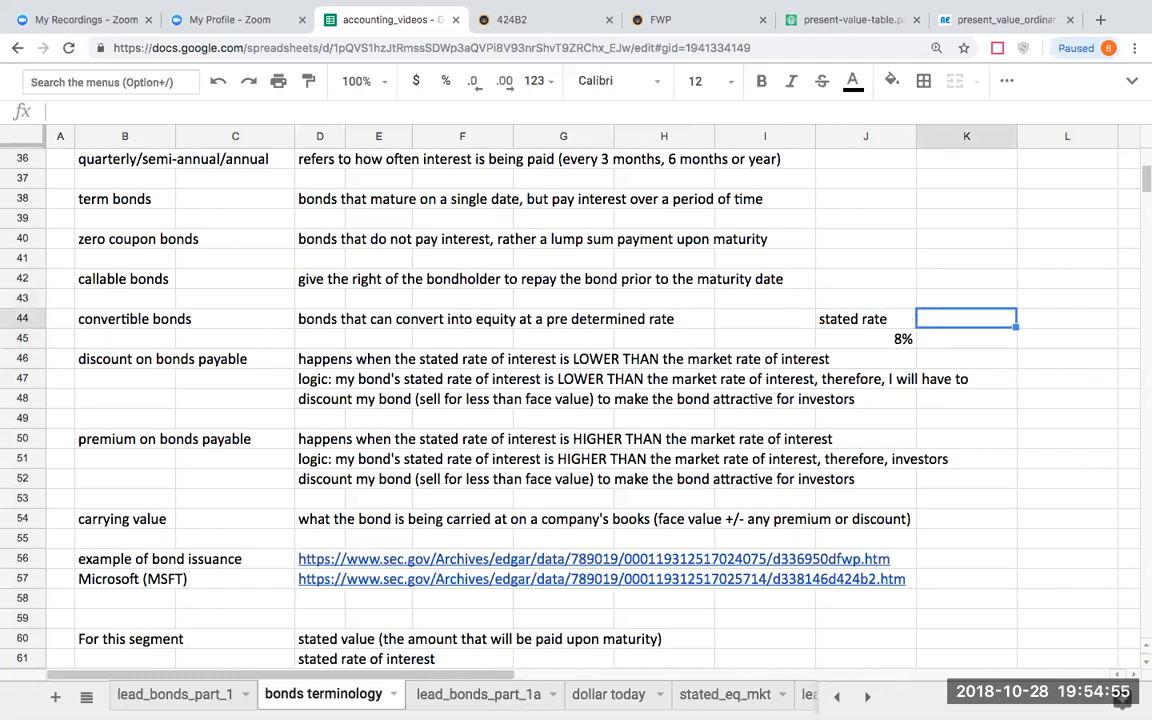
type("marek")
left_click(966, 339)
type("10")
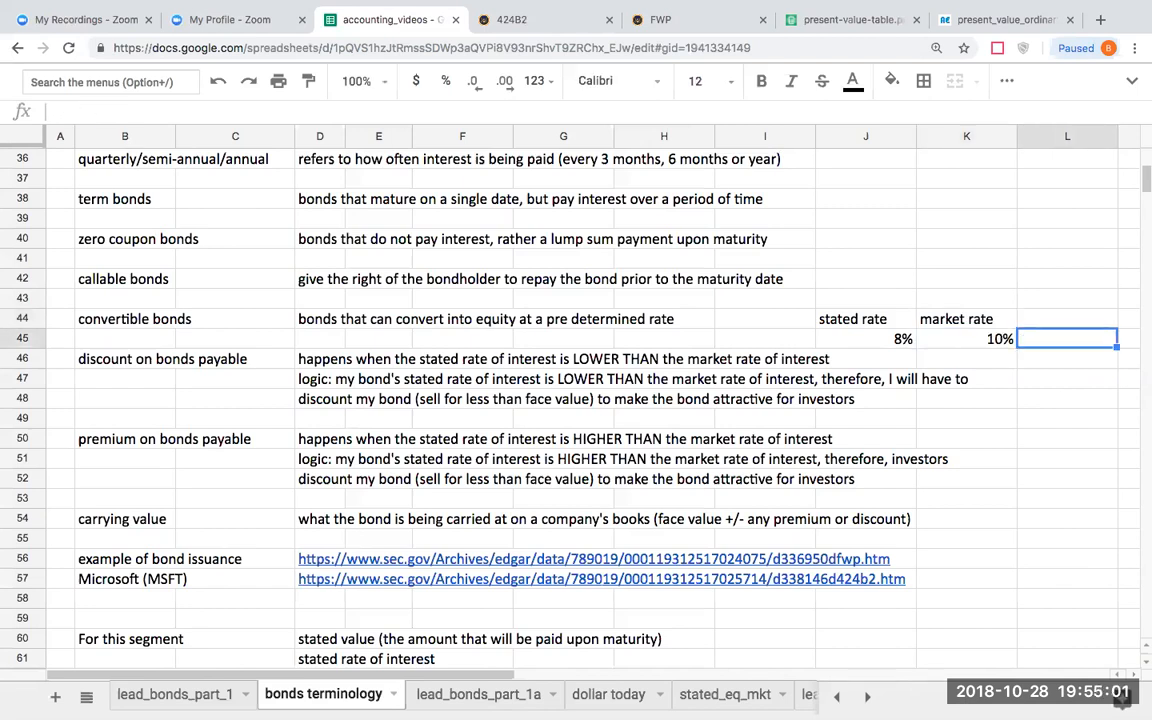
left_click(1067, 318)
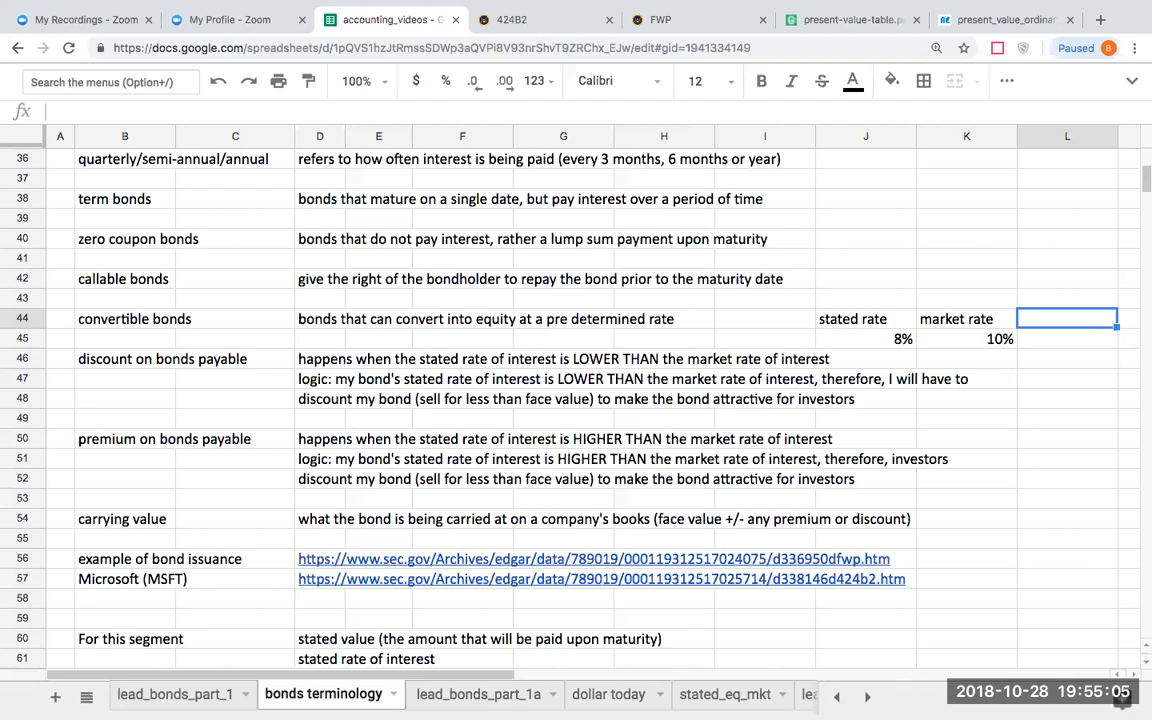
mouse_move(838, 304)
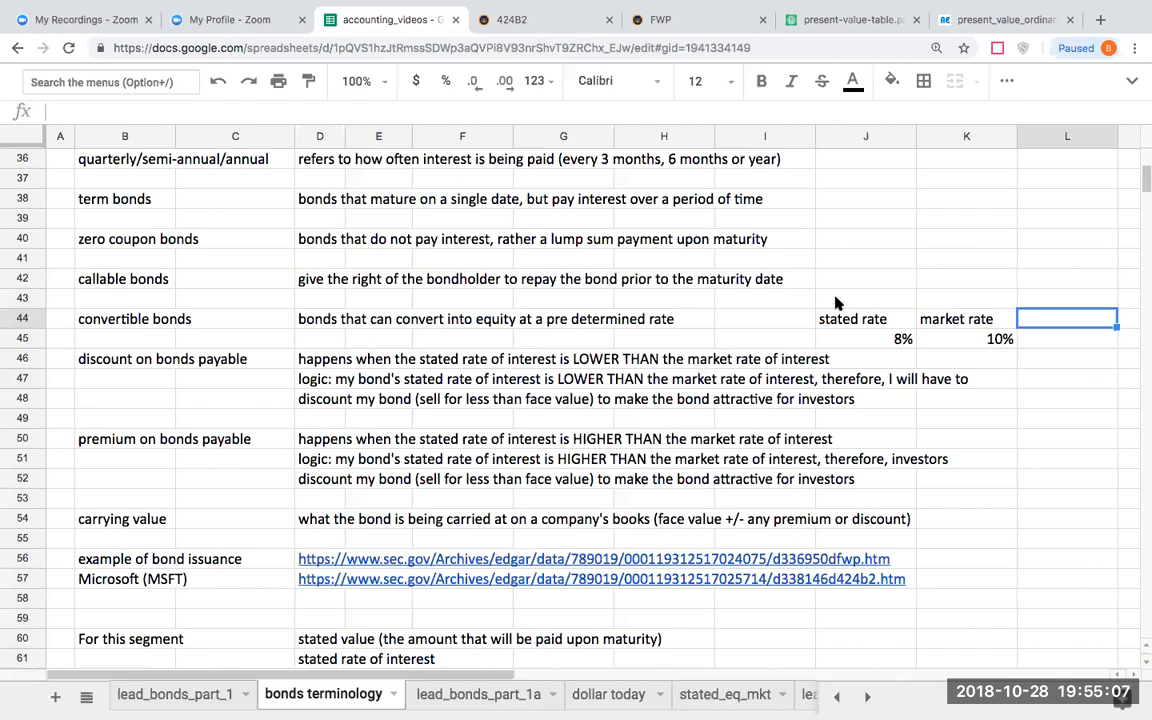
left_click(865, 338)
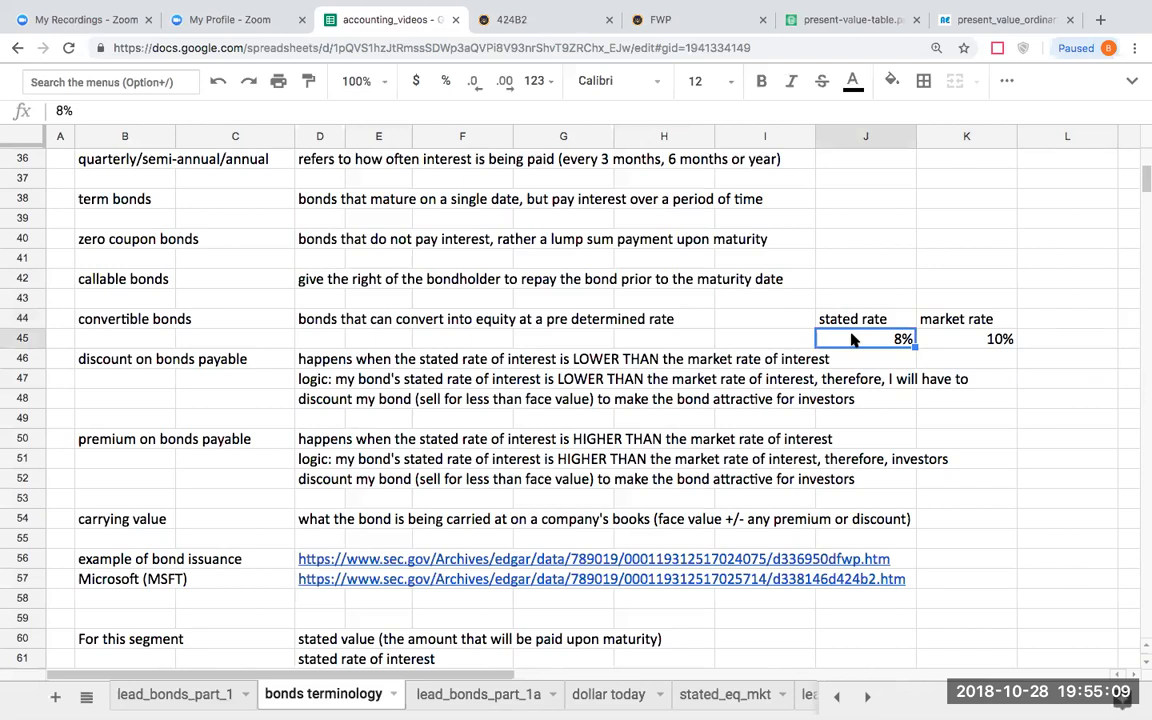
mouse_move(960, 337)
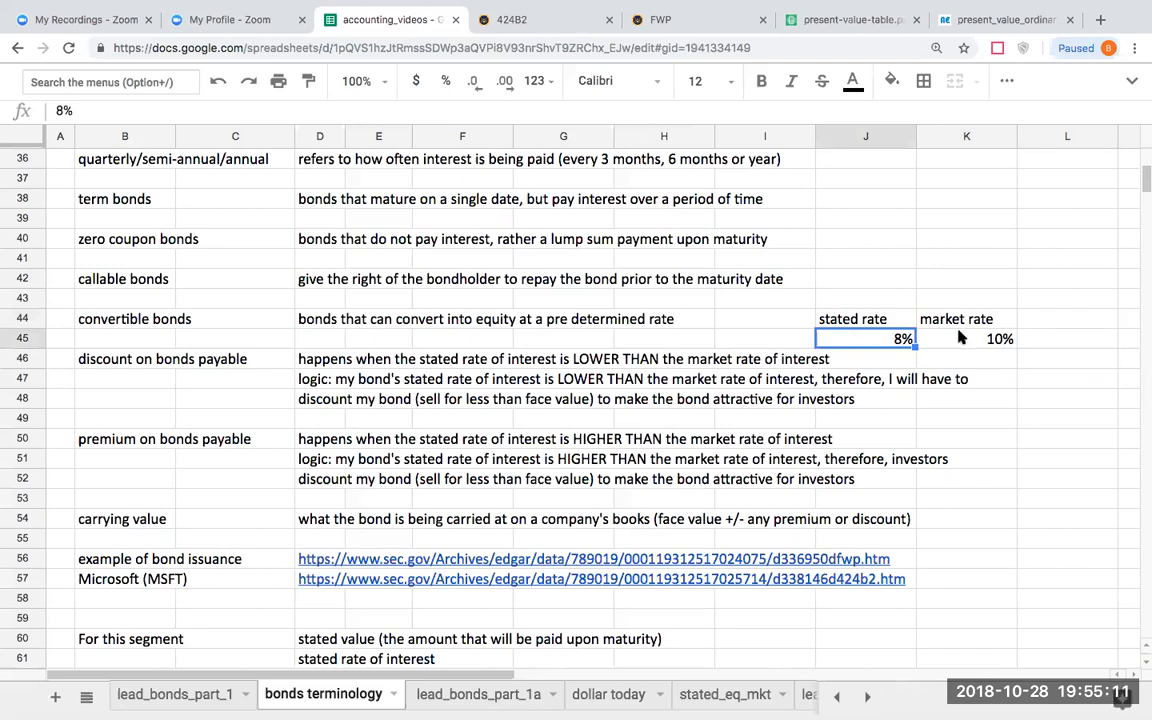
left_click(966, 338)
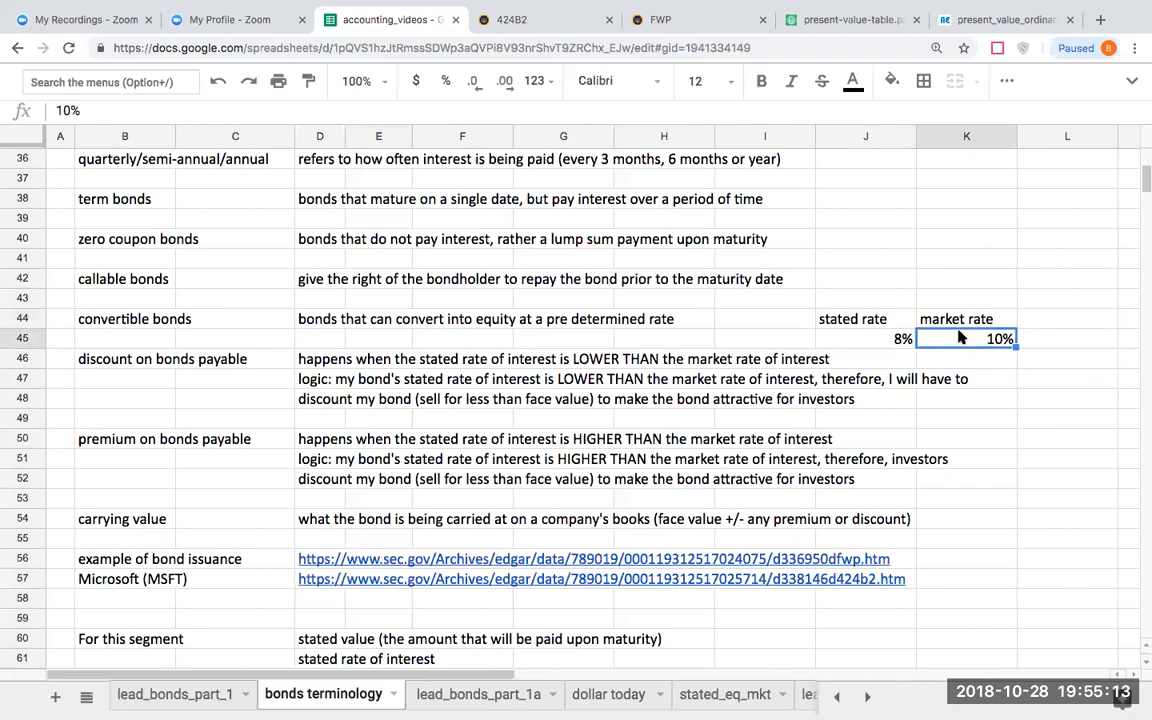
left_click(866, 338)
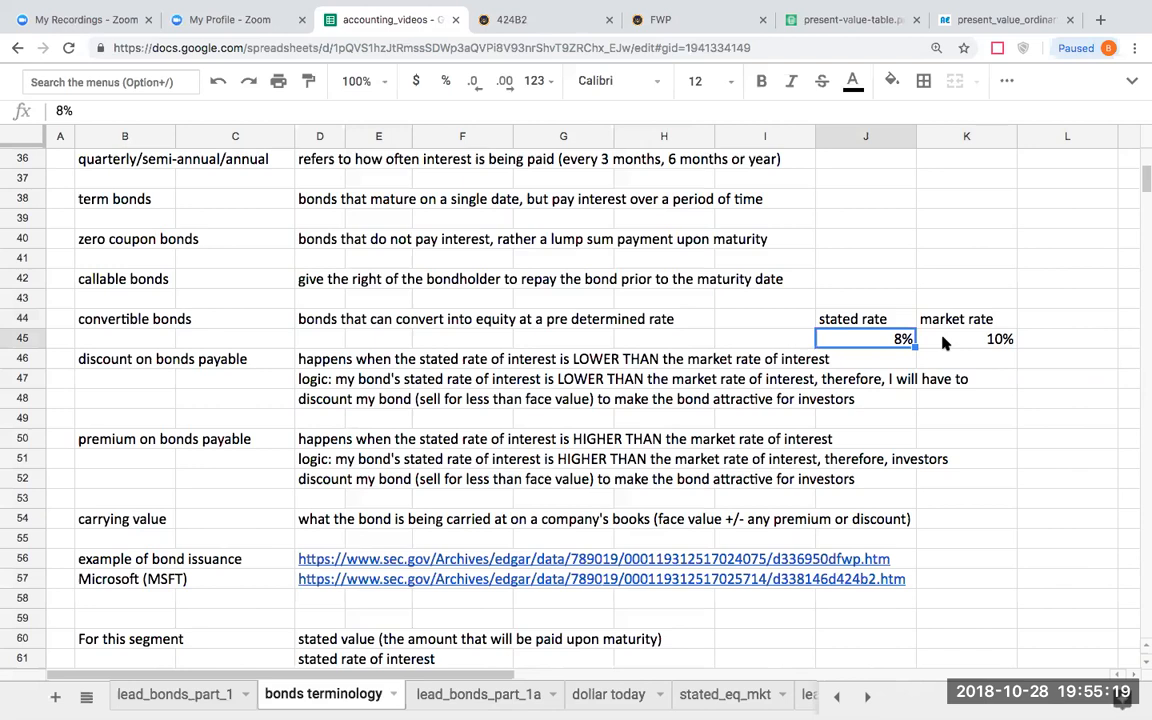
left_click(966, 338)
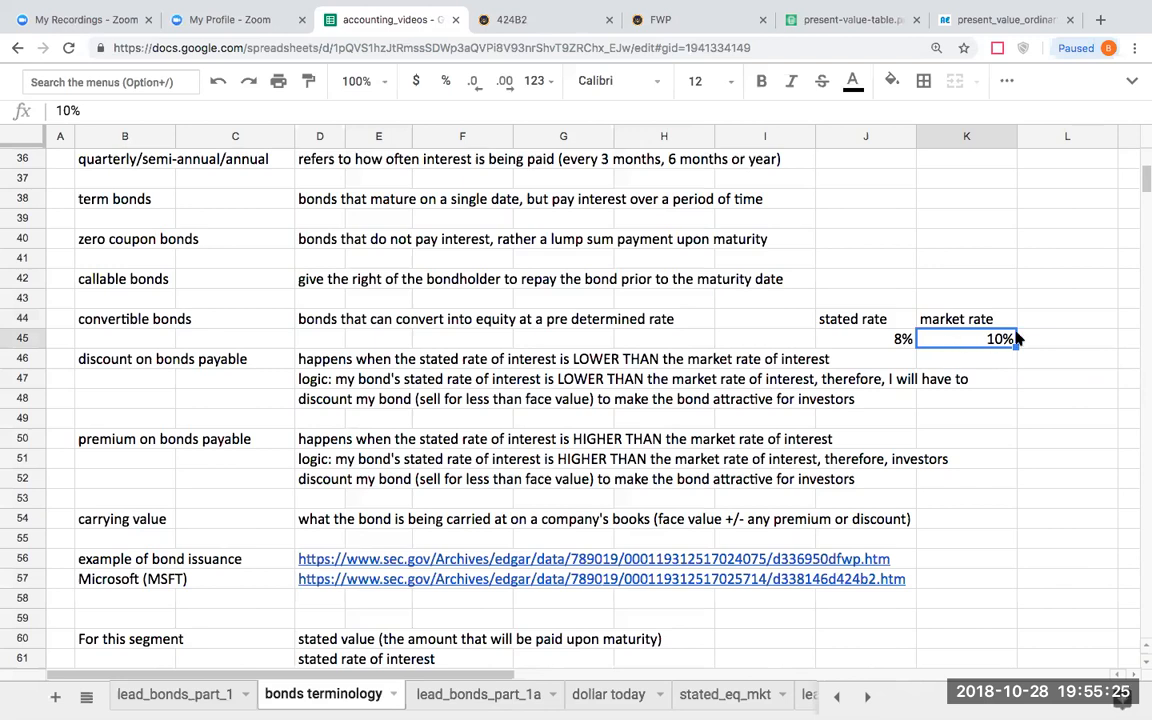
left_click(1067, 338)
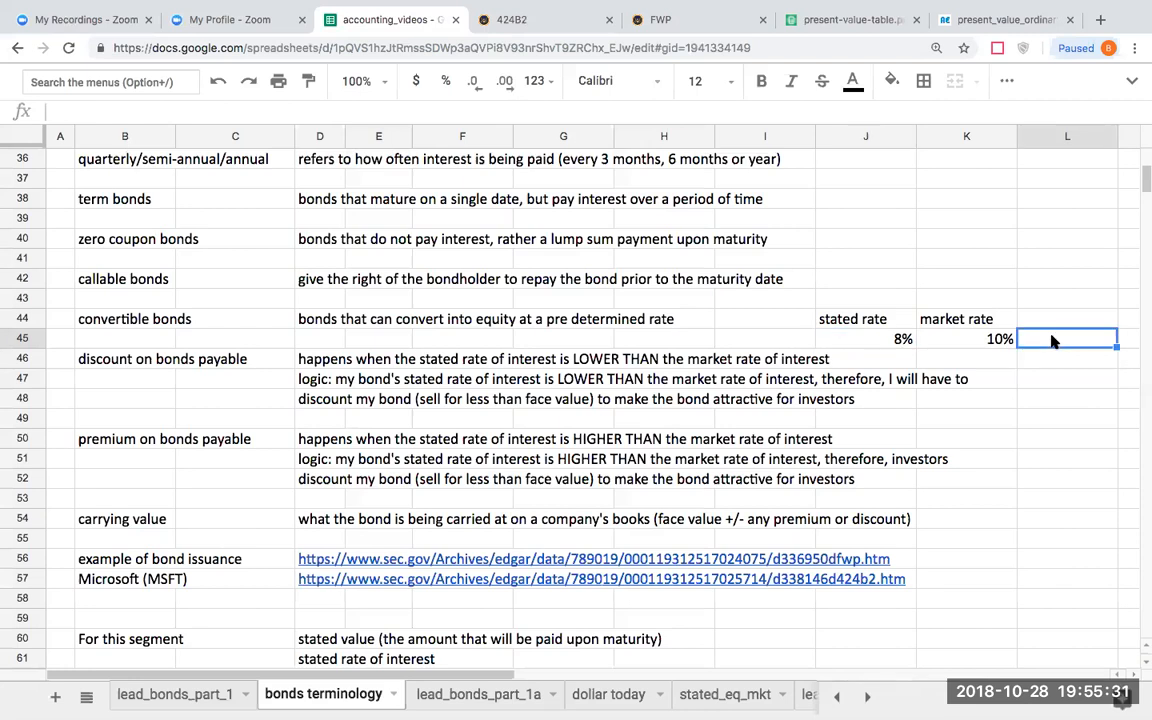
- Type 'bond will be discounted to reflect the market rate of interest' into L45:L48
type("bond will be")
left_click(1067, 379)
type("reflecft")
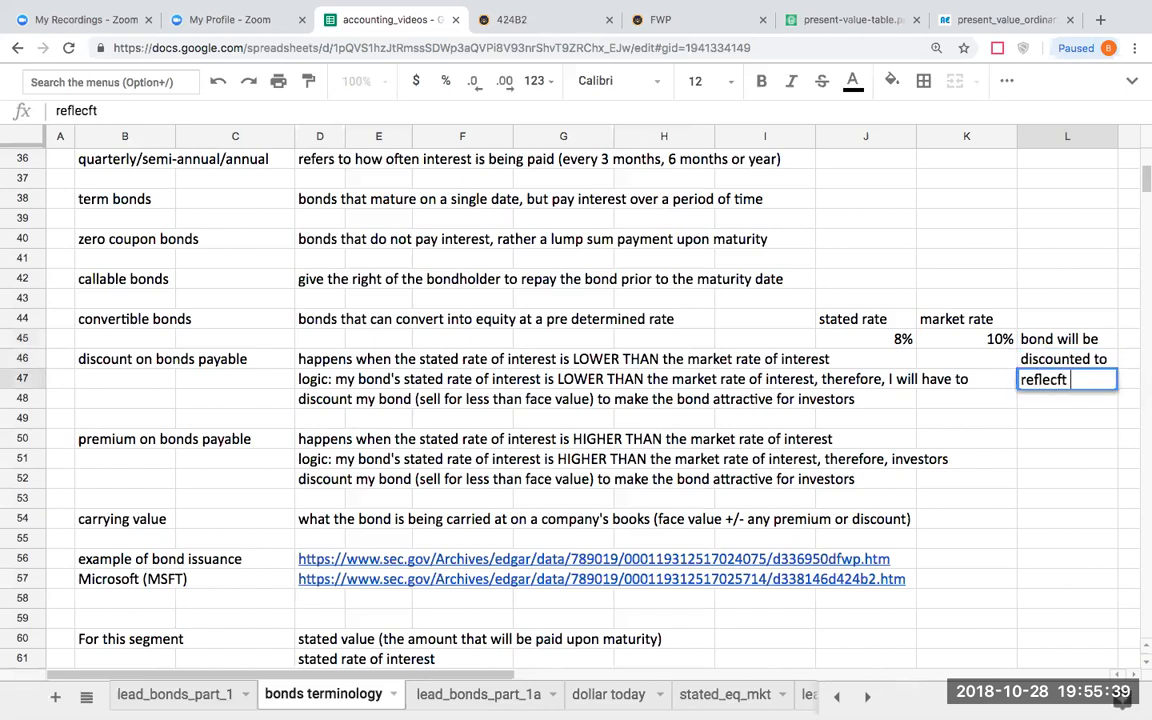
key("Backspace")
type(" the market")
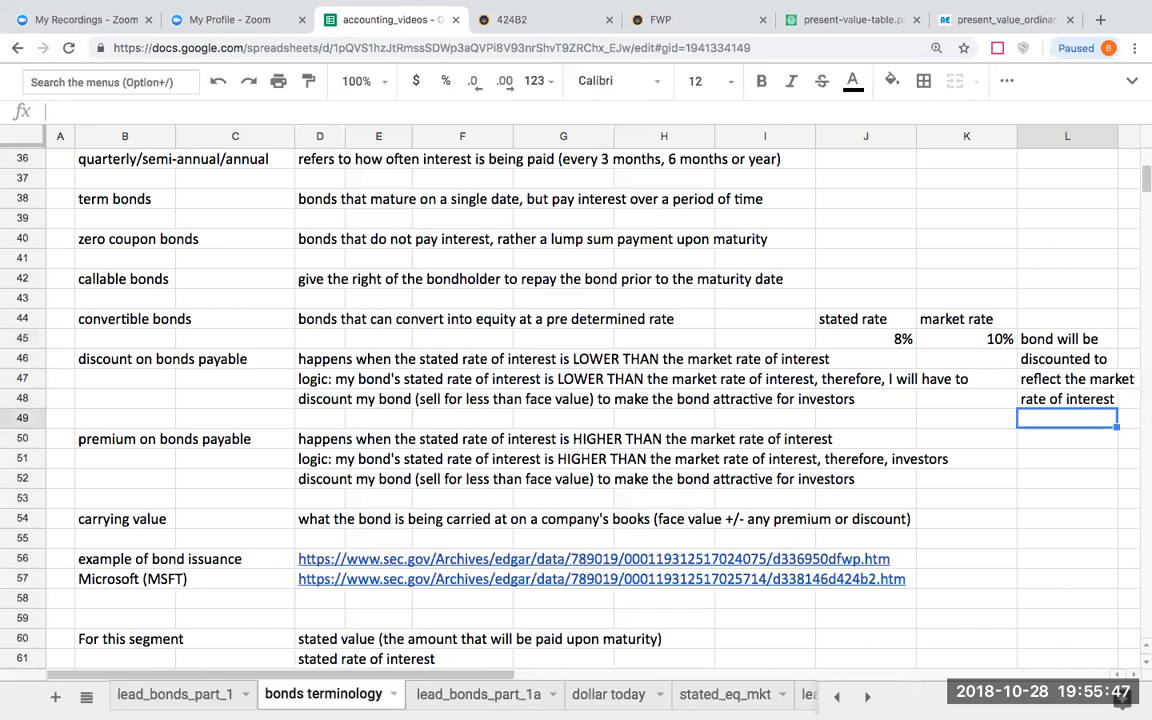
mouse_move(880, 330)
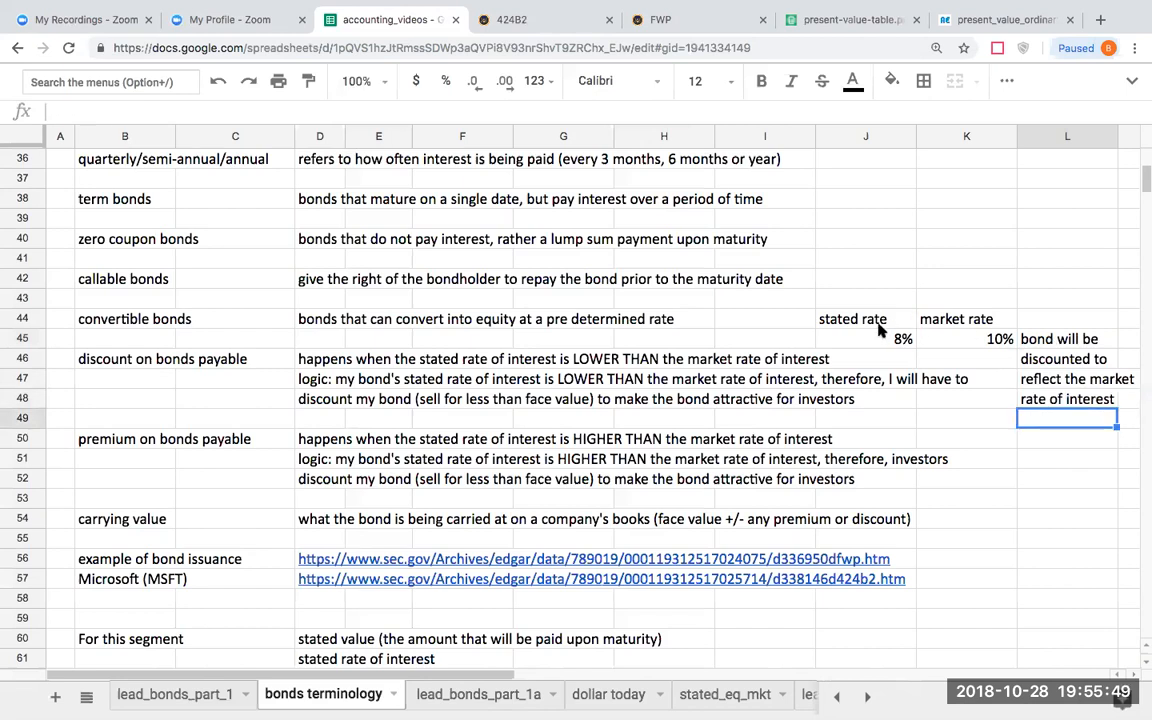
mouse_move(940, 325)
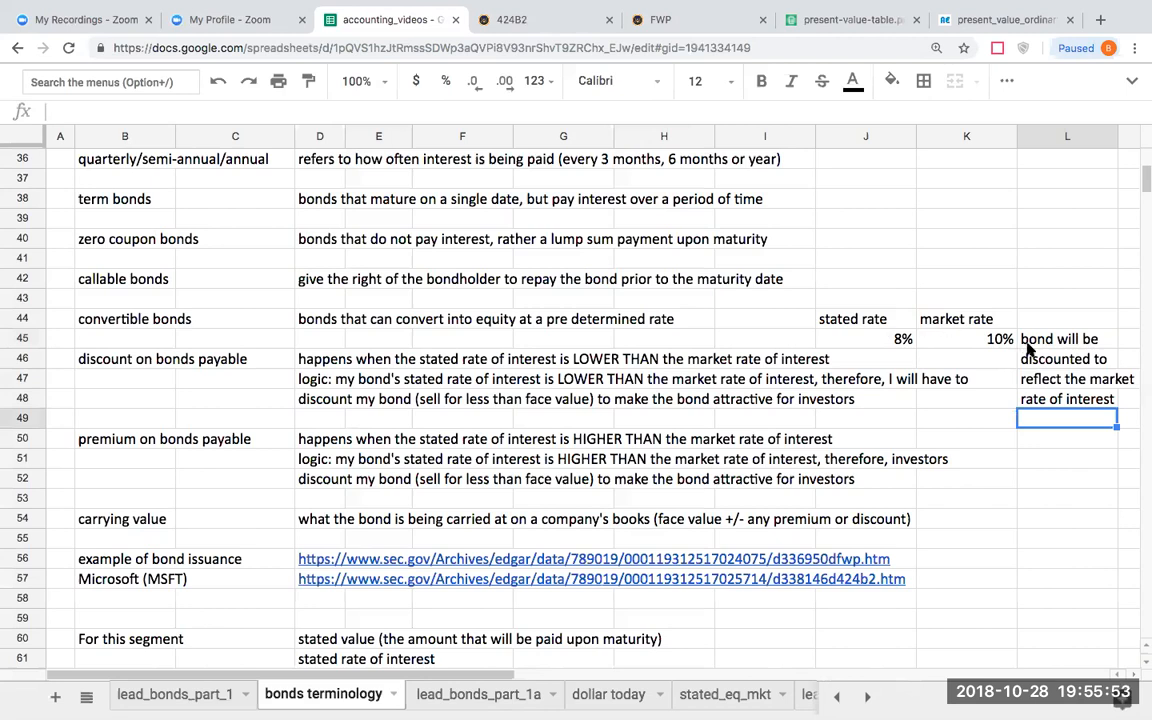
mouse_move(1050, 434)
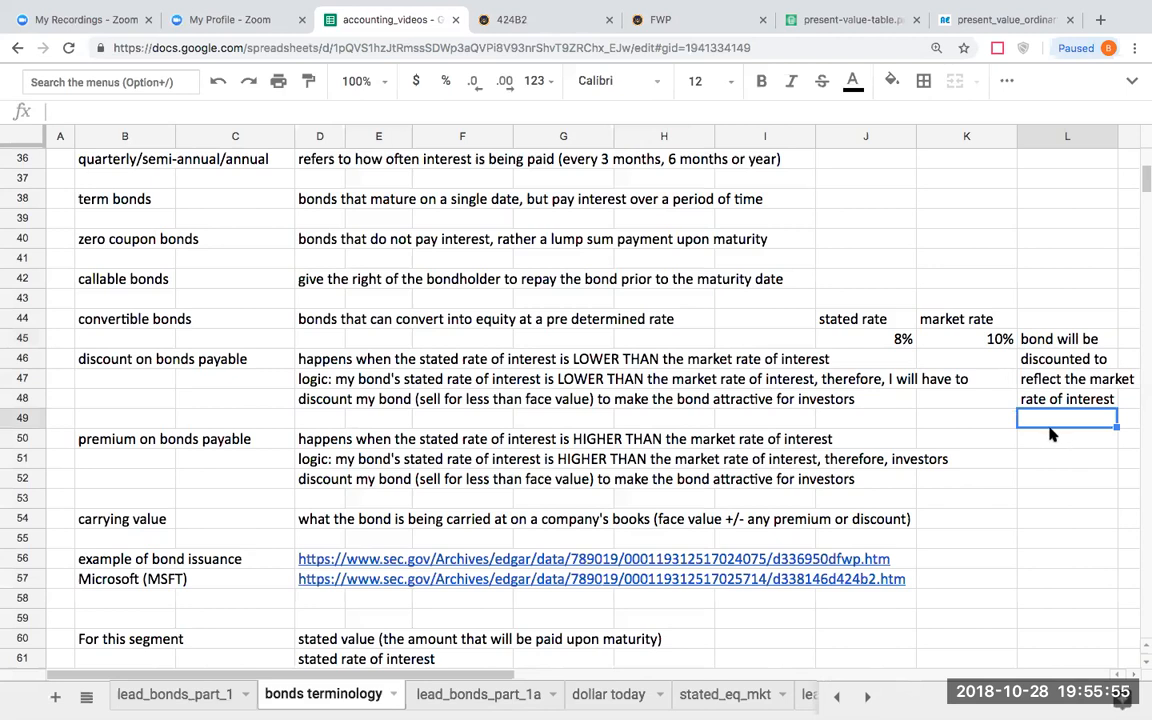
mouse_move(158, 443)
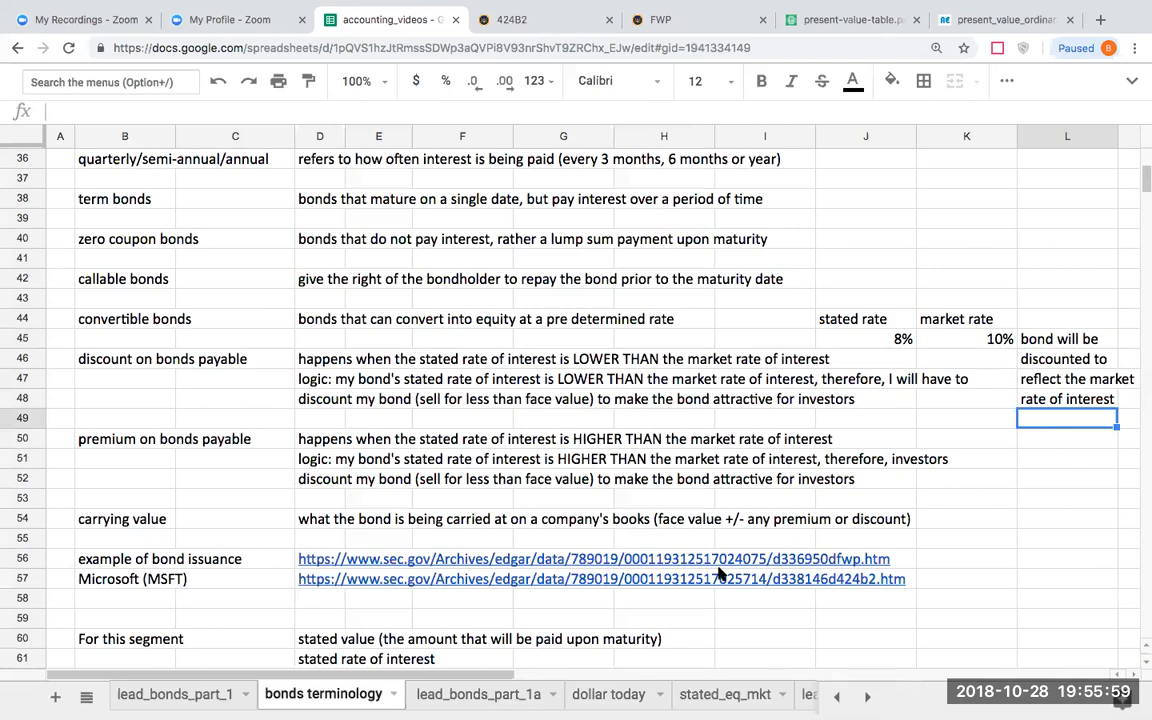
mouse_move(982, 503)
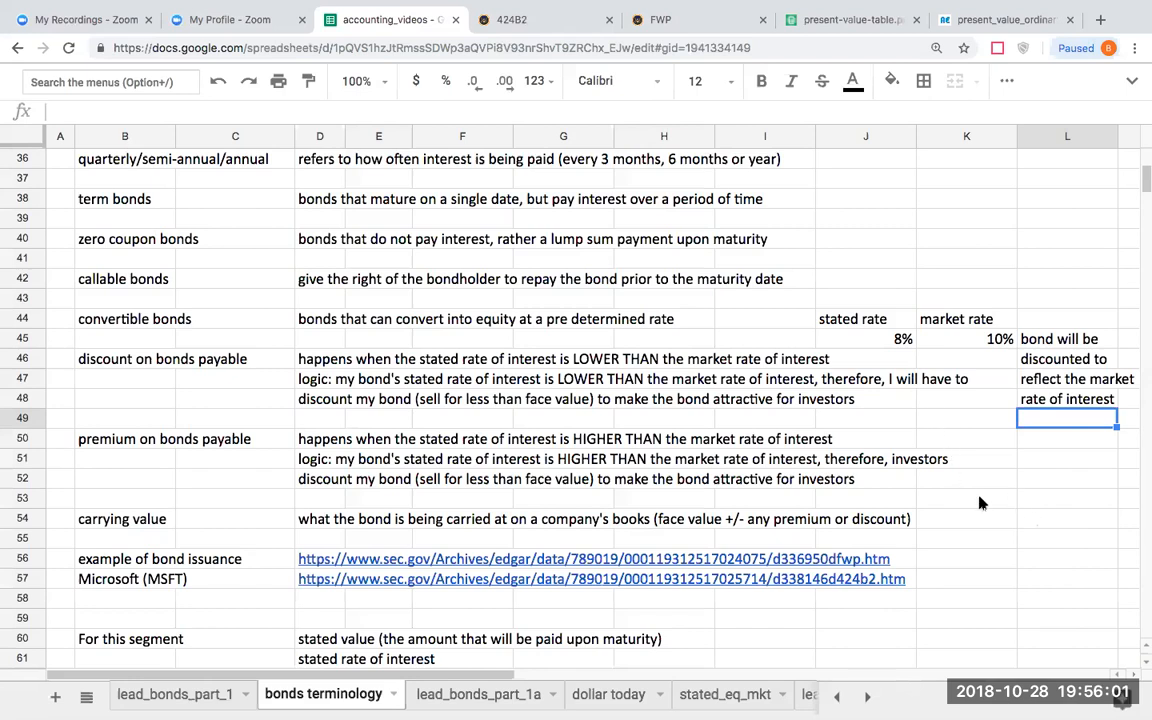
- Enter the 10% stated rate in the premium example
left_click(966, 498)
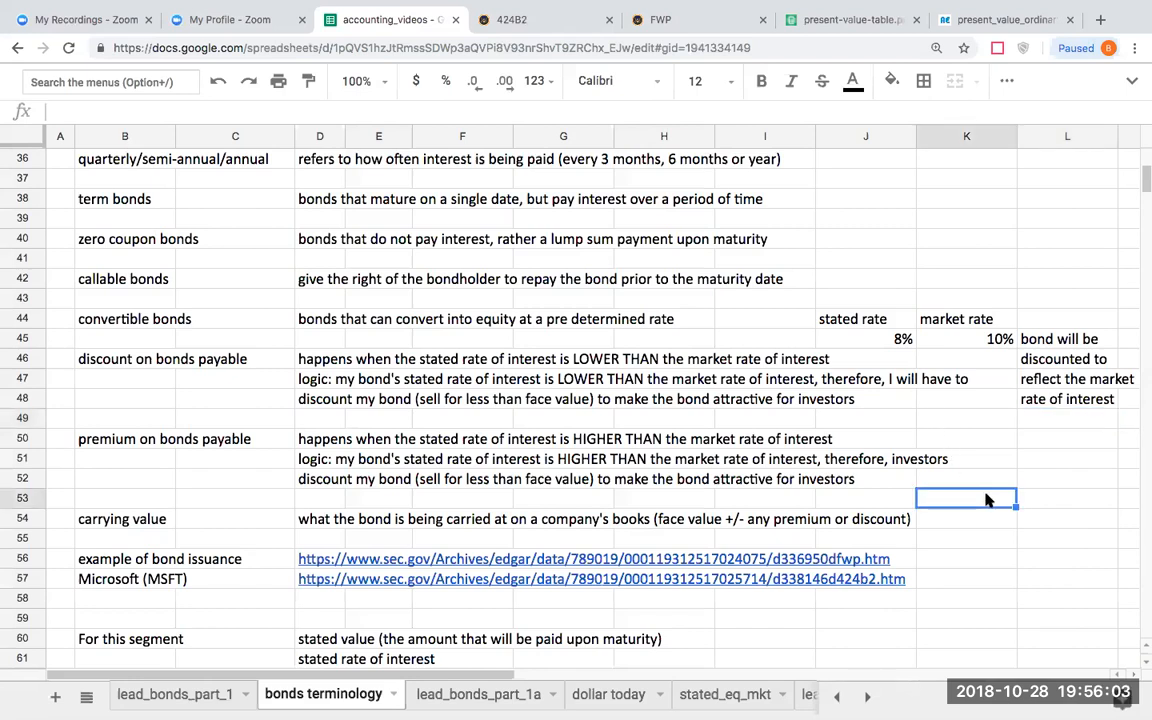
type("stated rate")
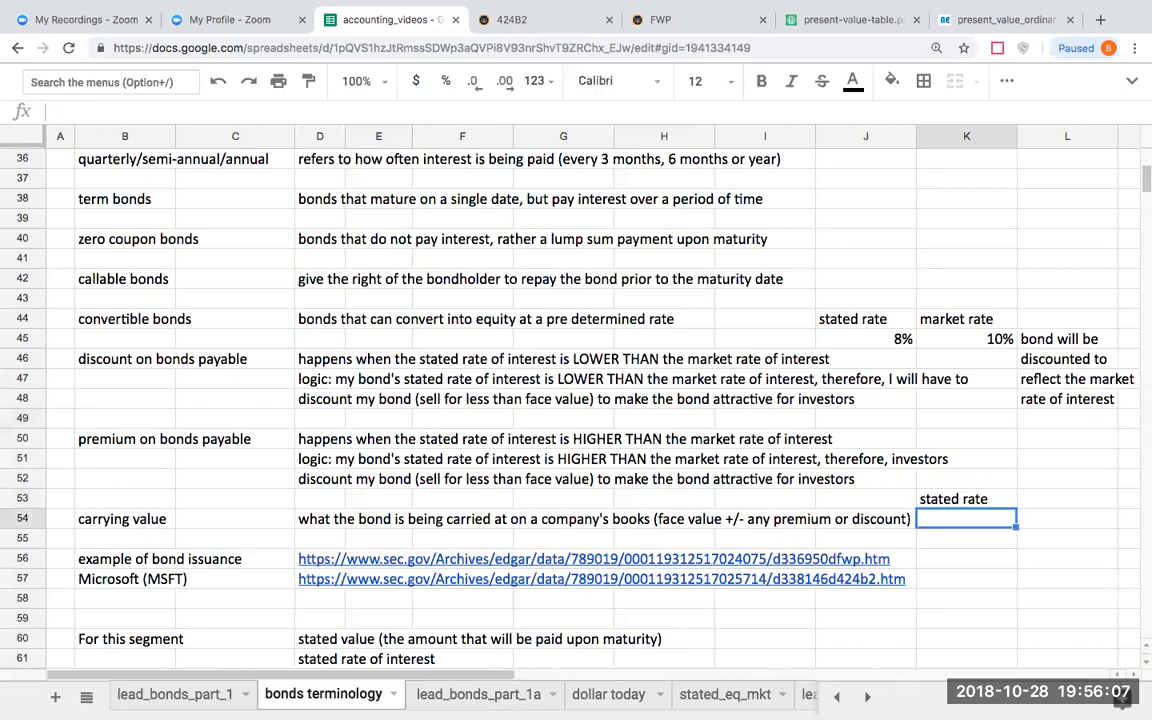
type("10%")
left_click(1067, 498)
type("market rate")
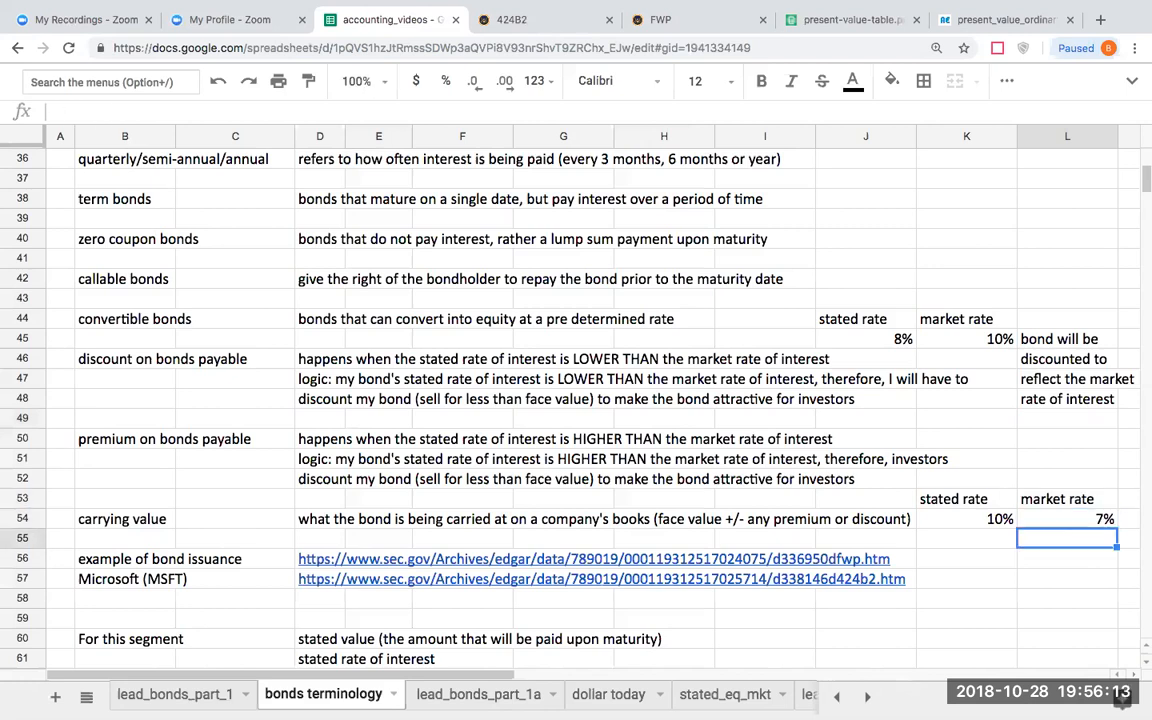
- Write the premium note: the bond will sell above face value
left_click(1066, 558)
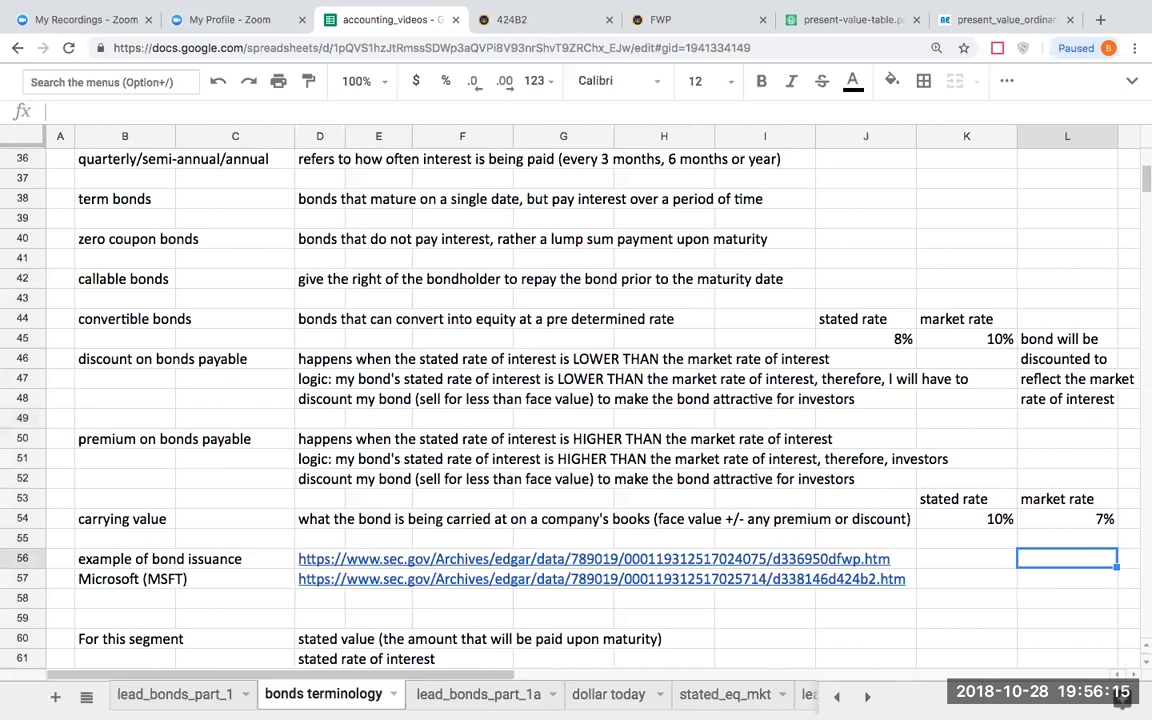
type("bond")
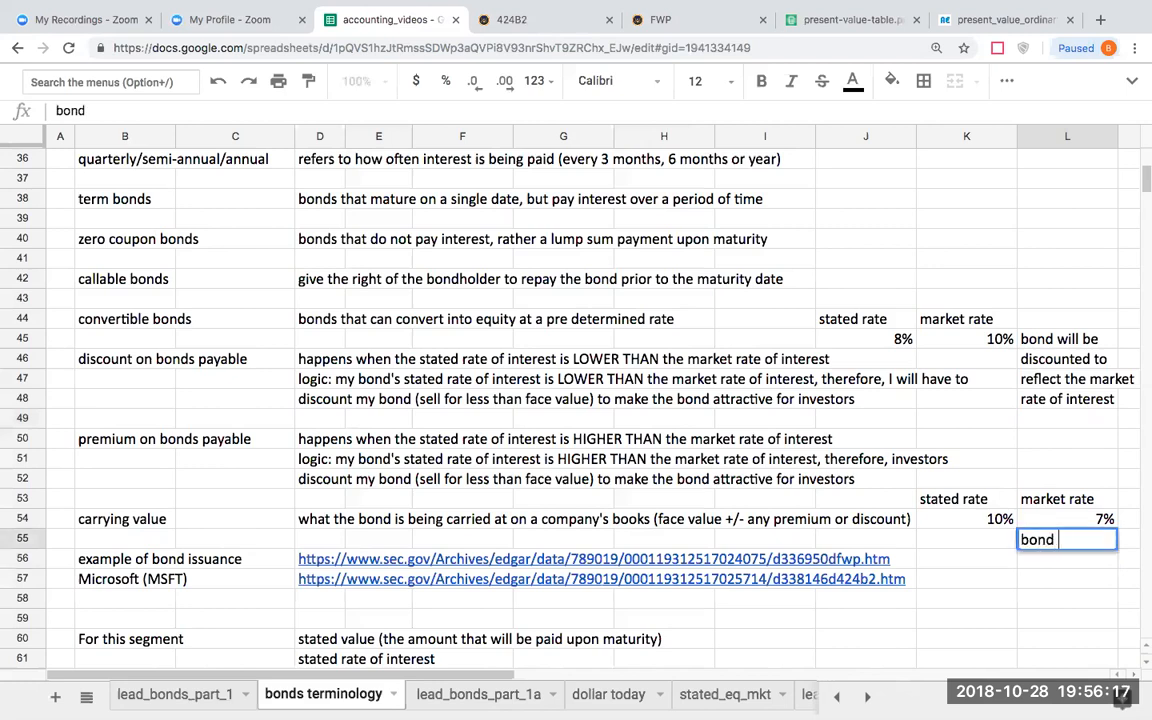
type("will sell at a premium or abov")
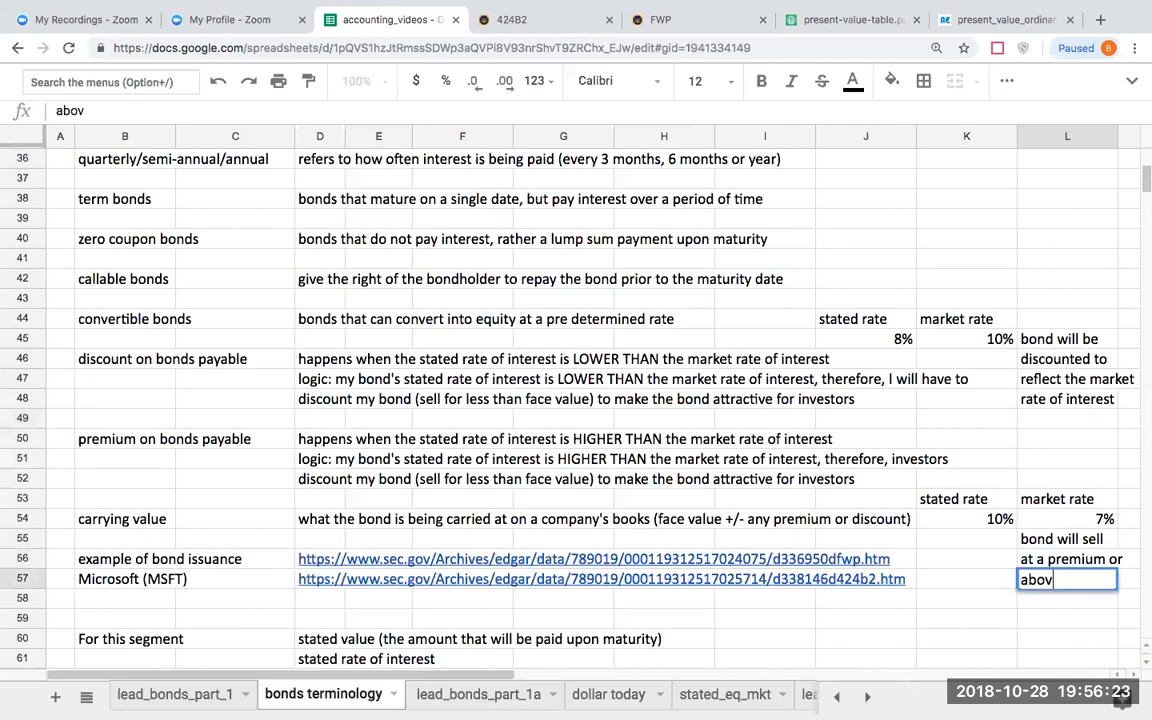
type("e")
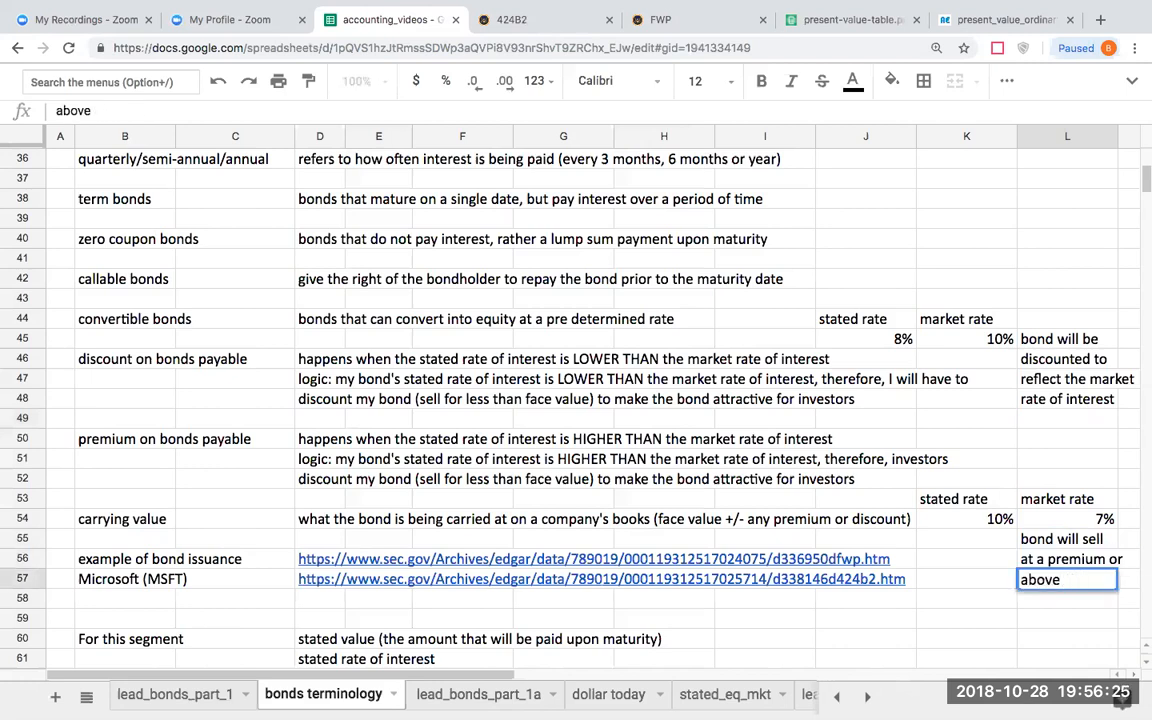
type("face value")
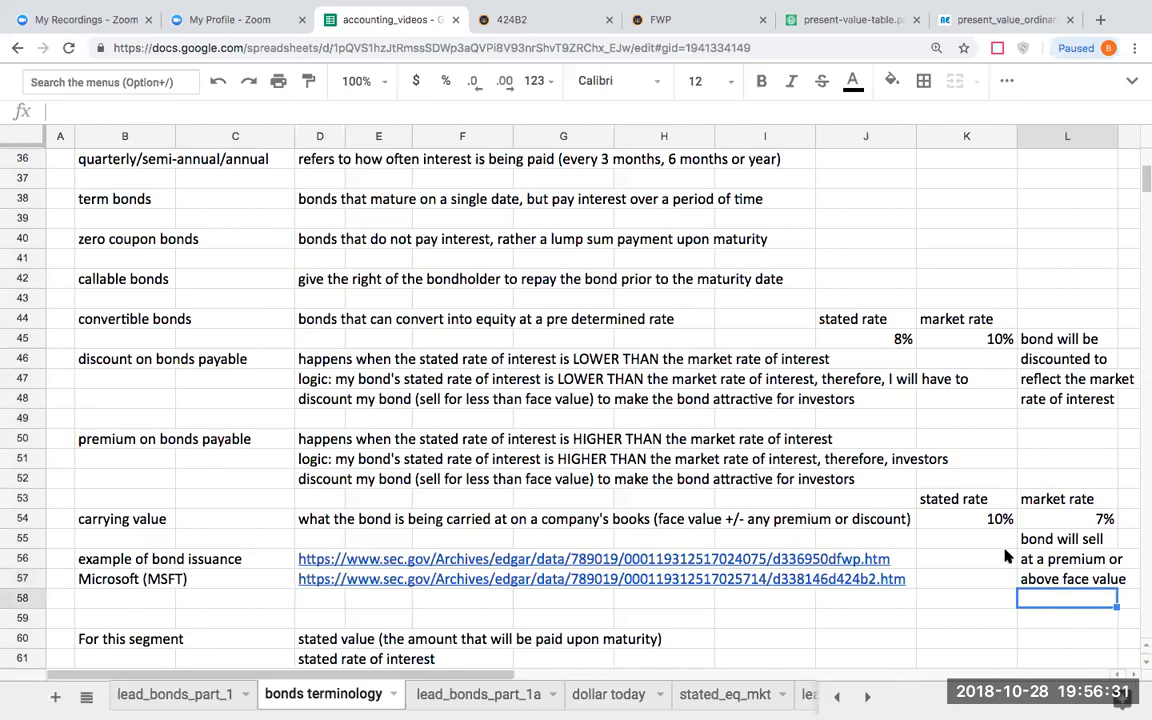
mouse_move(1025, 521)
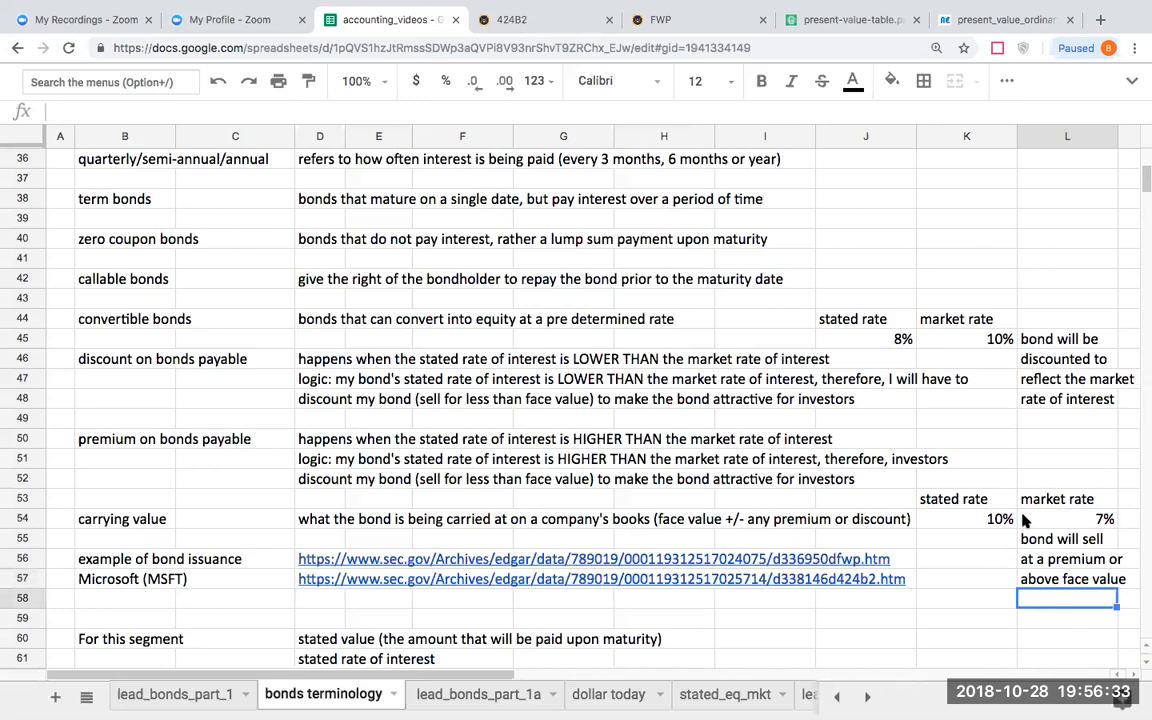
mouse_move(1024, 521)
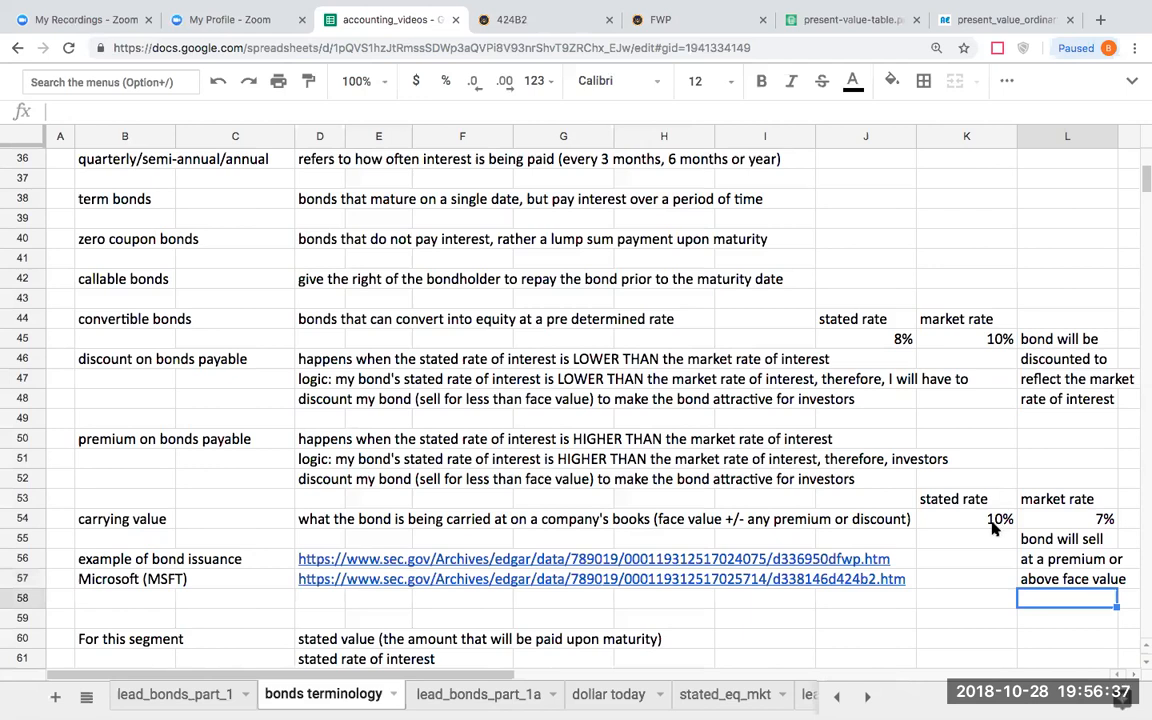
left_click(1067, 518)
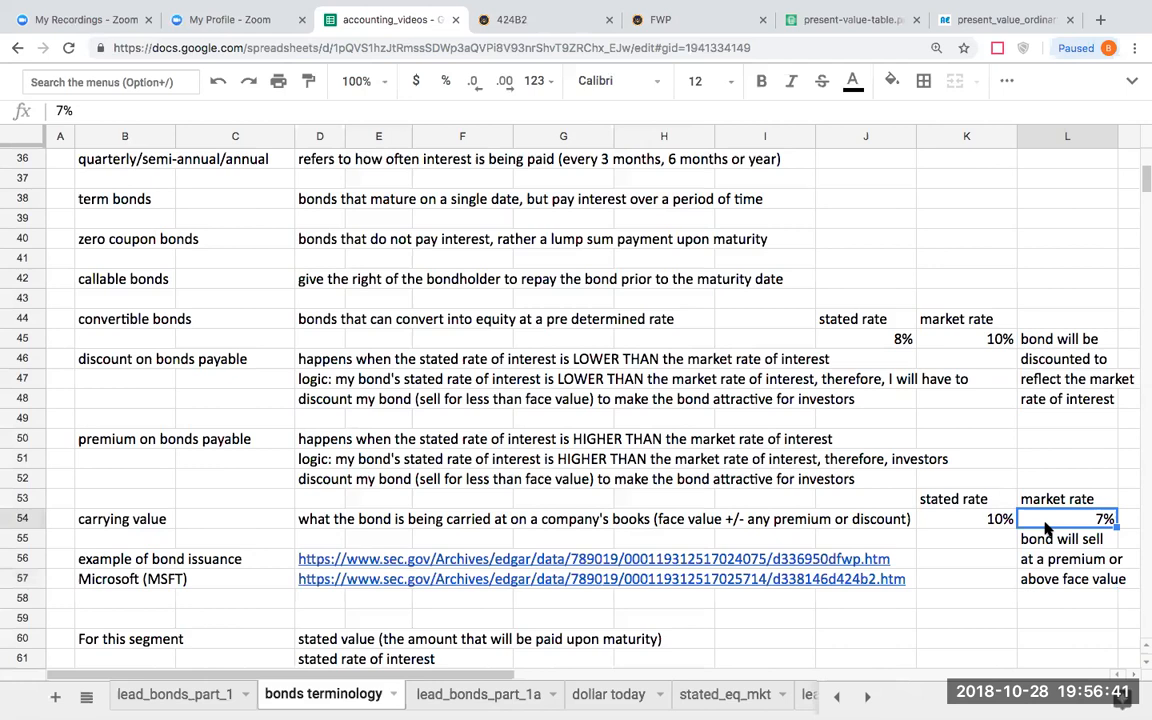
mouse_move(982, 529)
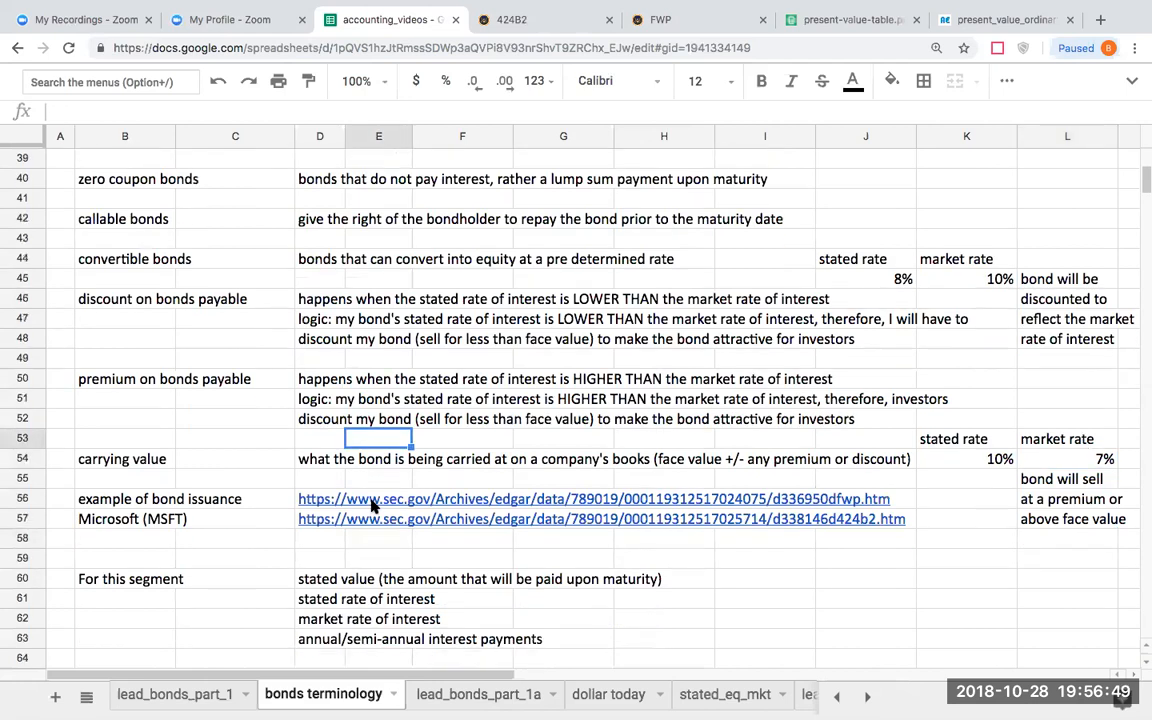
scroll("down", 3)
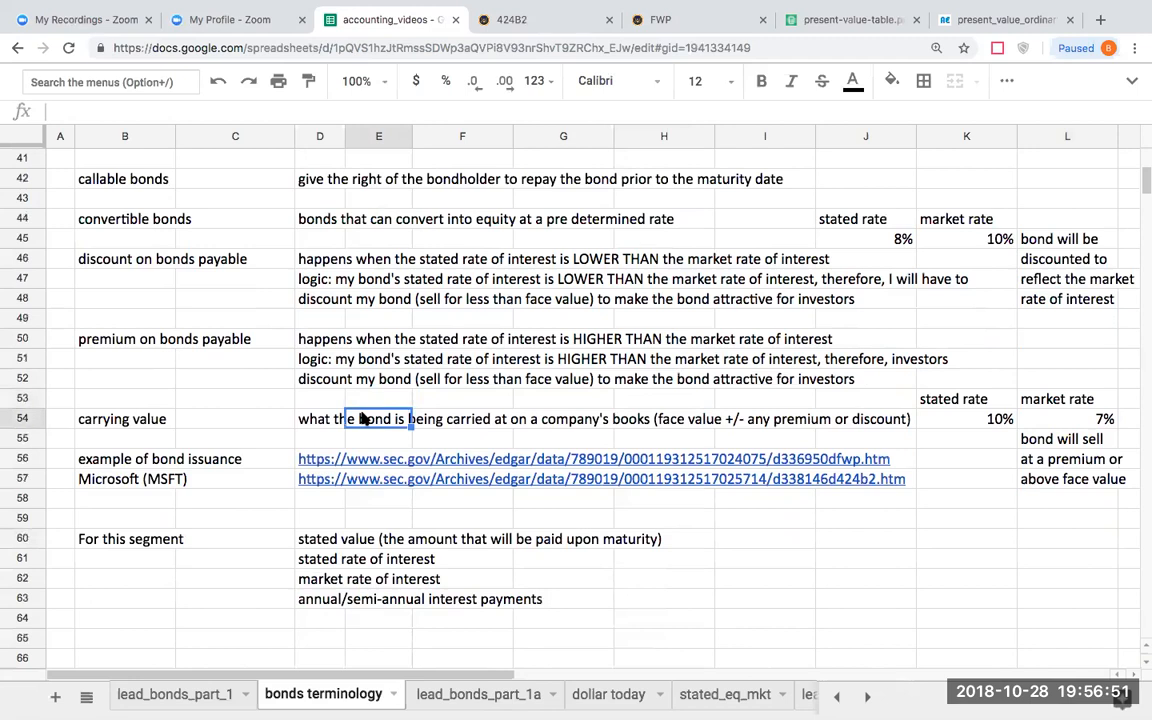
left_click(320, 418)
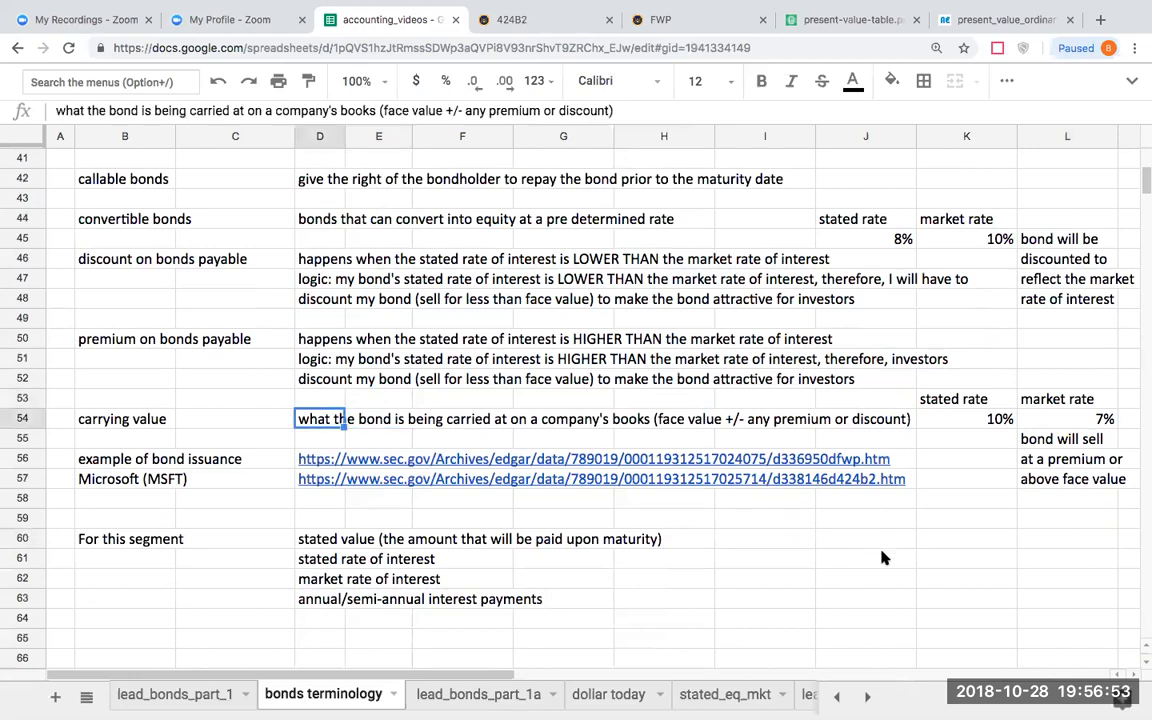
left_click(865, 558)
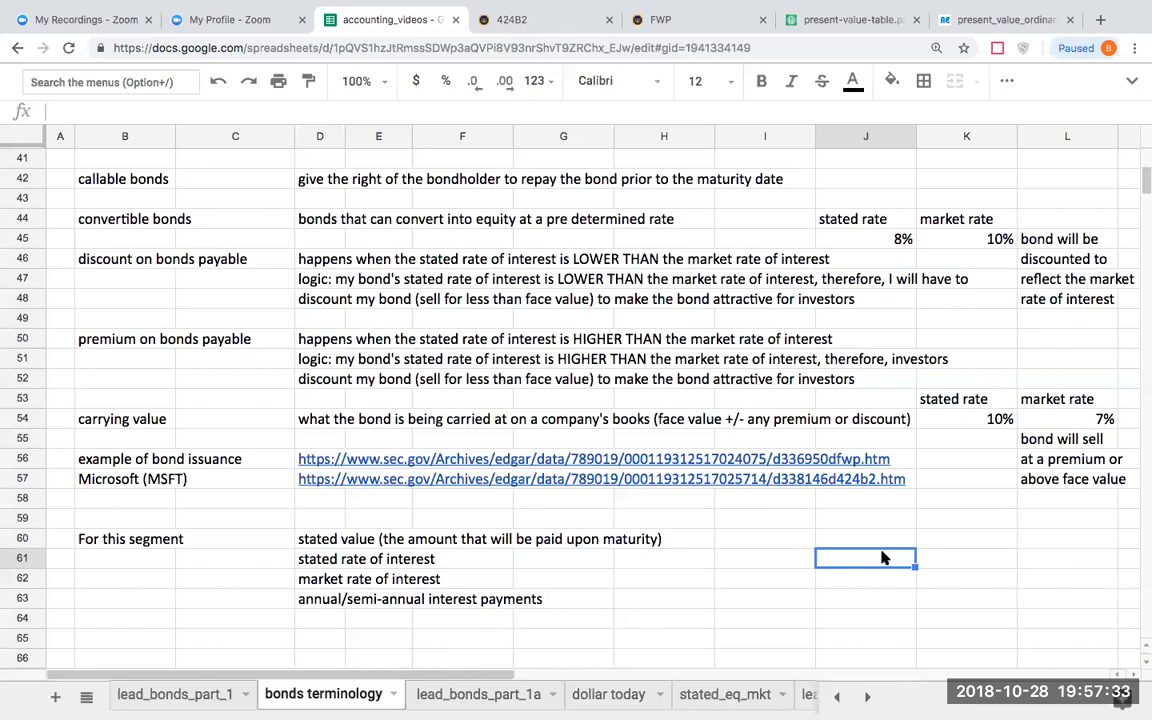
mouse_move(810, 573)
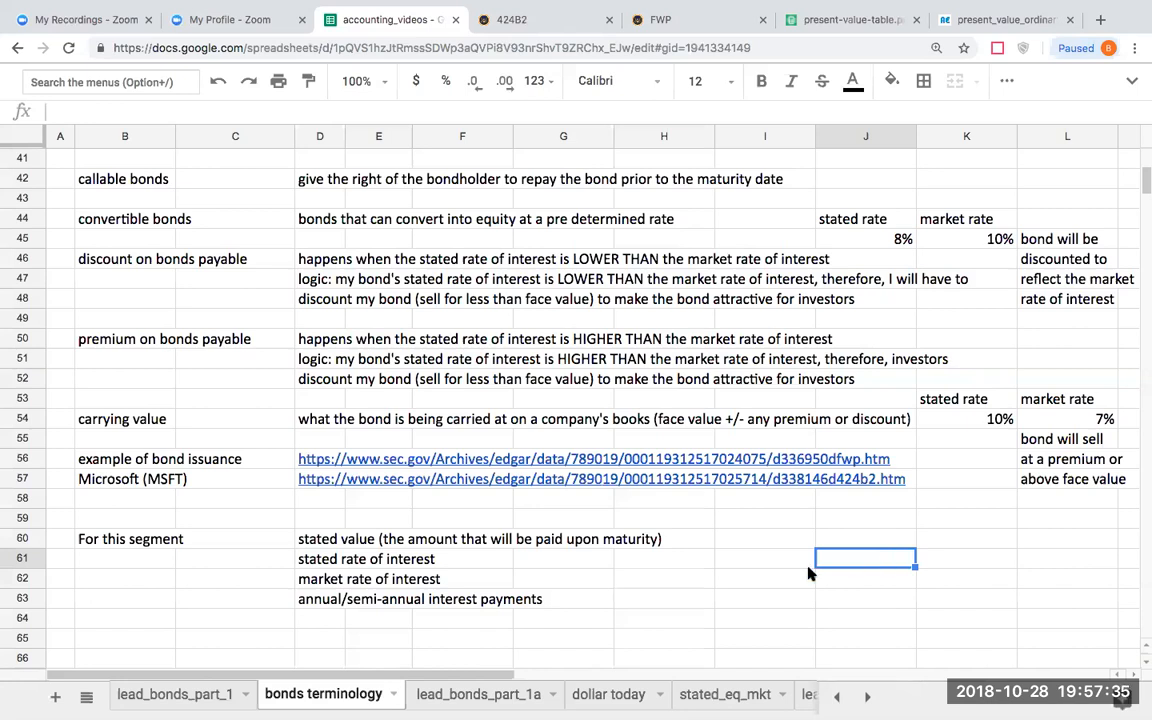
scroll("down", 3)
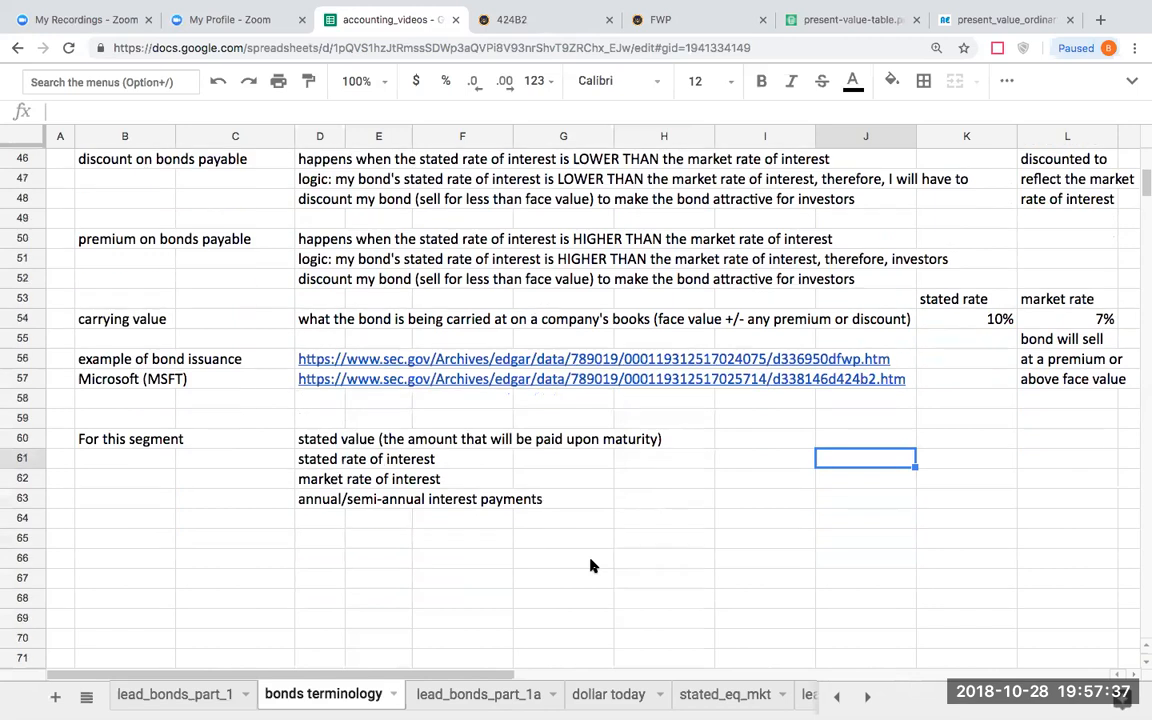
mouse_move(372, 477)
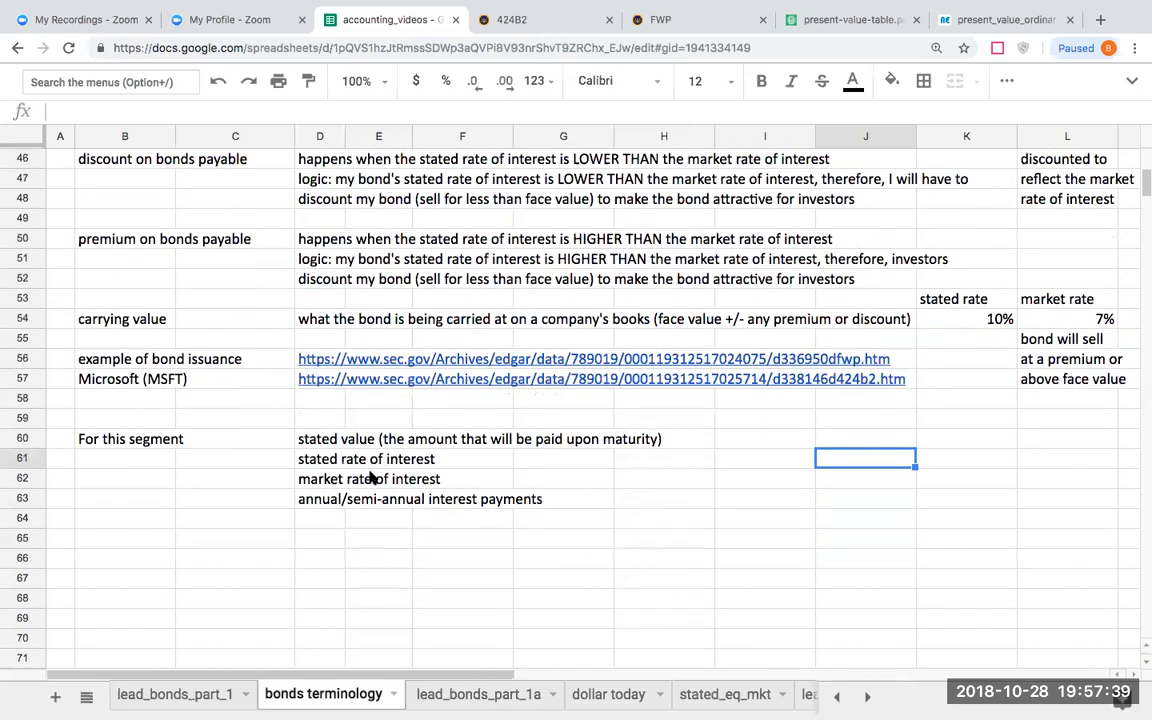
left_click(319, 438)
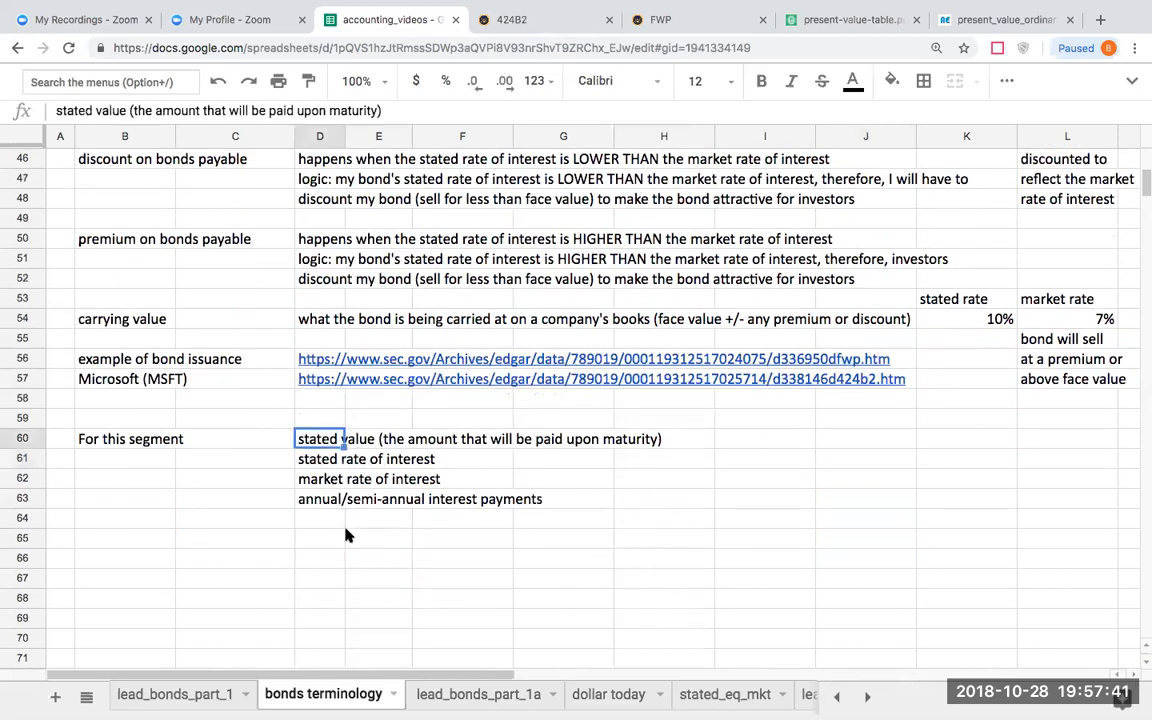
left_click(378, 537)
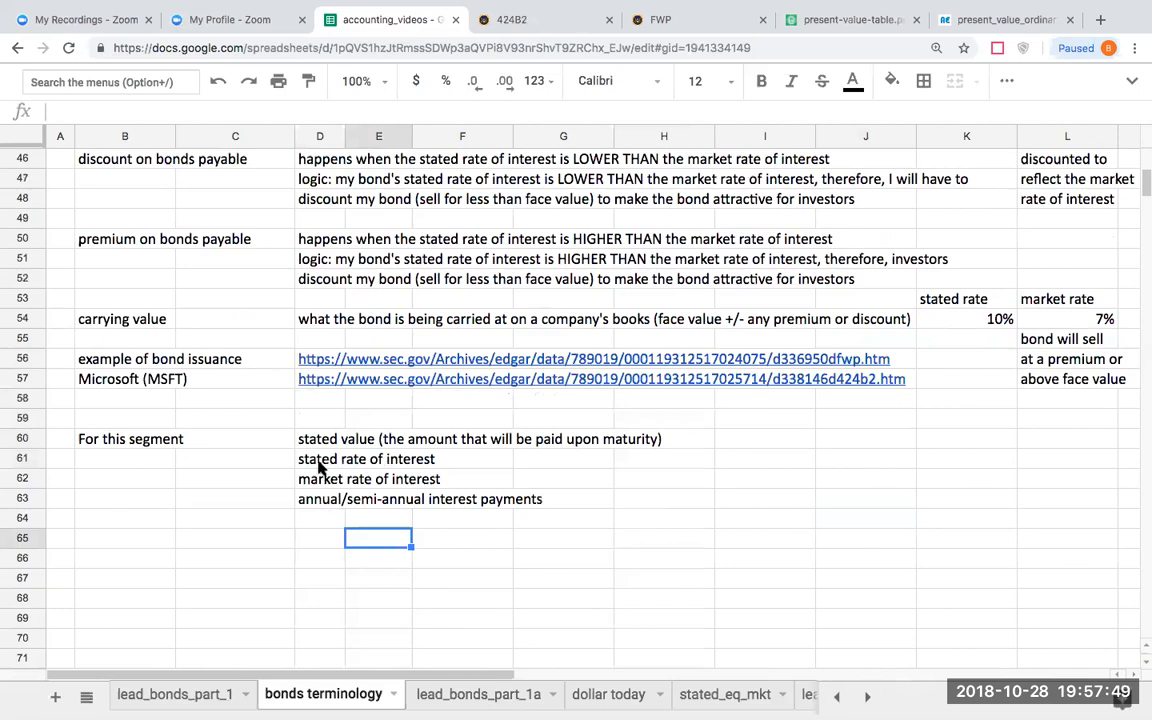
left_click(320, 459)
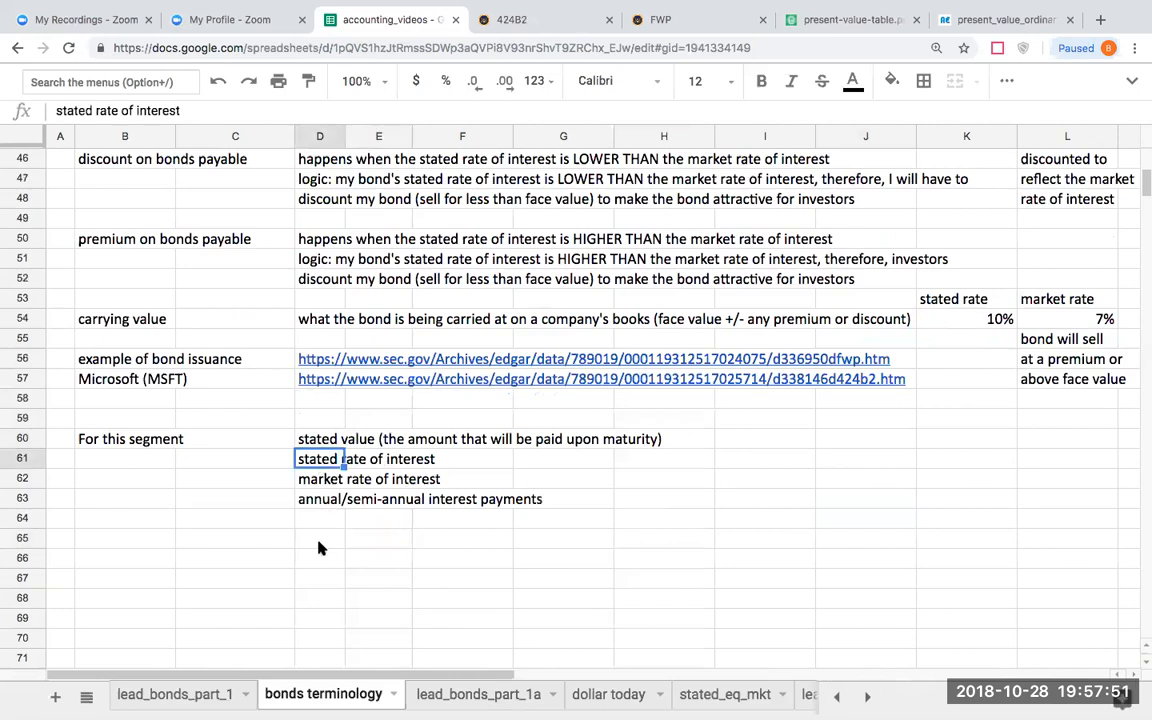
left_click(319, 537)
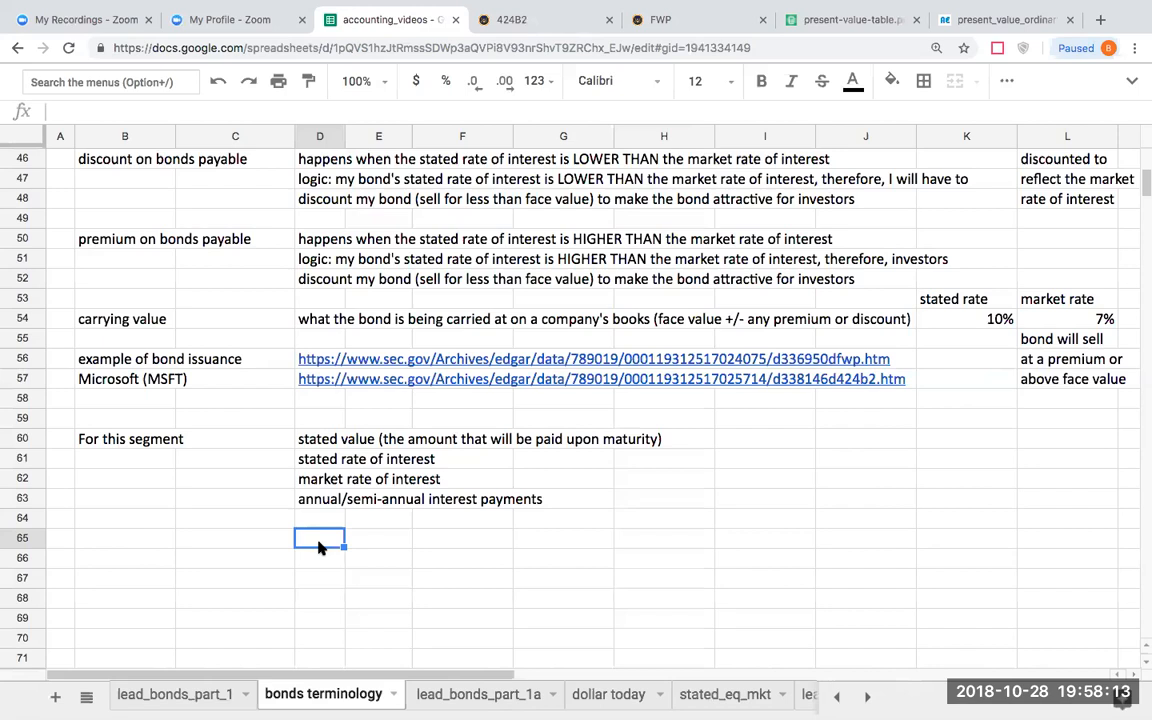
mouse_move(364, 523)
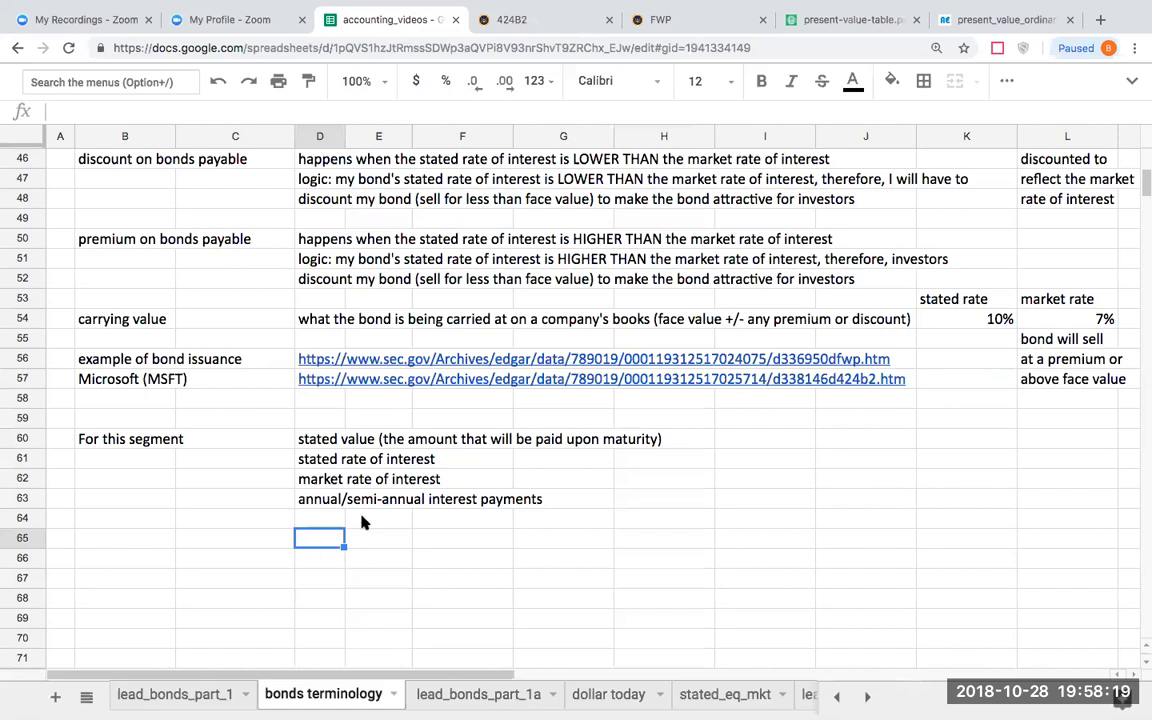
mouse_move(380, 508)
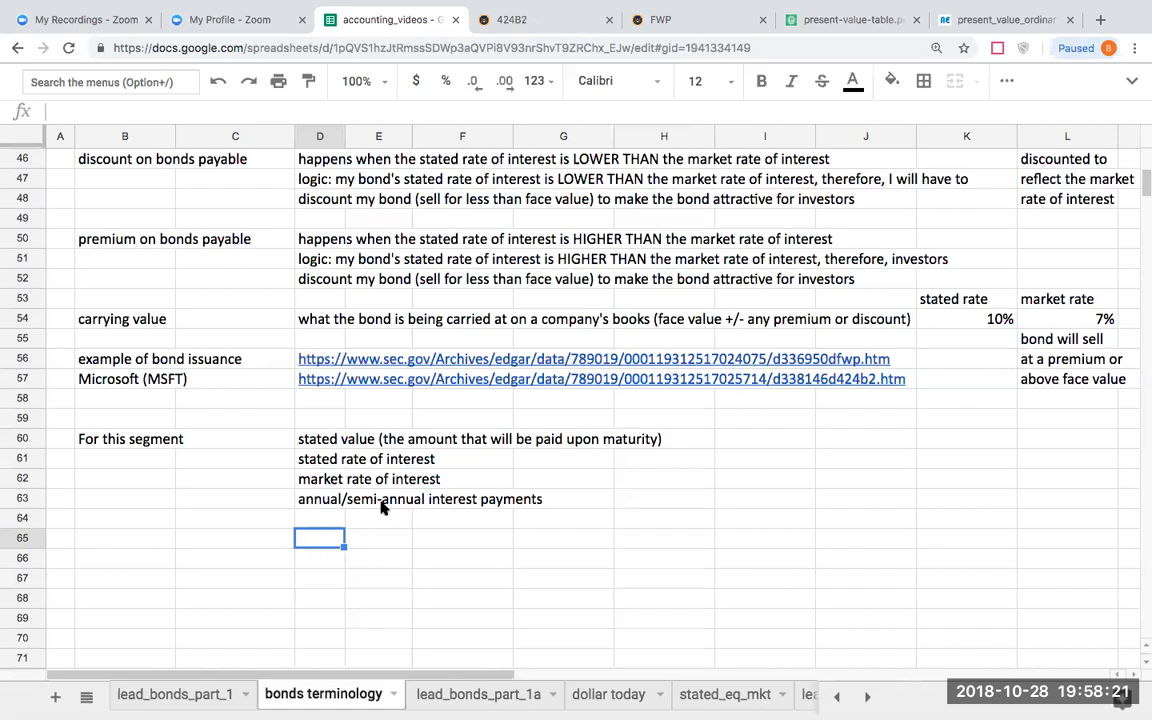
mouse_move(255, 485)
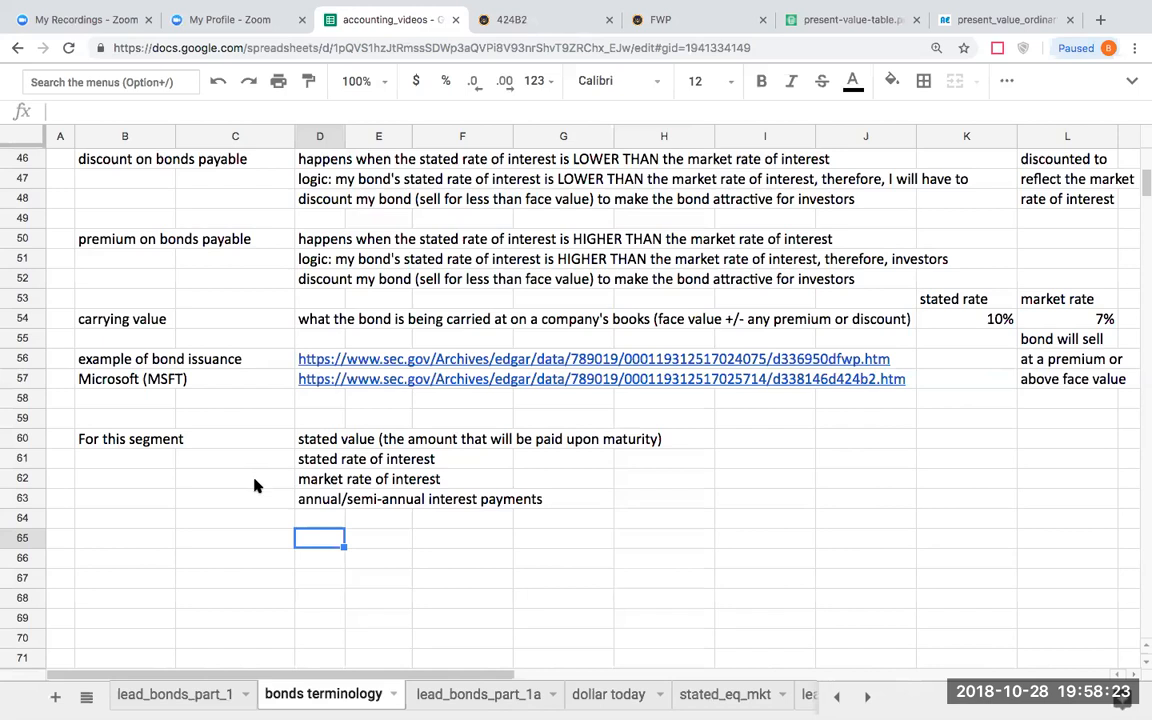
mouse_move(476, 677)
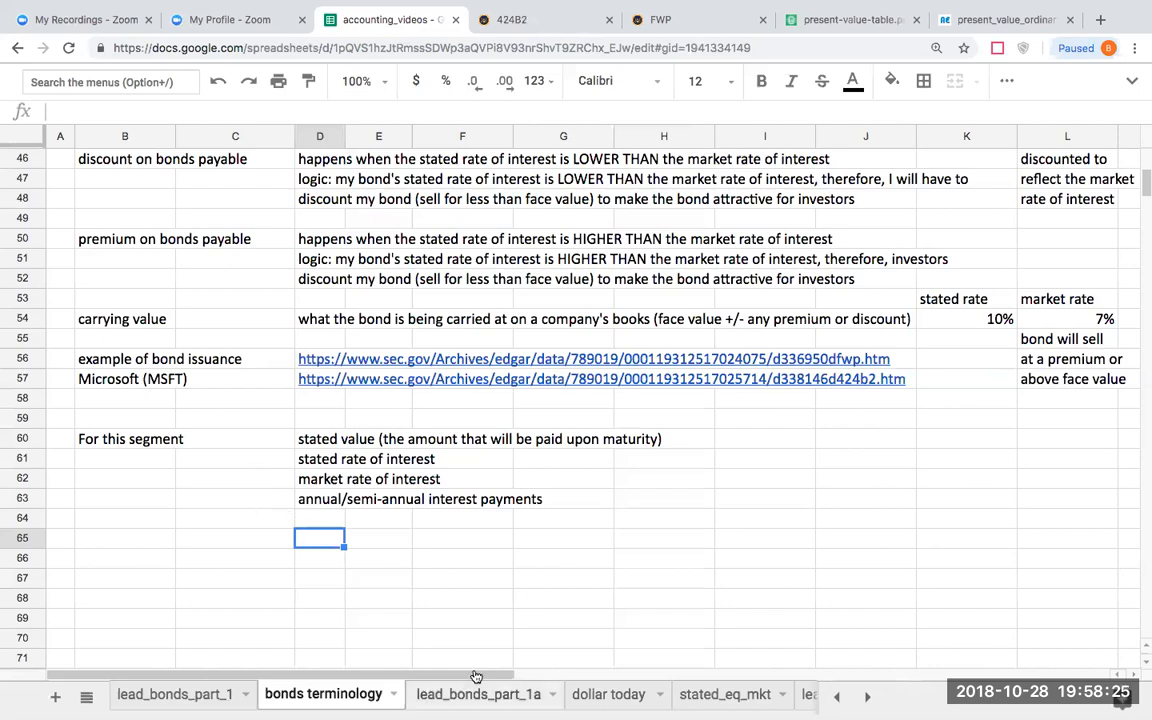
mouse_move(602, 438)
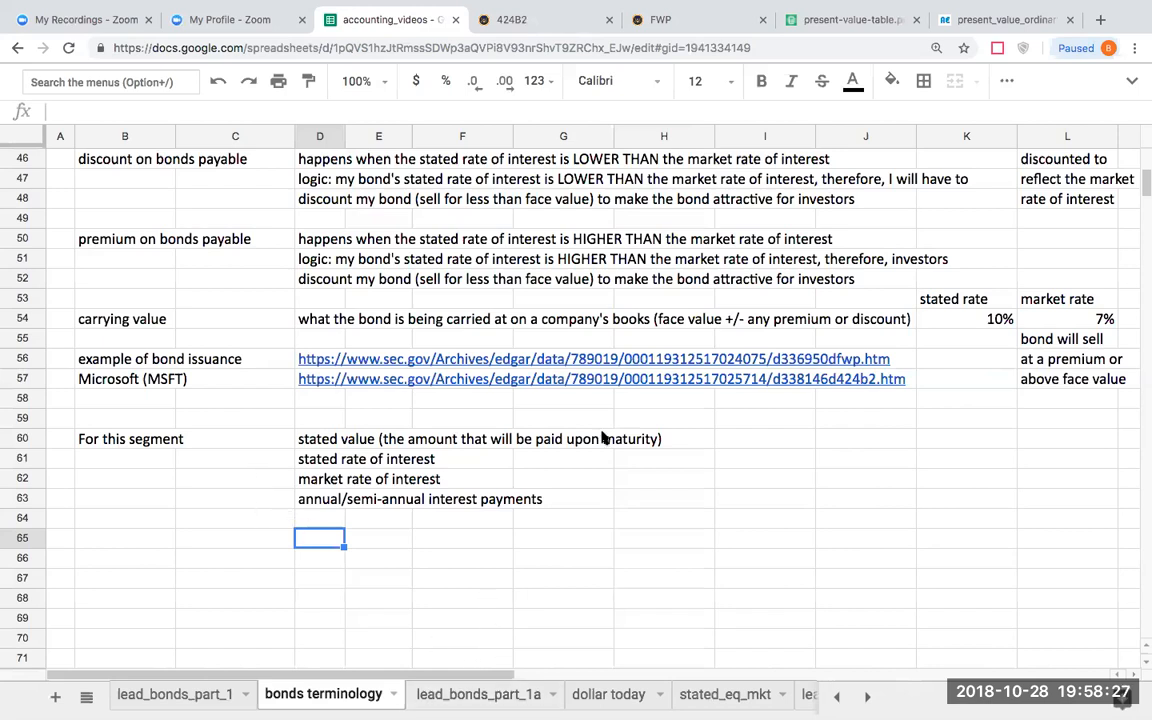